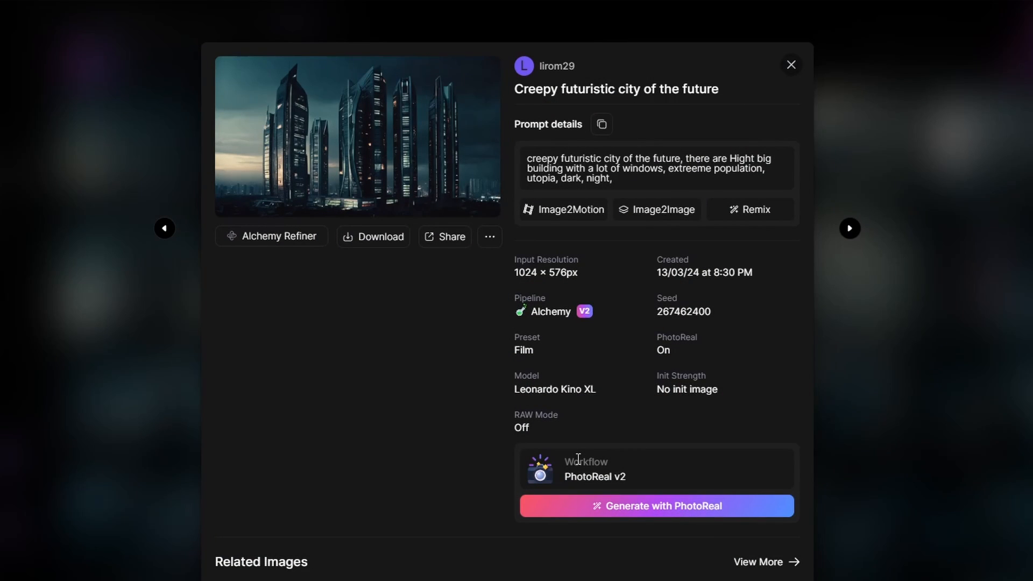
mouse_move(749, 209)
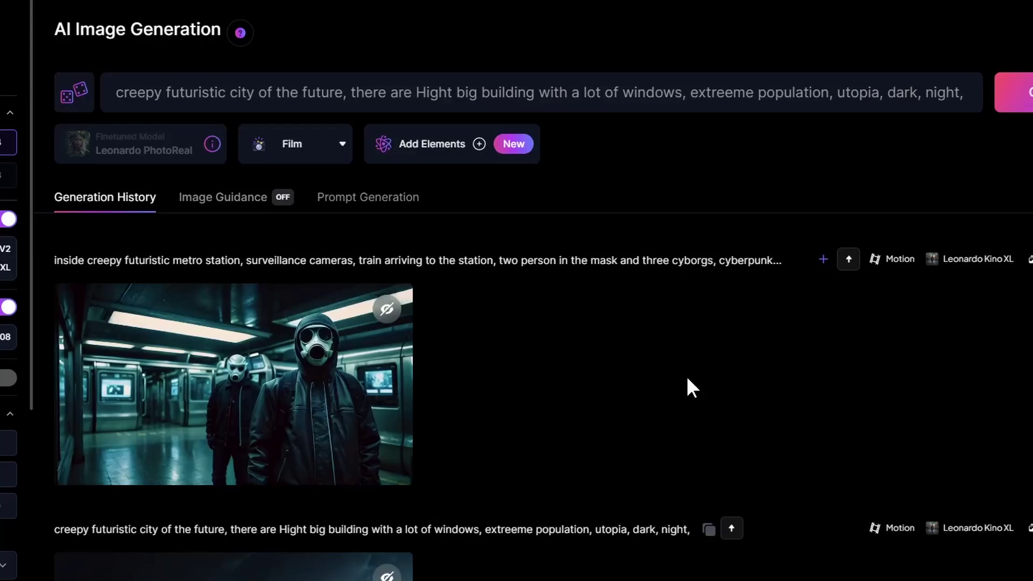
Step: Enter the Edgar Hartford cyberpunk professor prompt and pick a recent source image
text(50 years old professor Edgar Hartford in black jacket cyberpunk style, inside)
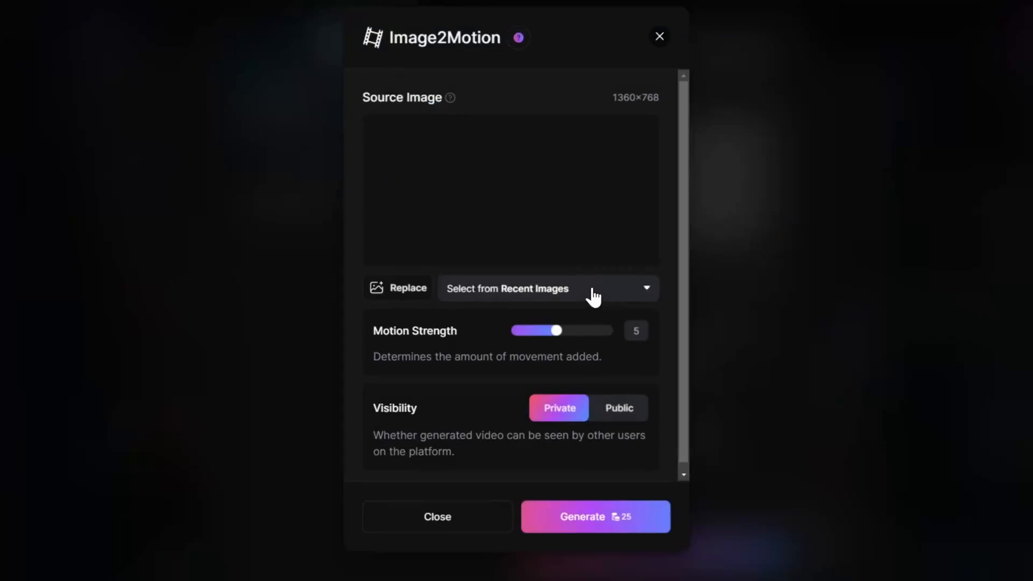
click(436, 516)
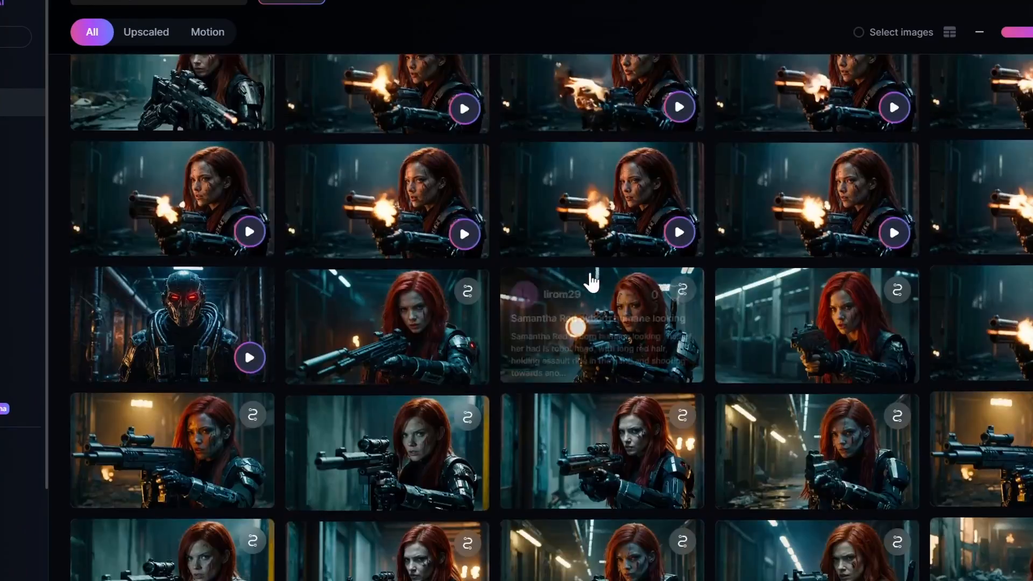
scroll(down, 3)
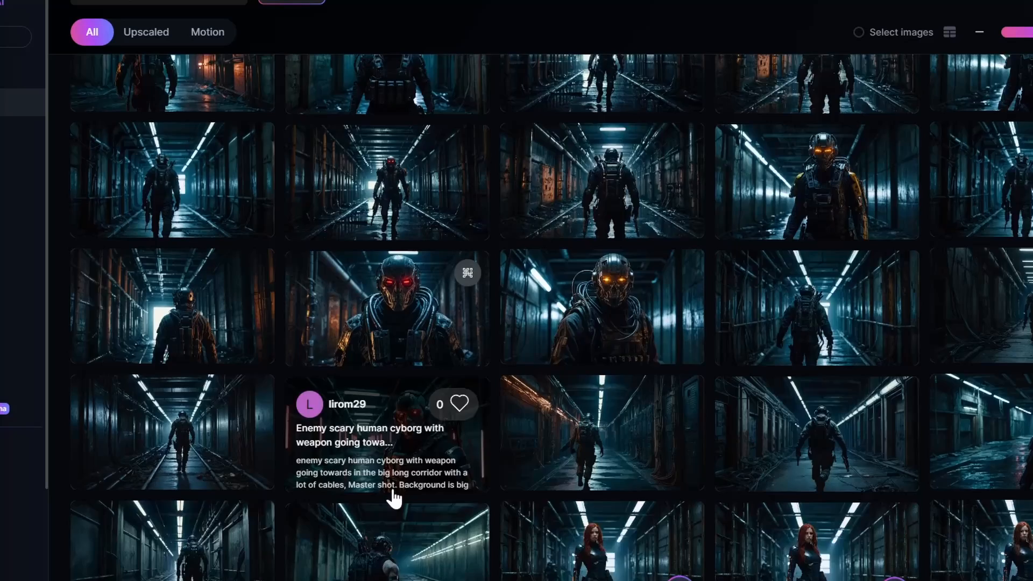
Step: View the corridor cyborg image's details, copy its prompt, and close the video preview
click(385, 307)
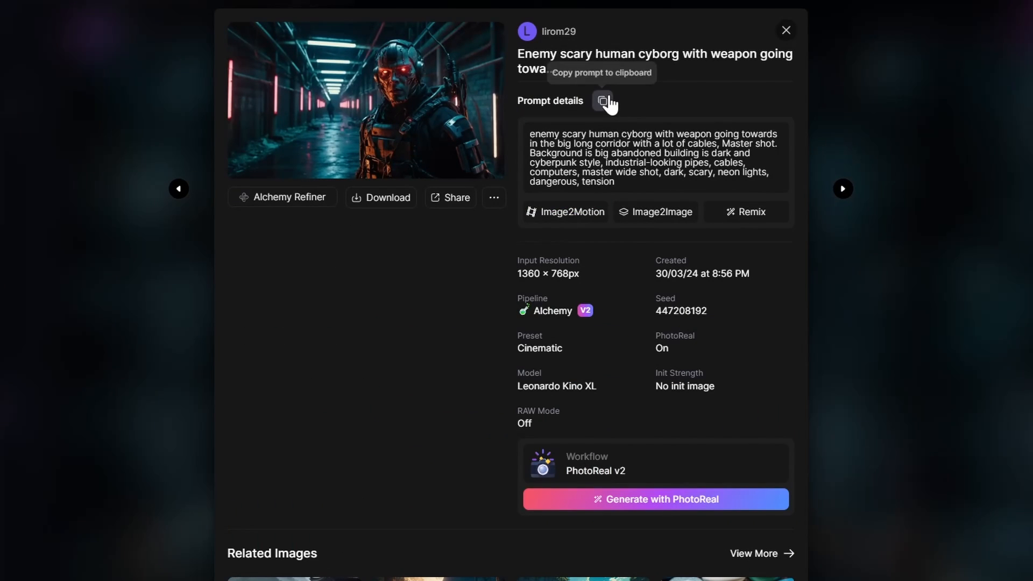
click(281, 197)
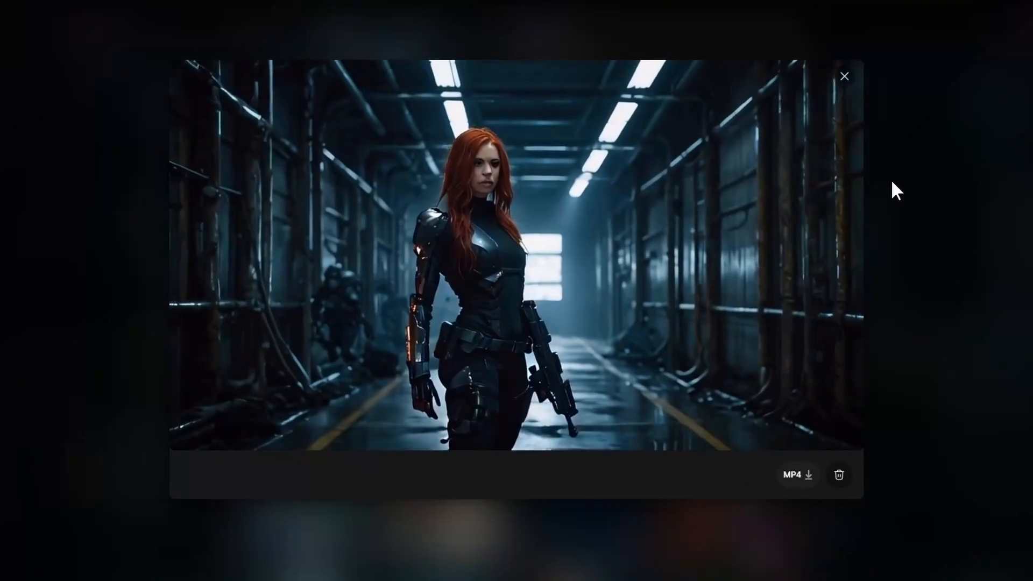
click(845, 76)
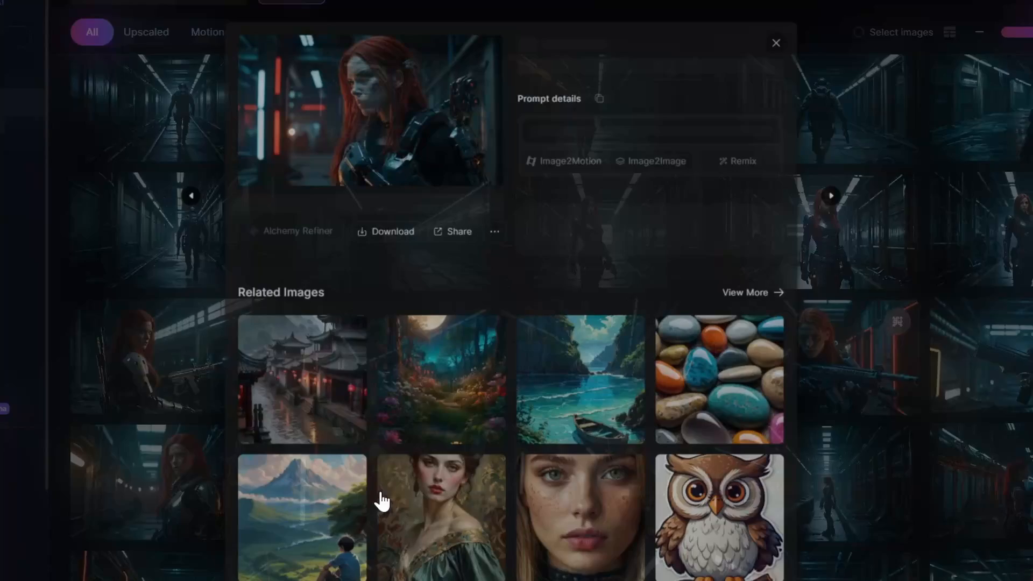
click(775, 43)
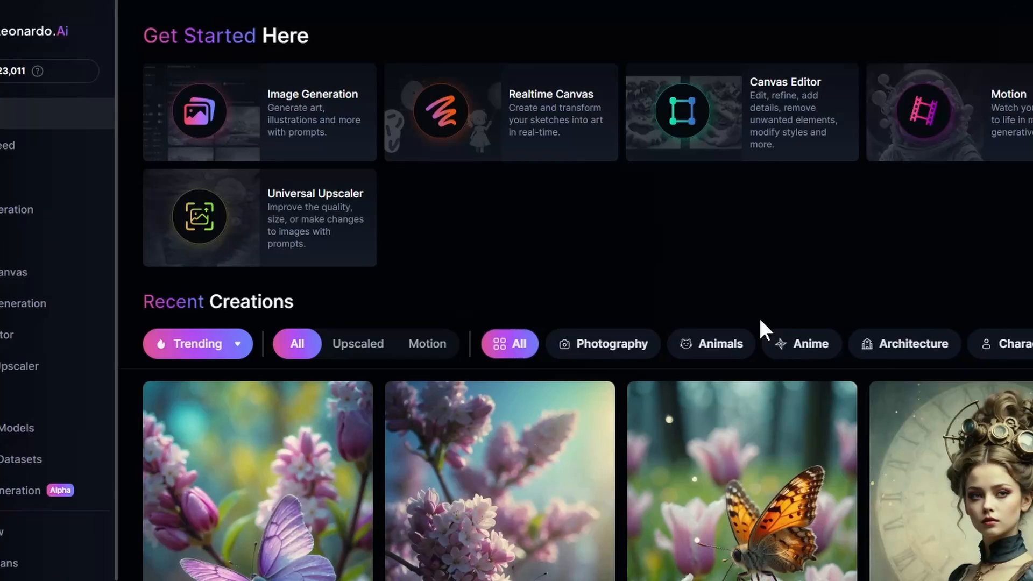
mouse_move(636, 303)
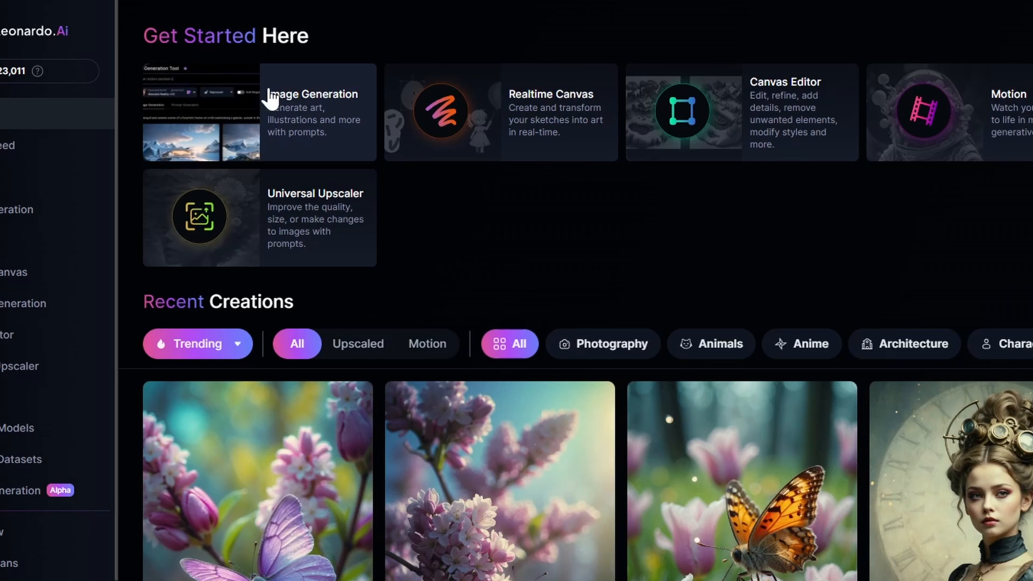
mouse_move(293, 126)
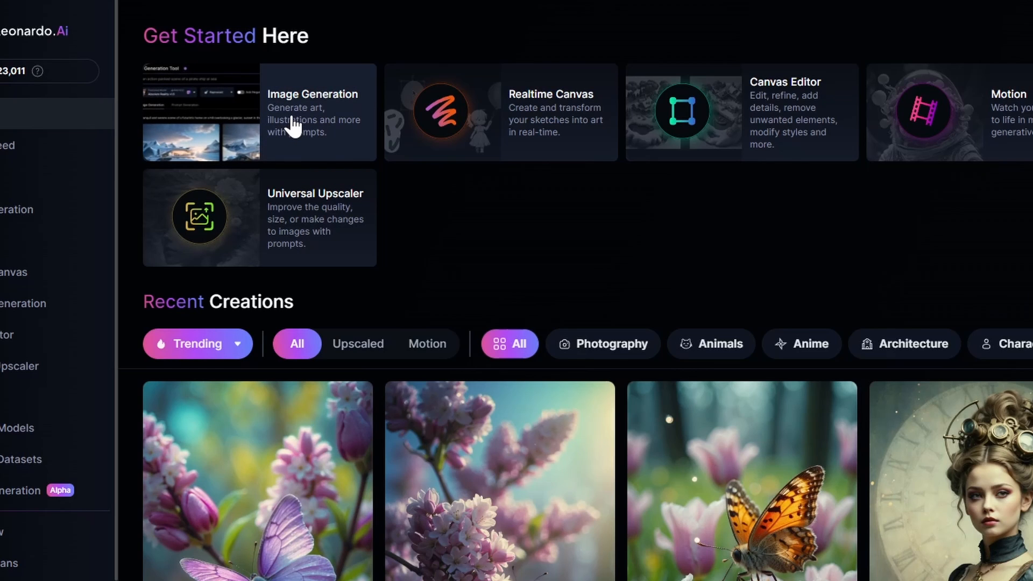
Step: Open Image Generation and enter the prompt 'women holding a gun, cyberpunk style'
click(312, 112)
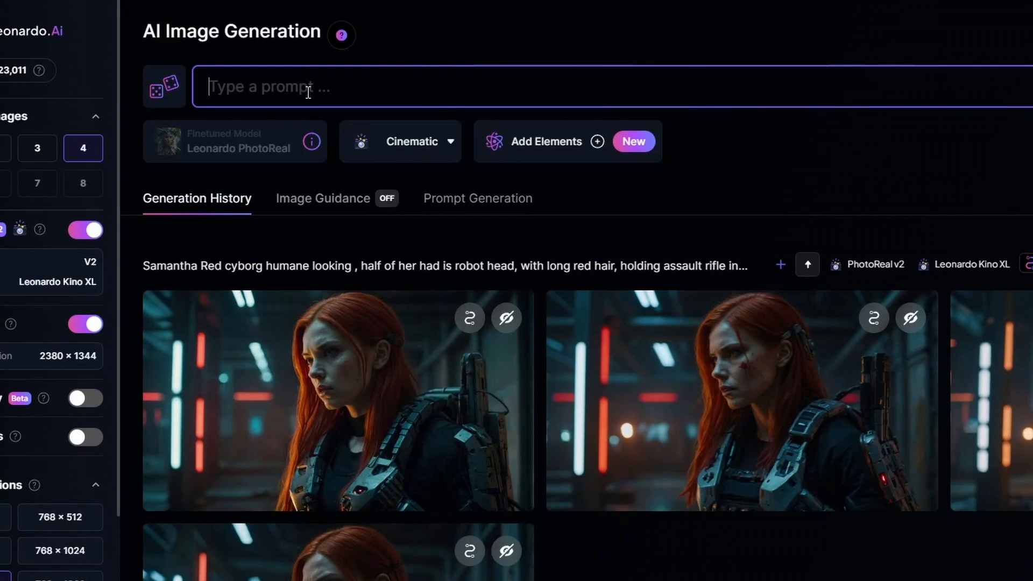
text(women)
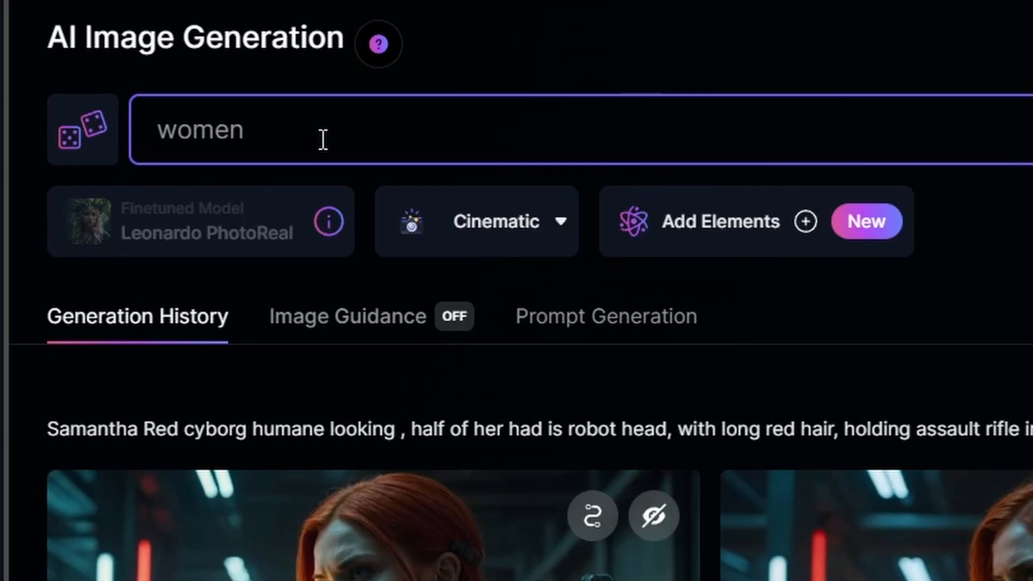
text(hol)
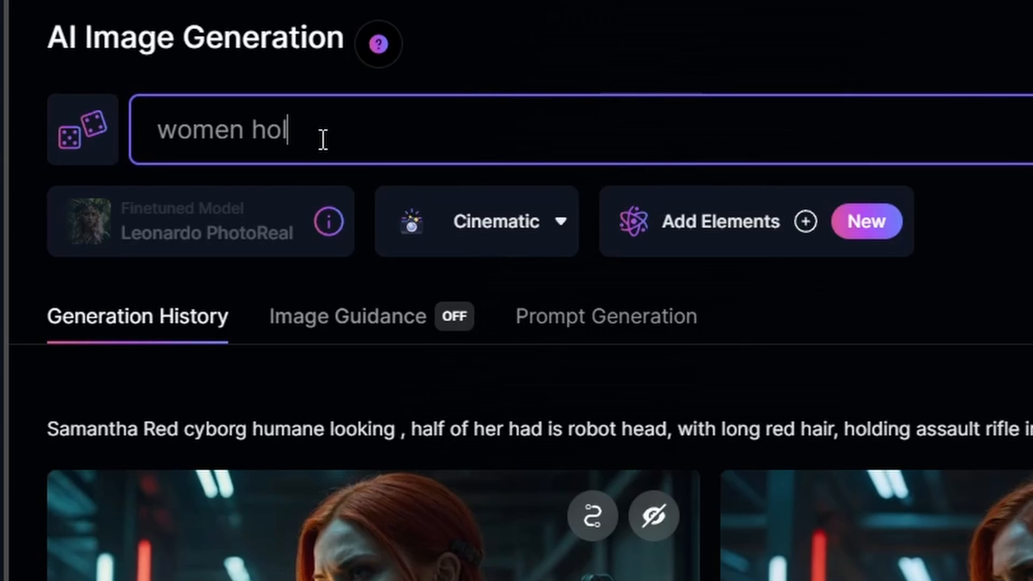
text(ding a gun, cyberpunk style)
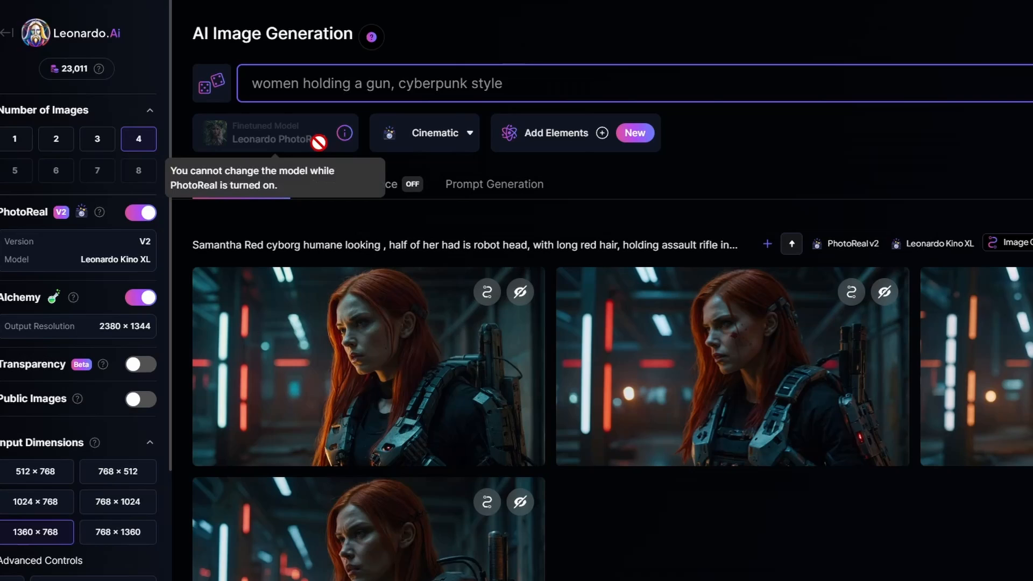
mouse_move(288, 162)
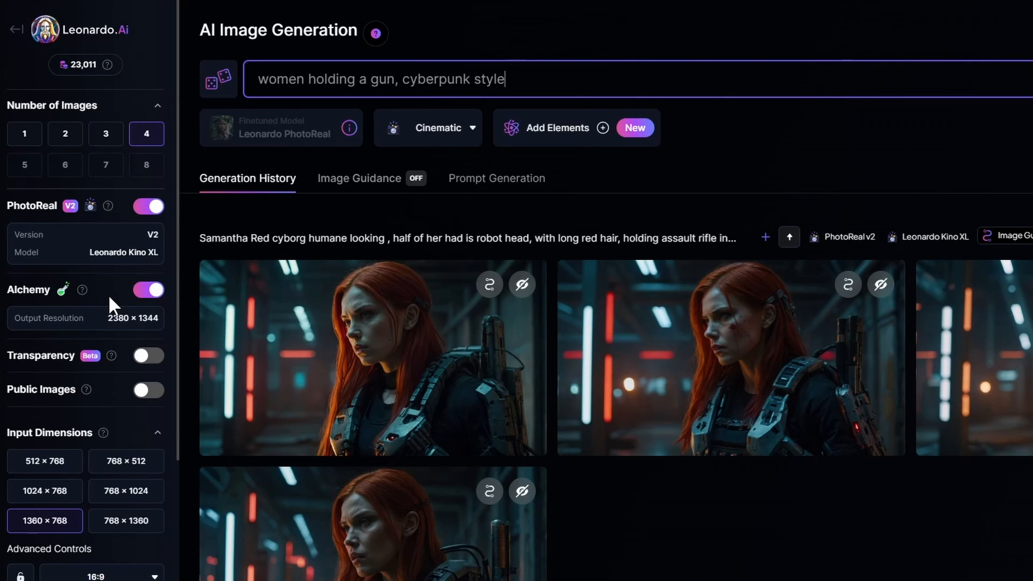
mouse_move(715, 59)
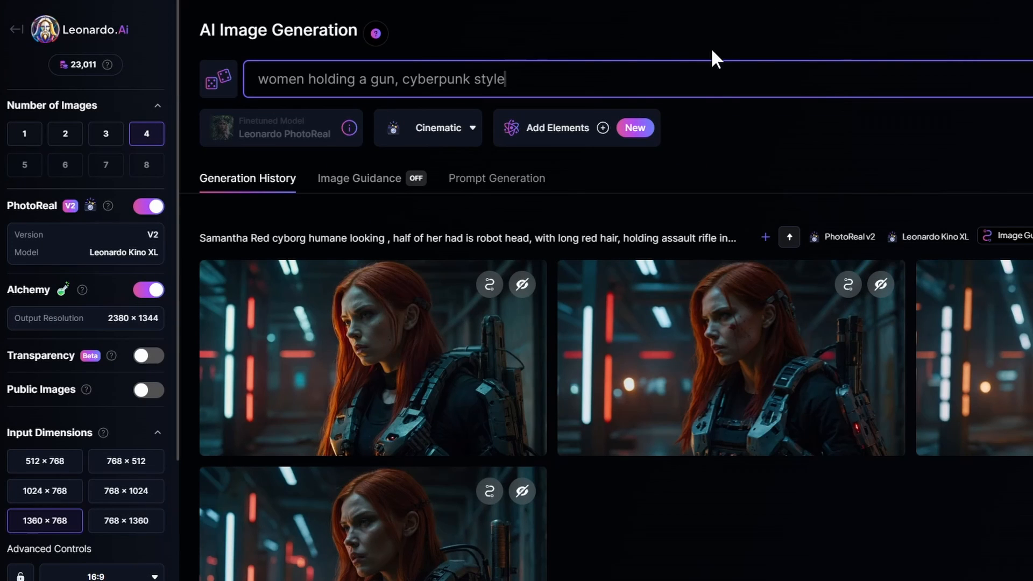
Step: Generate four 'women holding a gun' images and scroll up to watch them render
click(909, 96)
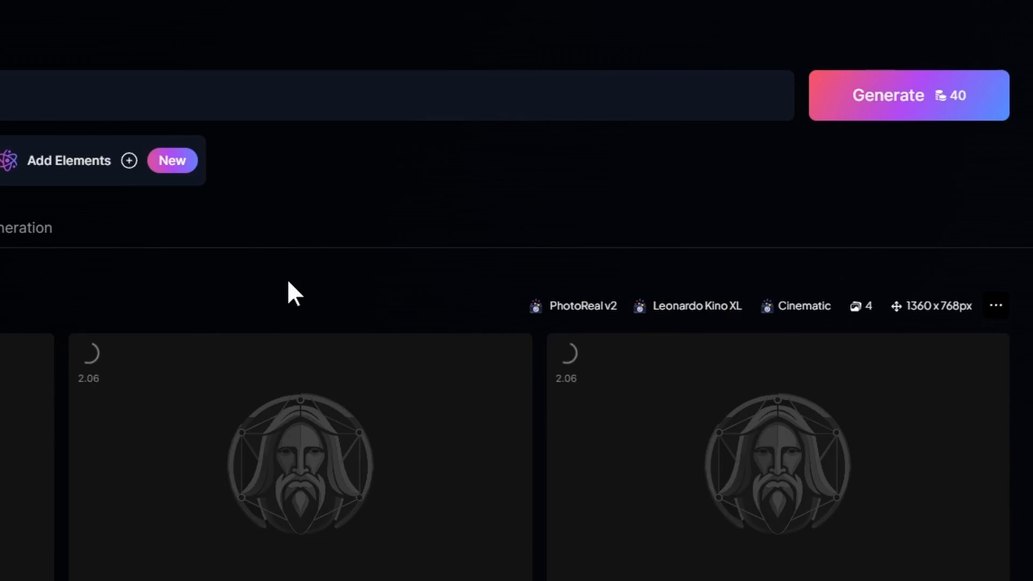
scroll(up, 3)
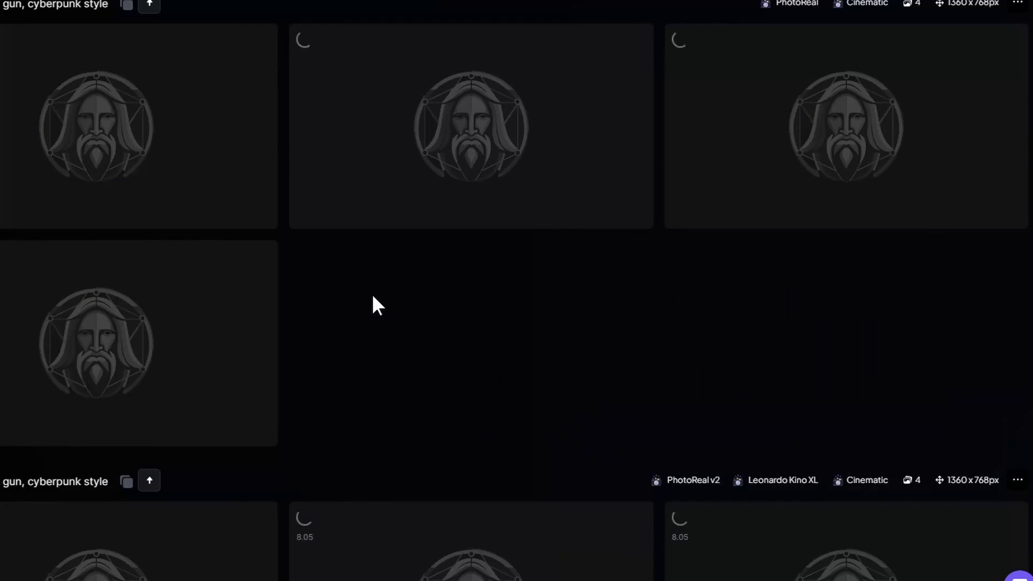
scroll(up, 3)
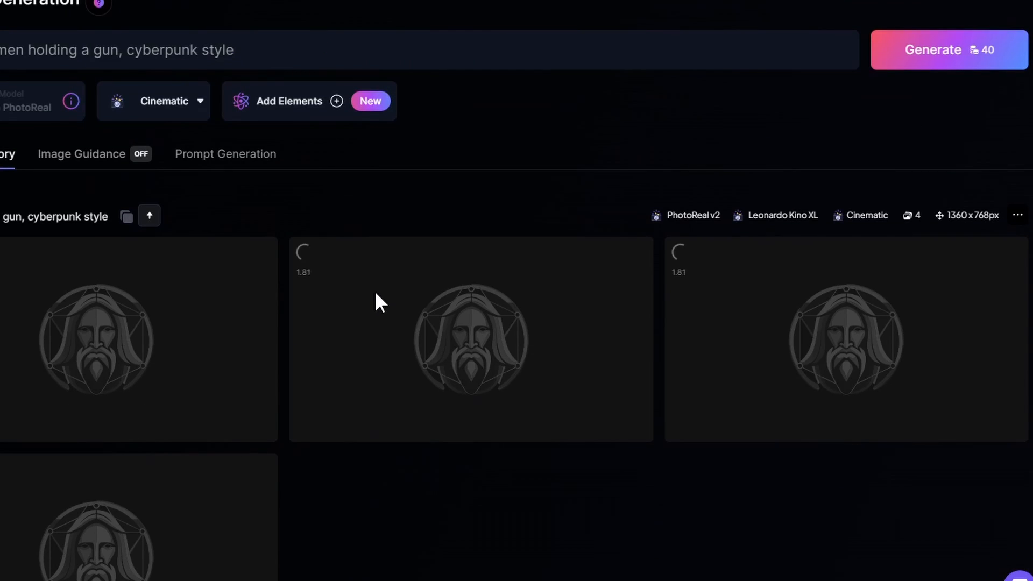
mouse_move(253, 258)
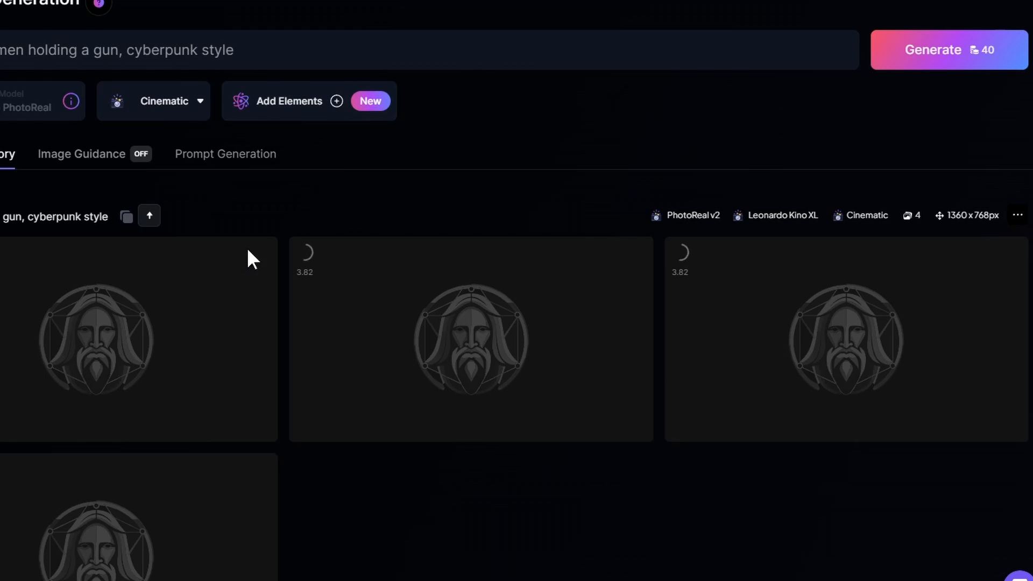
mouse_move(231, 89)
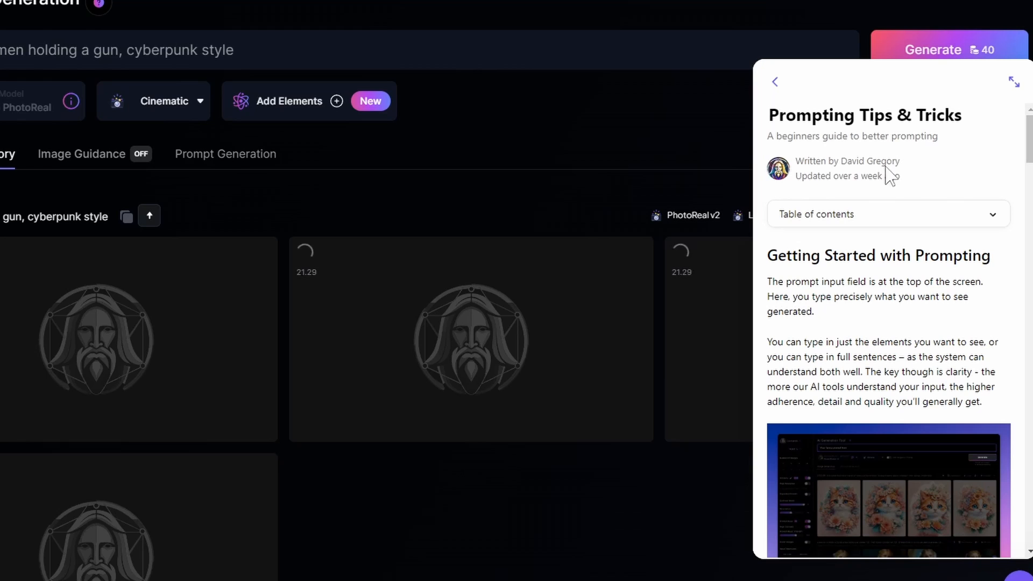
mouse_move(872, 302)
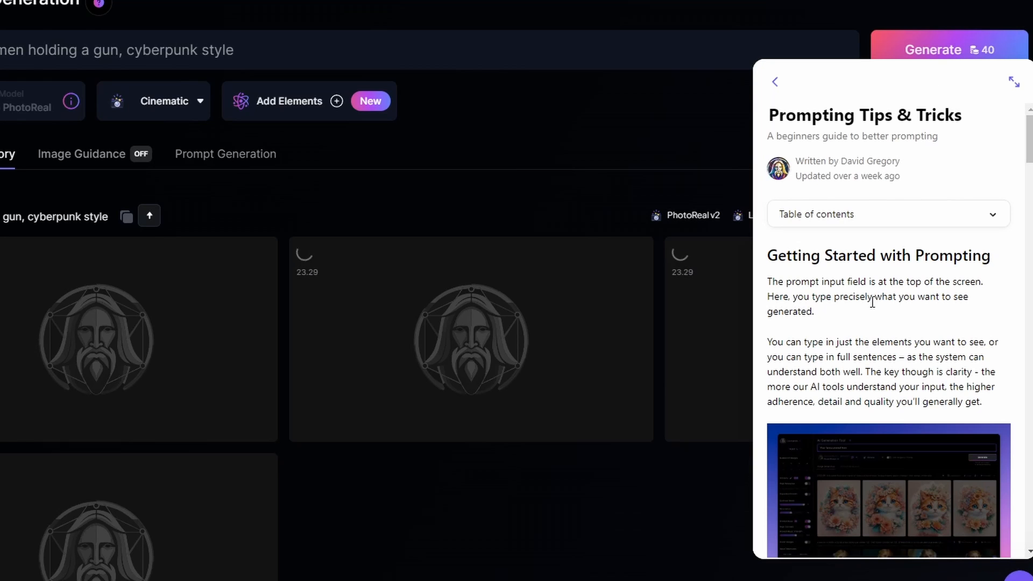
scroll(down, 3)
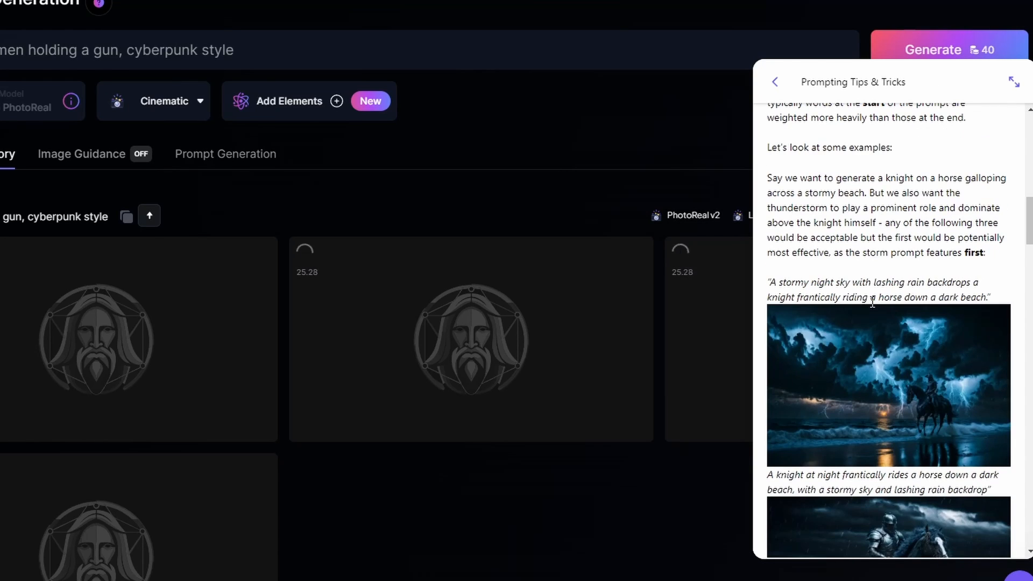
scroll(down, 3)
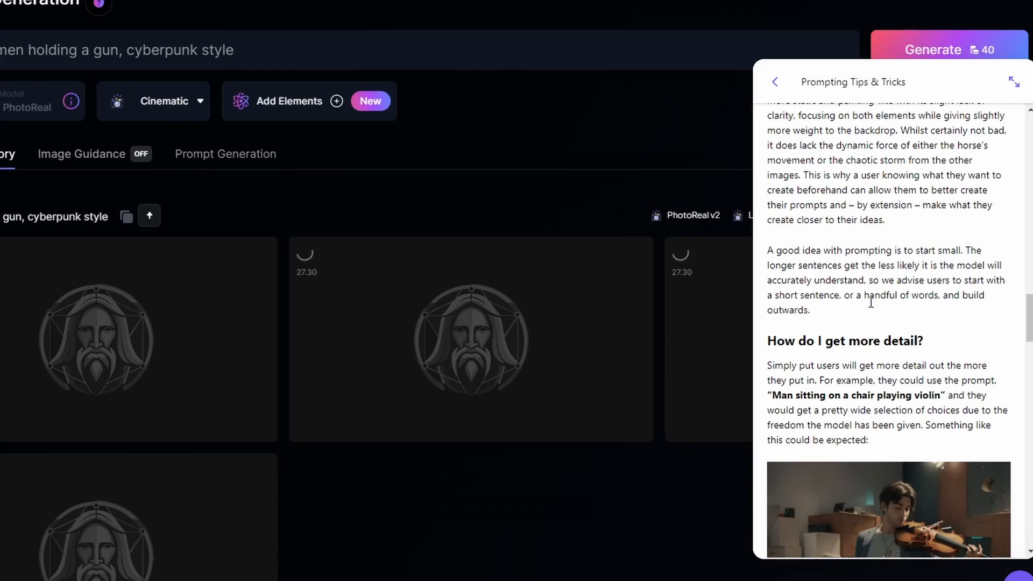
scroll(down, 3)
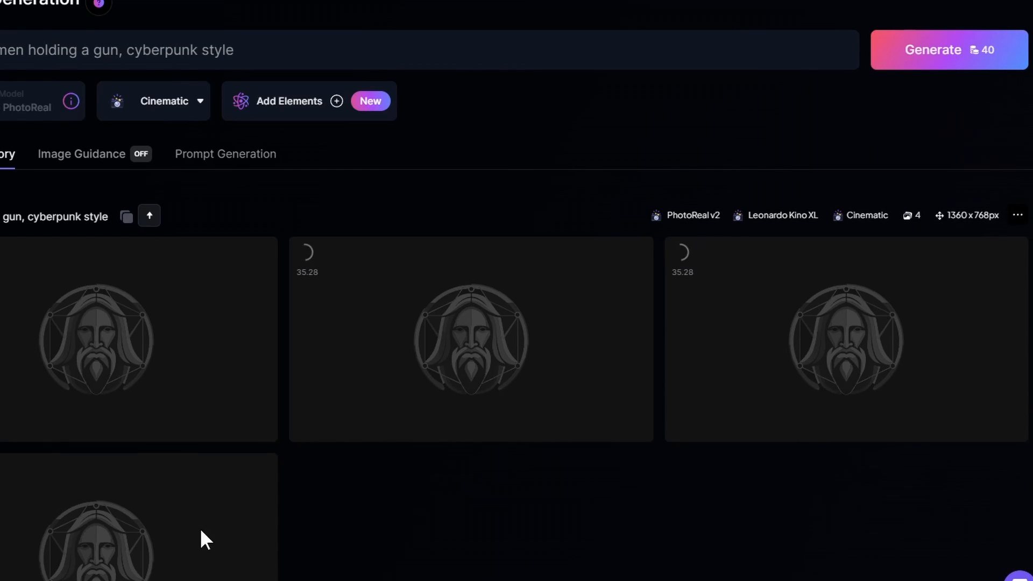
mouse_move(311, 491)
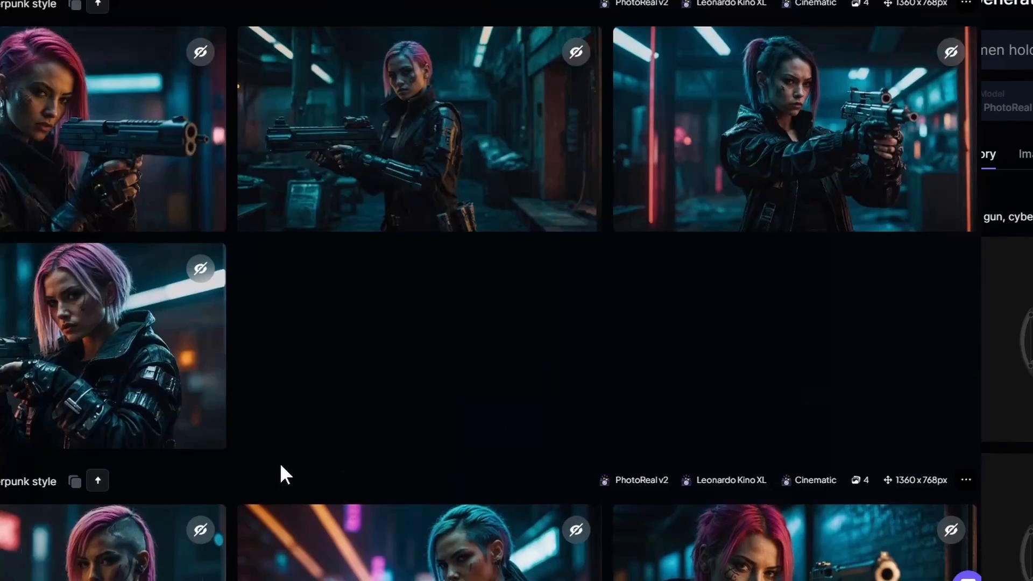
Step: Find the blue-haired woman aiming a pistol and choose Generate Motion video
scroll(down, 3)
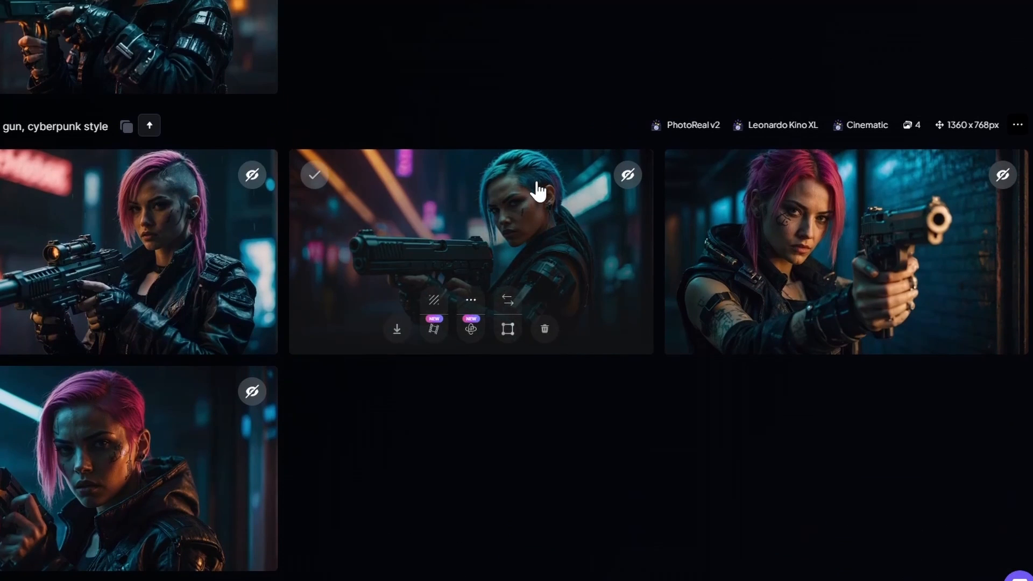
mouse_move(464, 260)
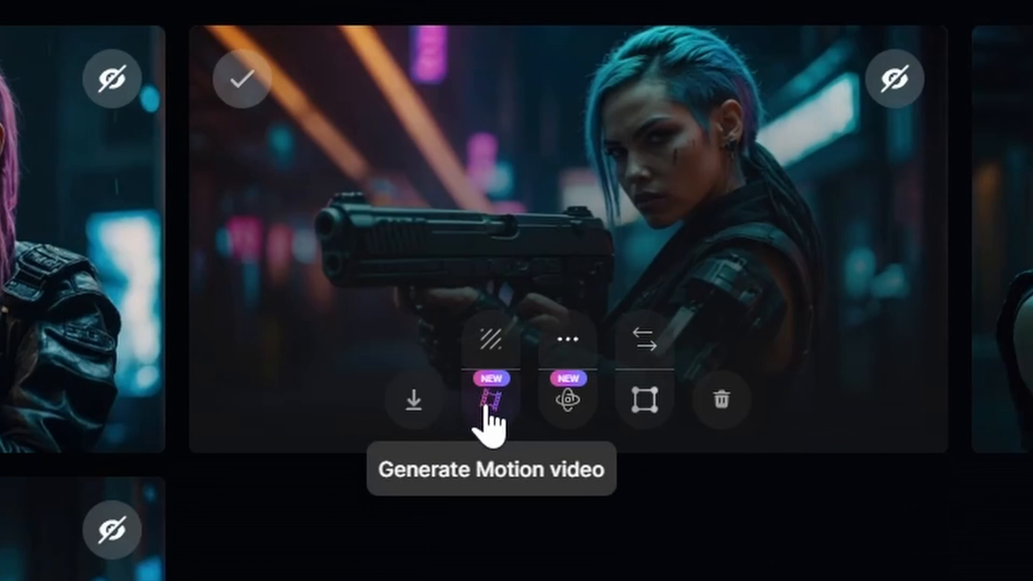
click(491, 400)
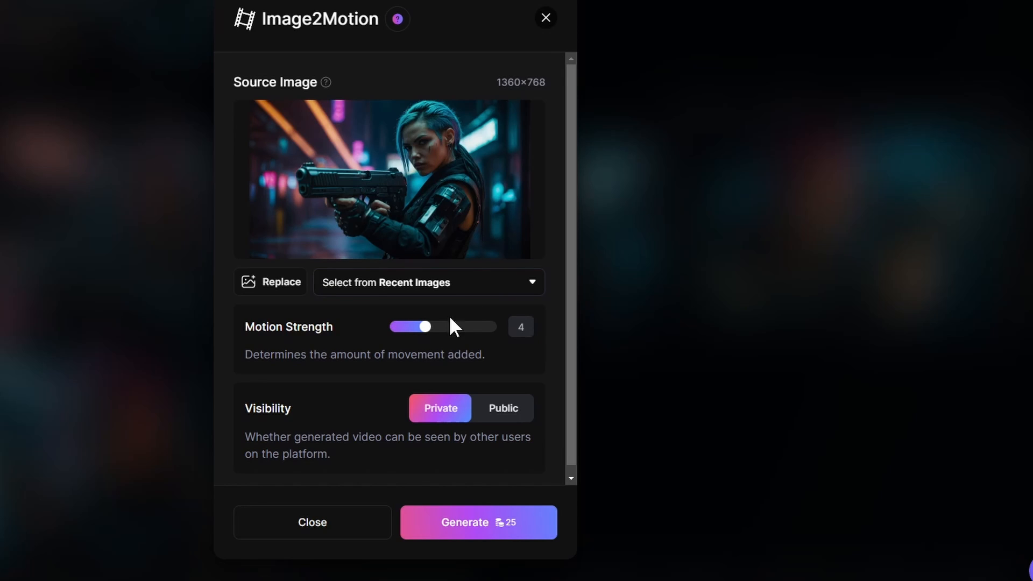
mouse_move(426, 329)
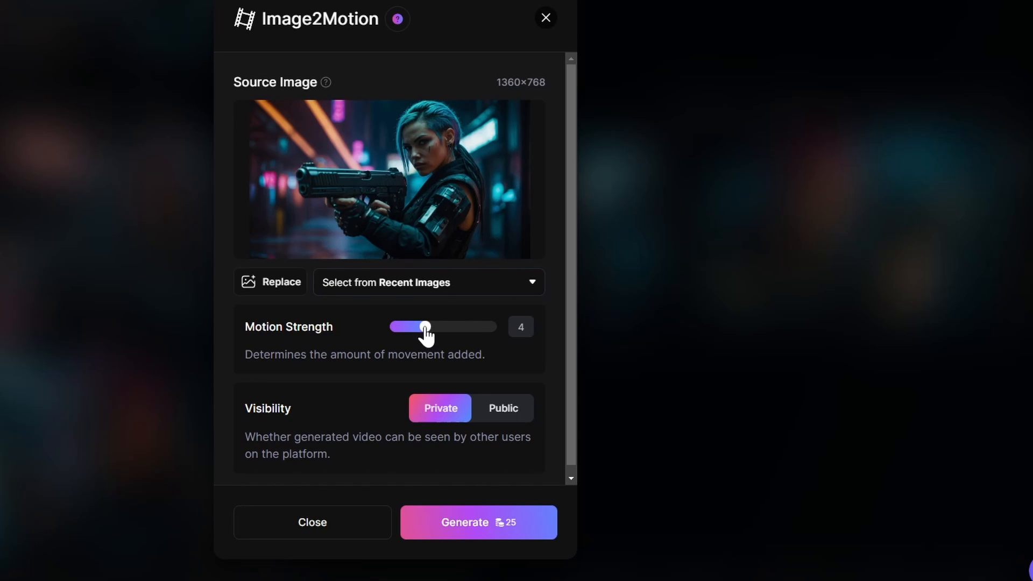
mouse_move(427, 330)
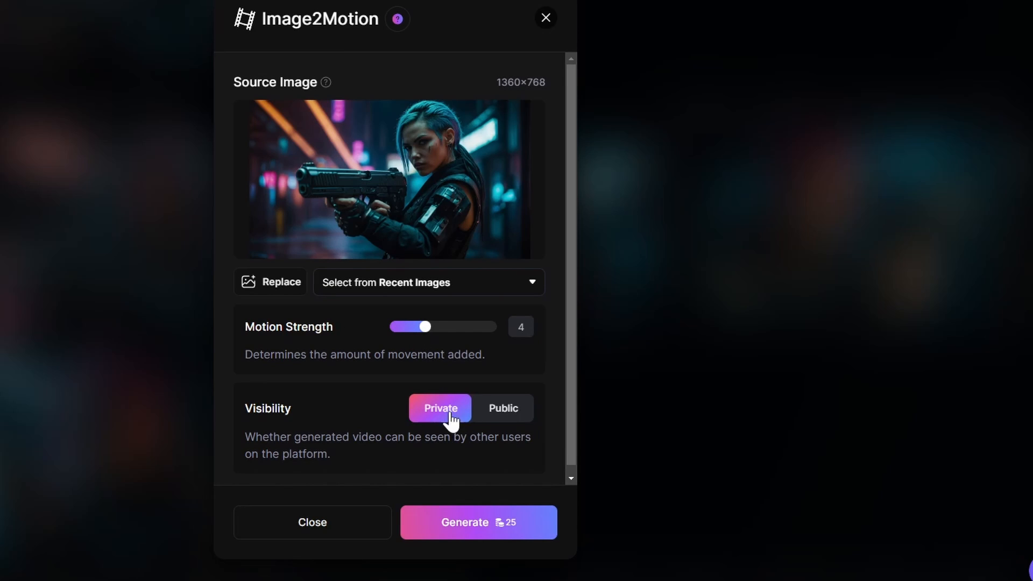
mouse_move(465, 405)
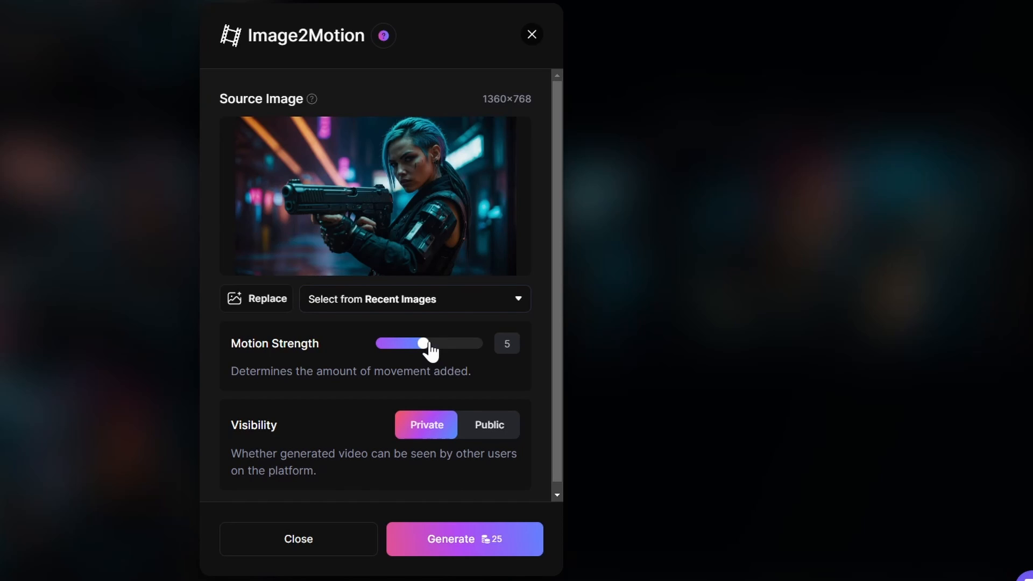
mouse_move(394, 138)
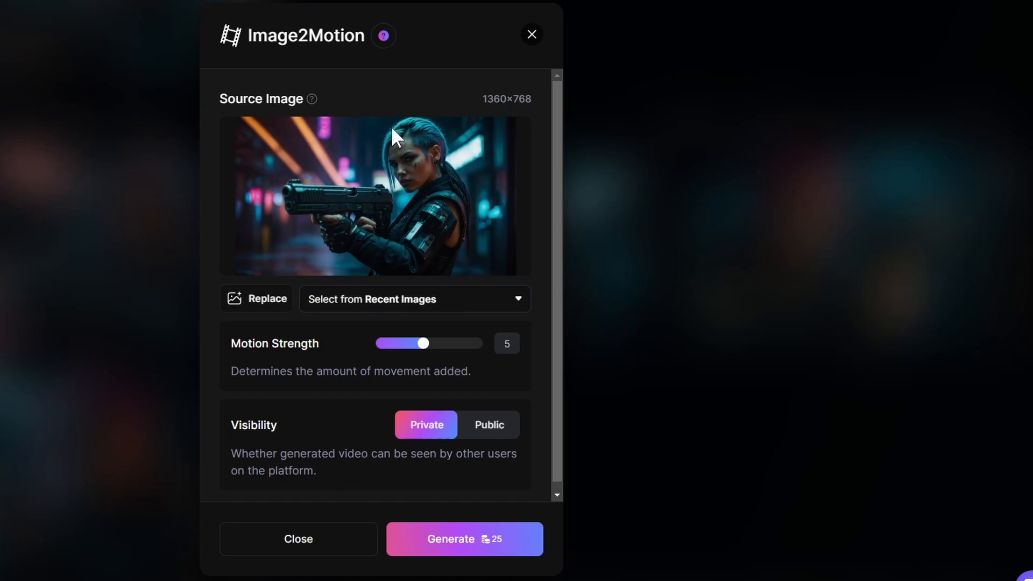
mouse_move(422, 343)
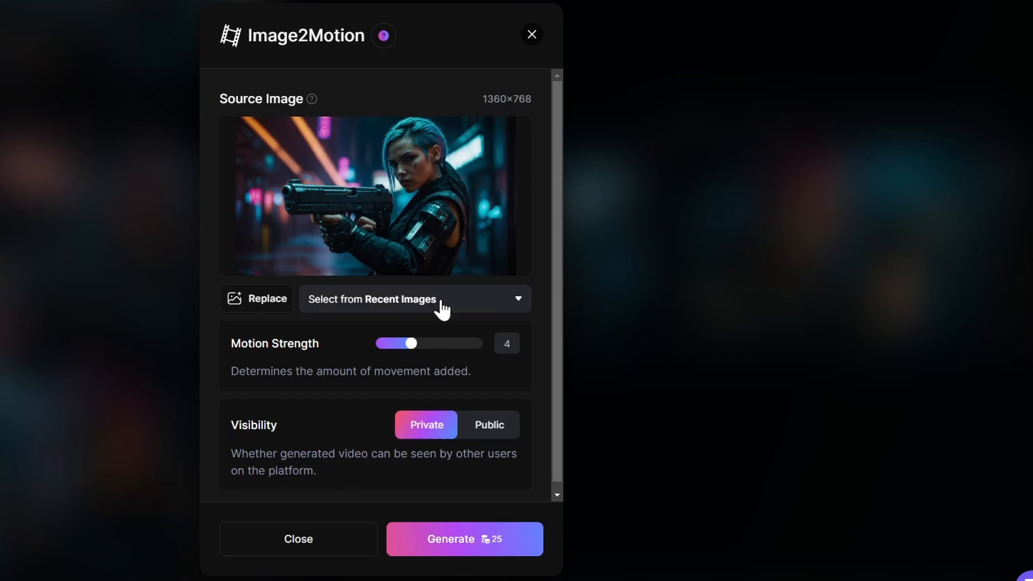
mouse_move(464, 539)
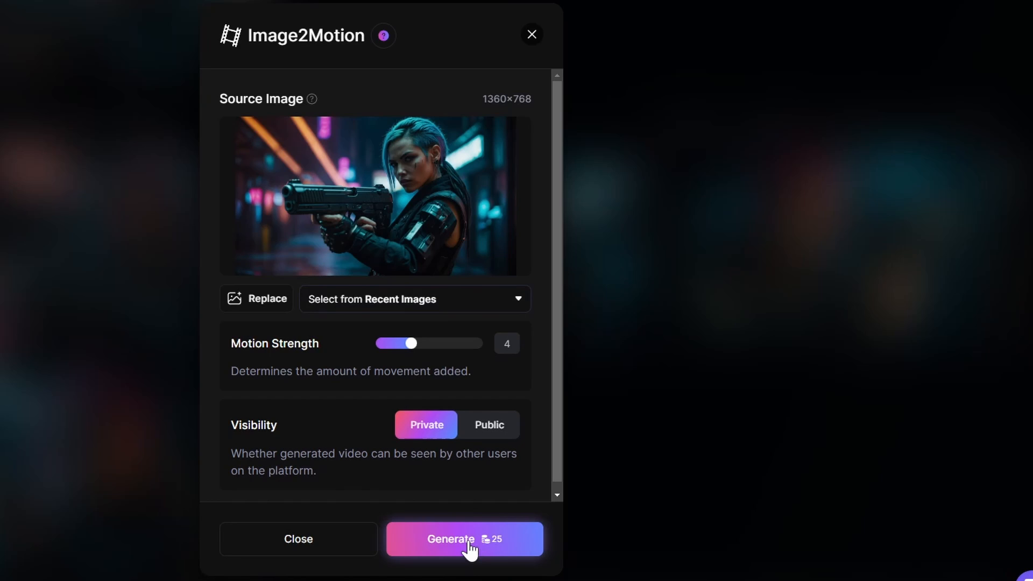
Step: Generate the private motion video at Motion Strength 4
click(464, 539)
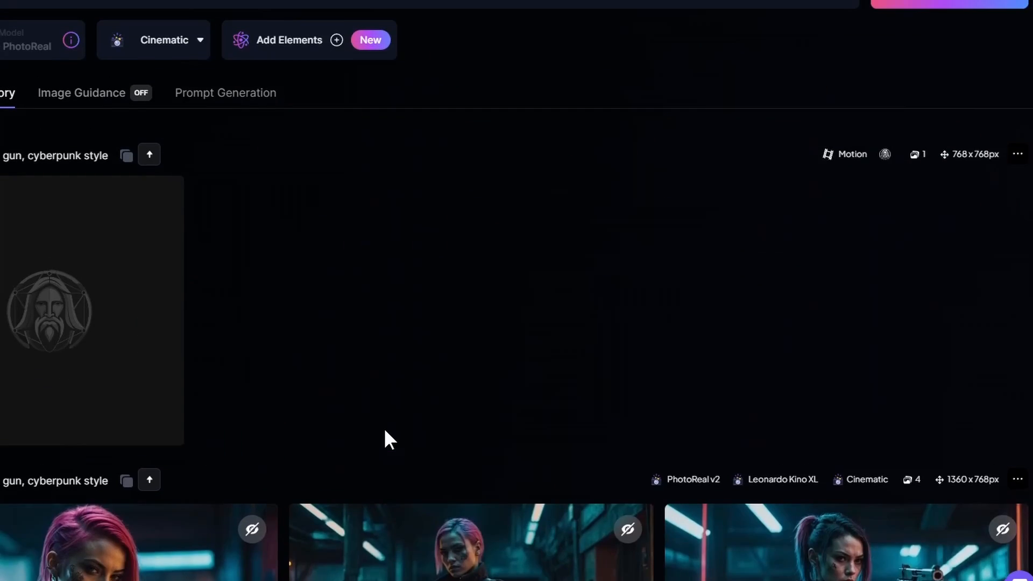
Step: Scroll up the dashboard toward the Universal Upscaler tool
scroll(up, 3)
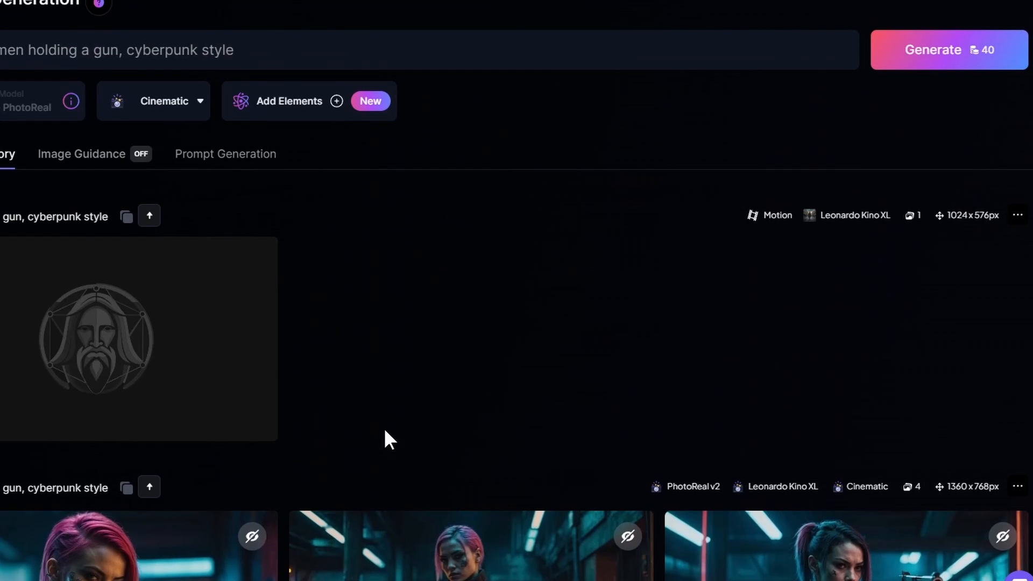
mouse_move(225, 154)
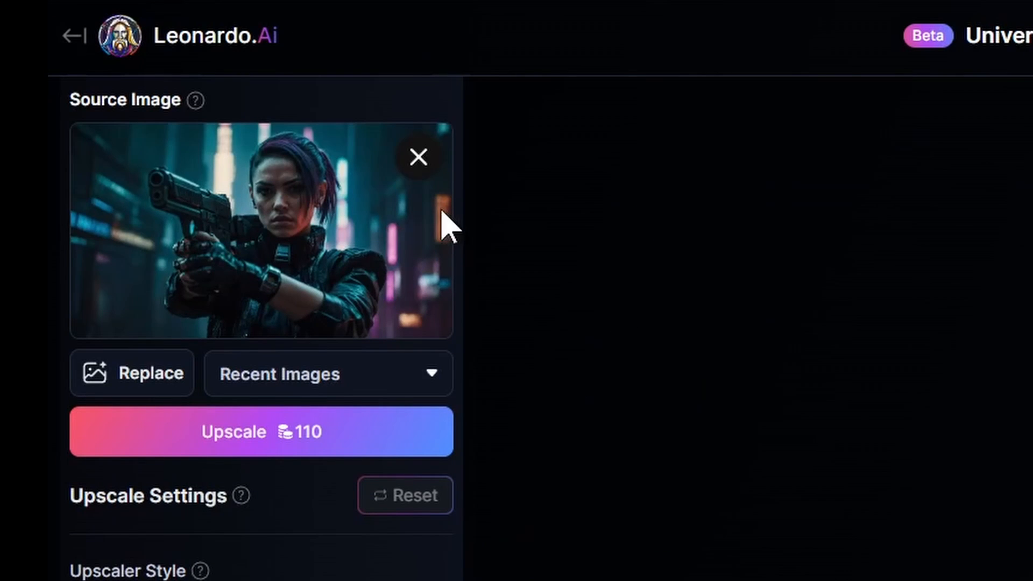
Step: Replace the upscale source with the blue-haired gunwoman from Your Generations and choose Cinematic style
click(417, 156)
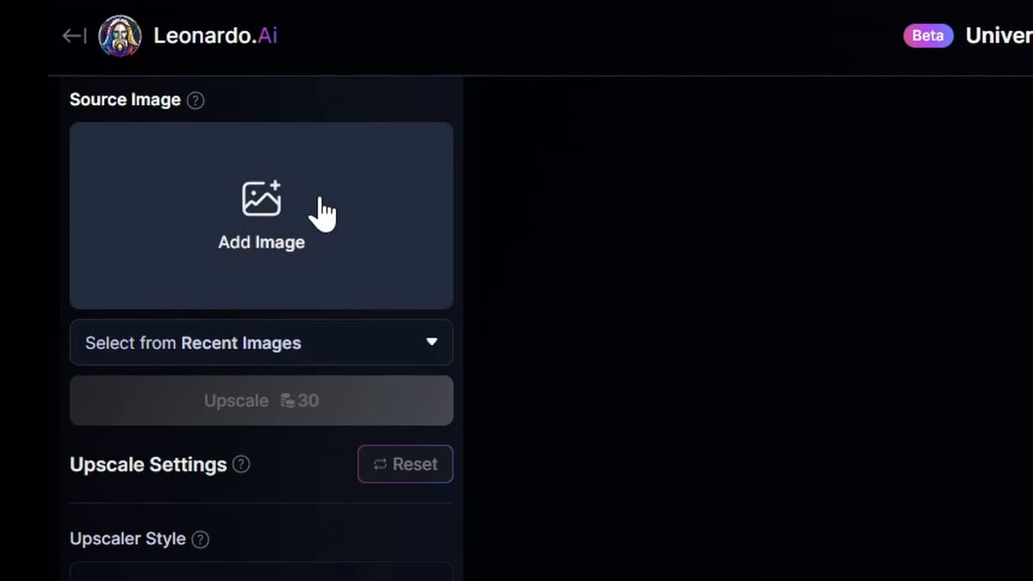
click(261, 214)
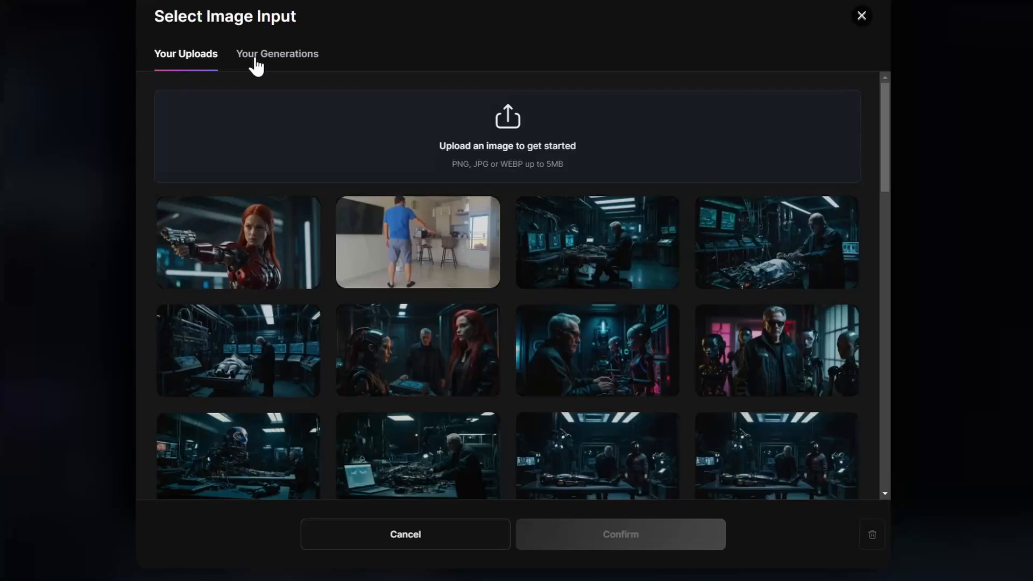
click(277, 53)
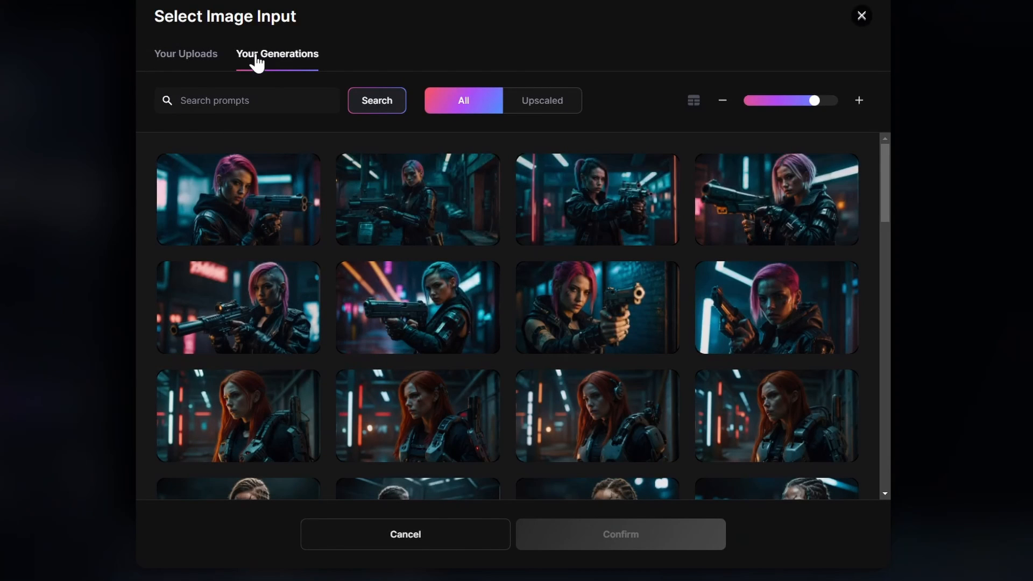
click(597, 307)
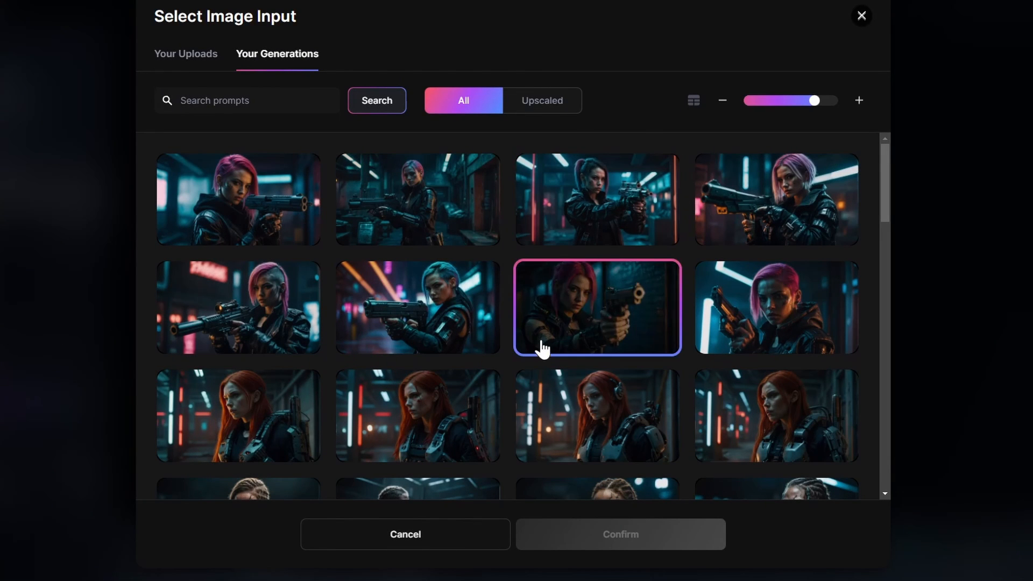
click(619, 535)
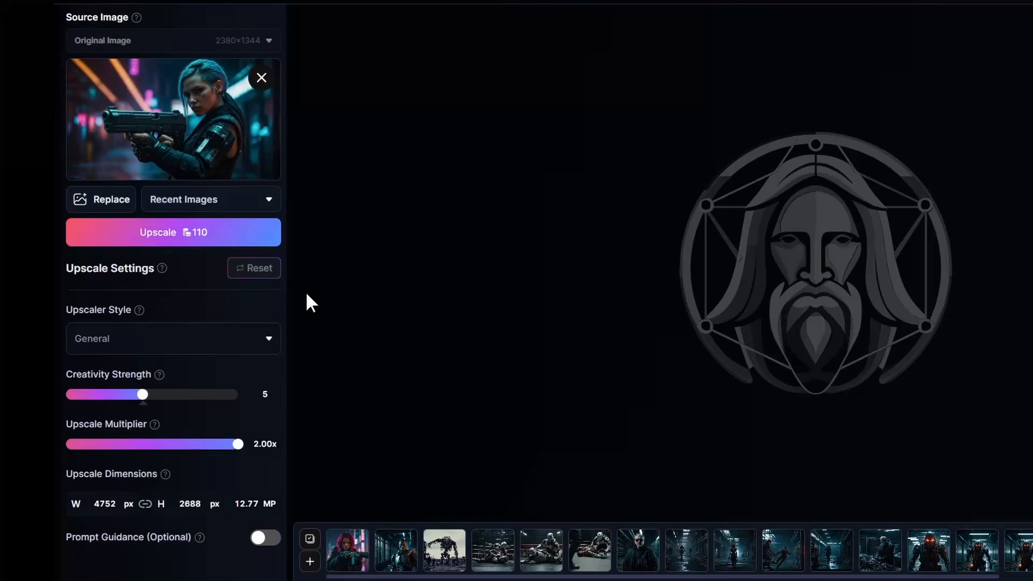
click(173, 338)
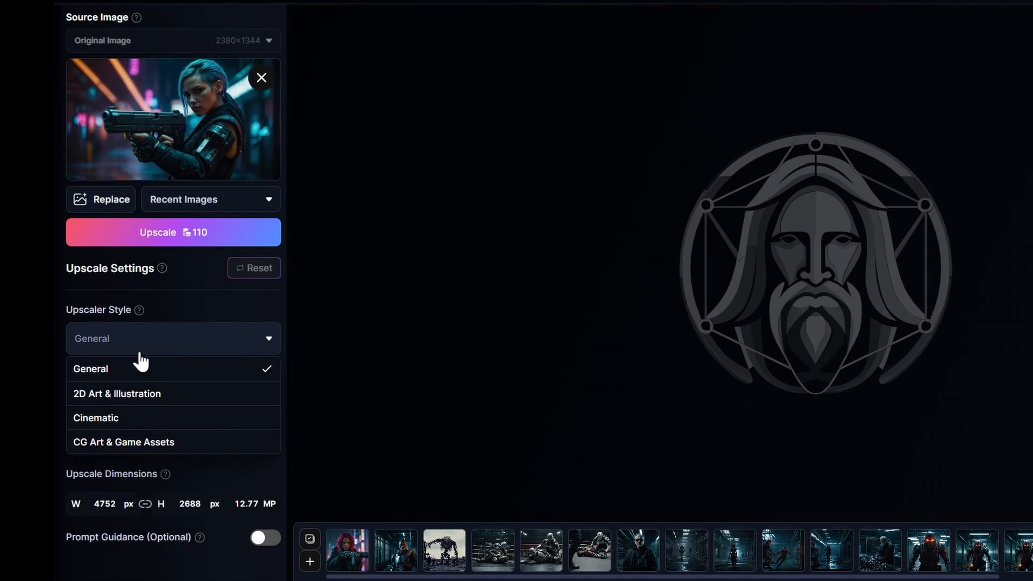
click(96, 417)
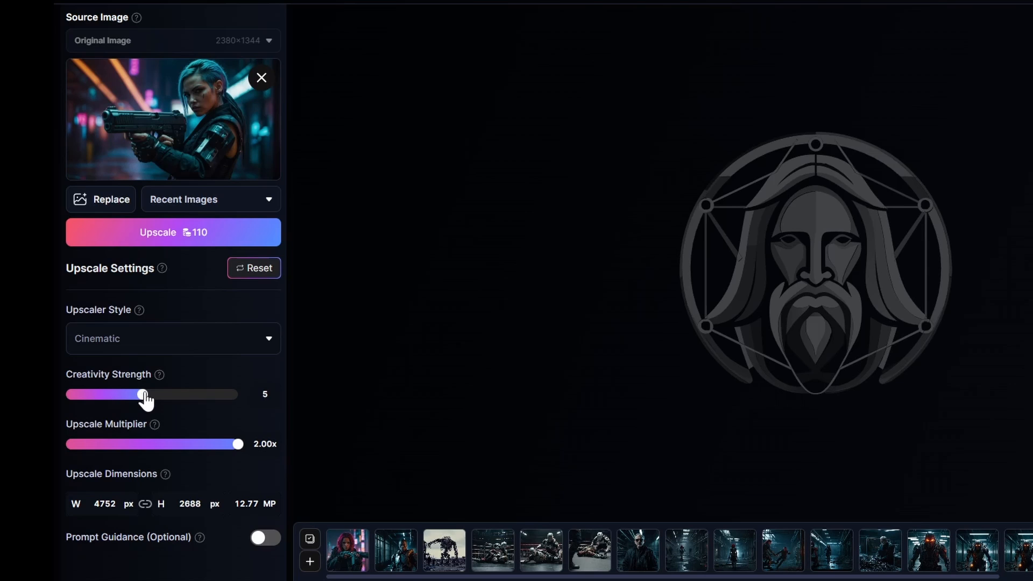
mouse_move(182, 236)
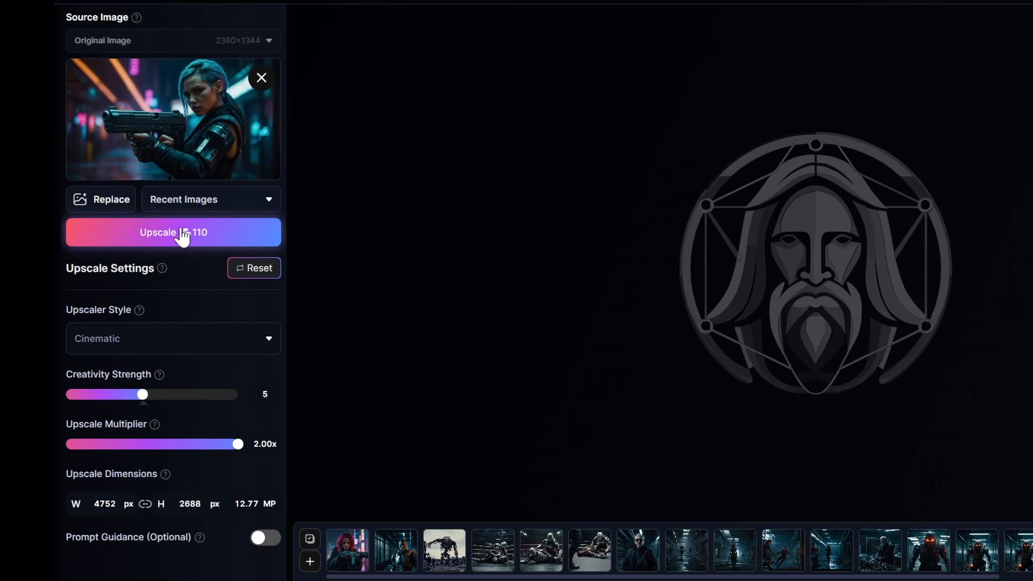
mouse_move(191, 239)
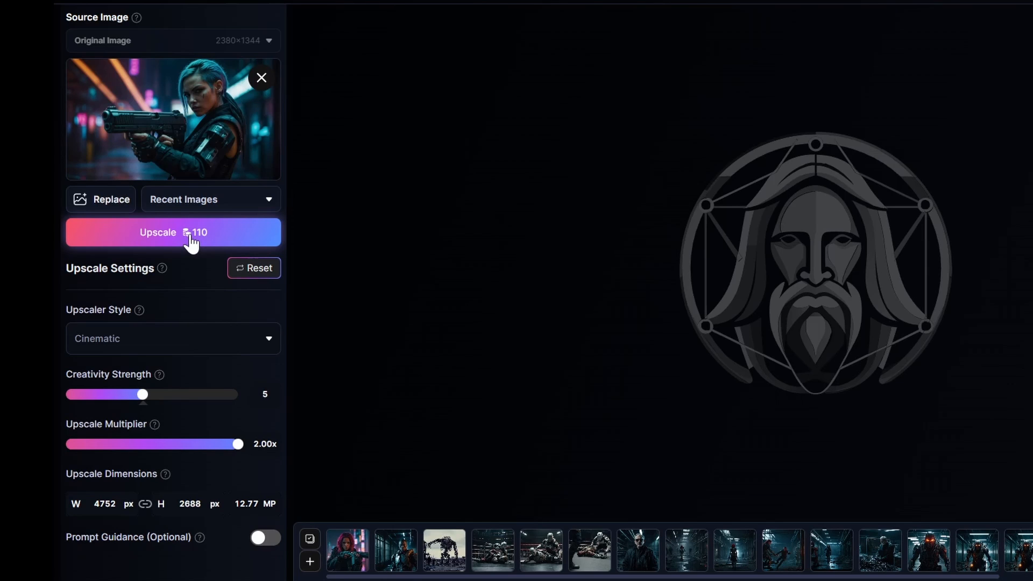
mouse_move(191, 276)
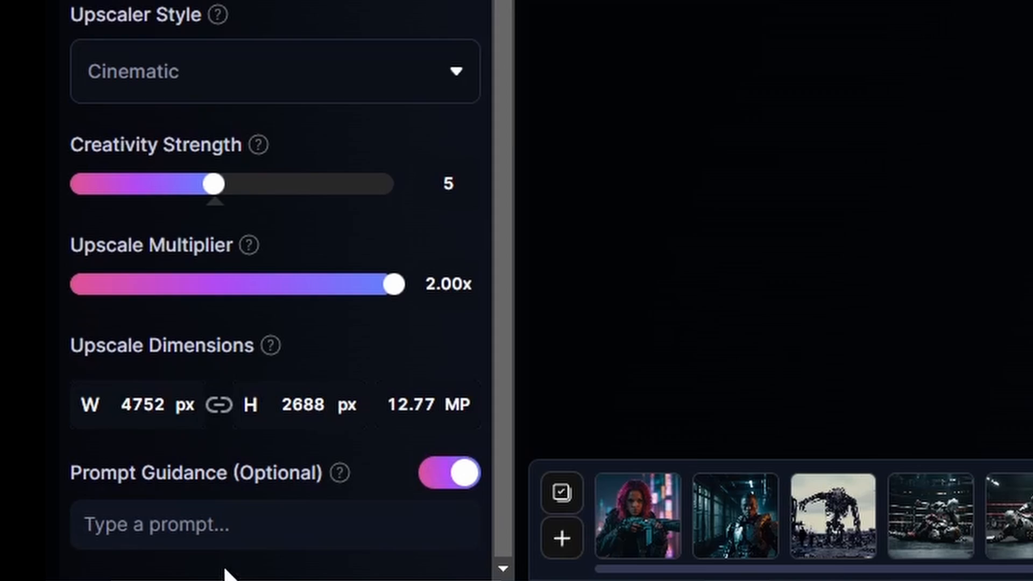
Step: Add 'women holding a gun, cyberpunk style' as prompt guidance and scroll up to the result
text(women holding a gun, cyberpunk style)
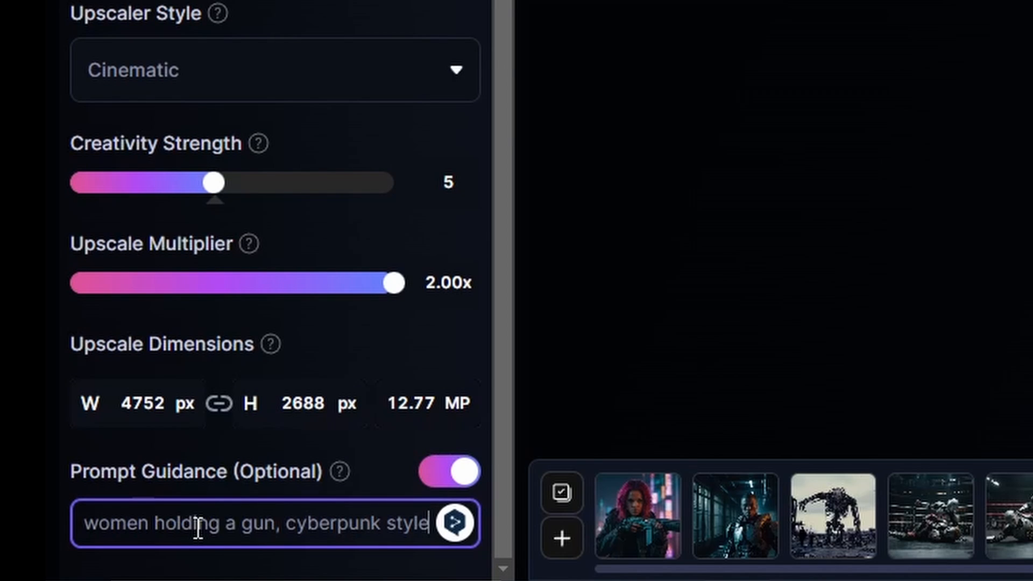
mouse_move(212, 507)
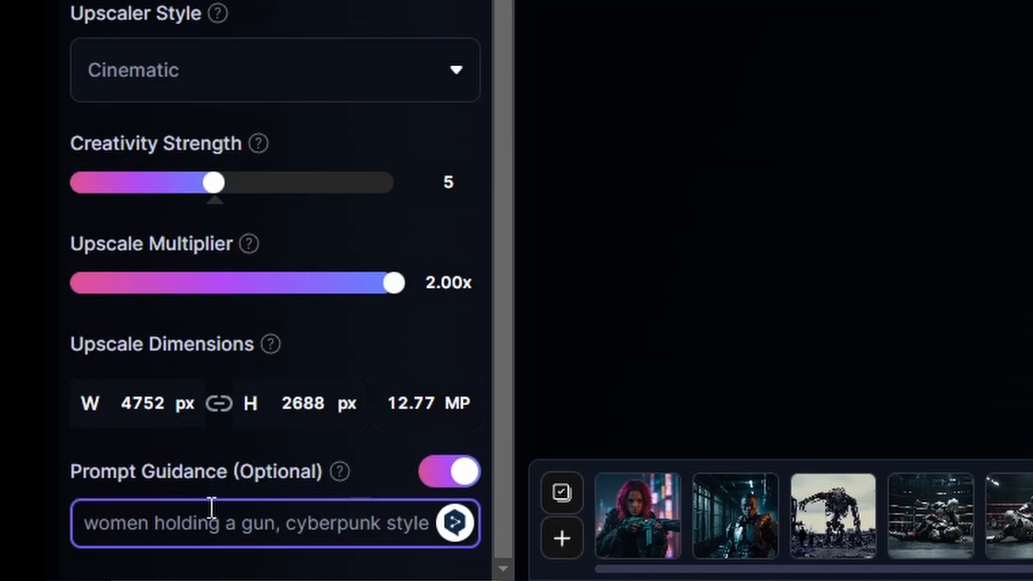
scroll(up, 3)
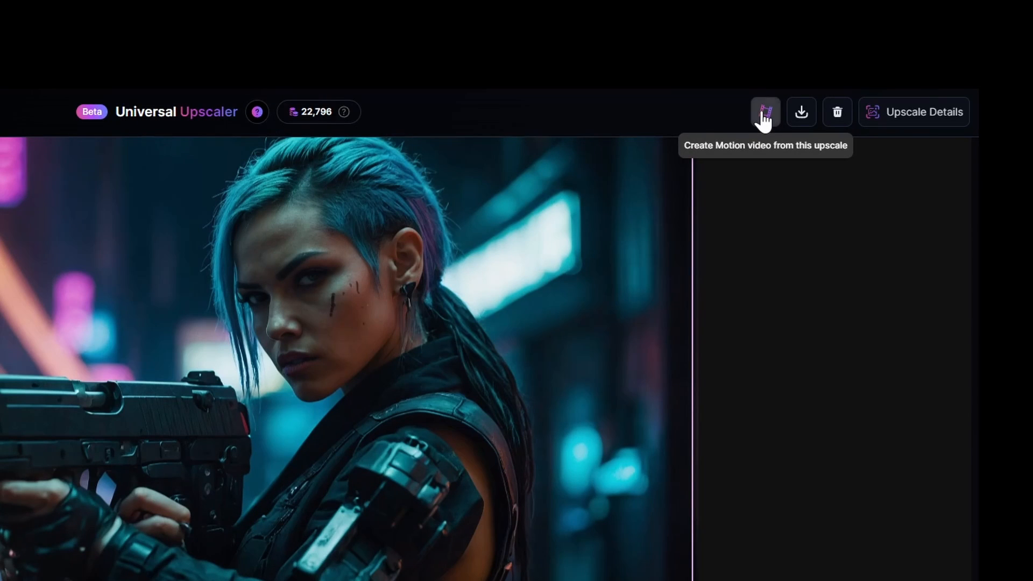
Step: Request a motion video from the upscale, then play and close both gunwoman motion clips
click(765, 111)
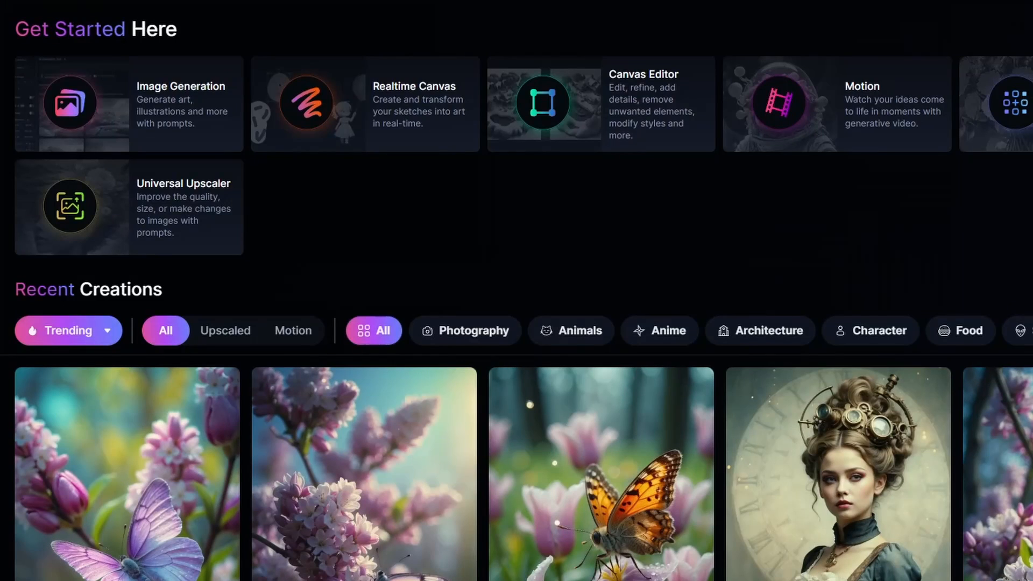
mouse_move(171, 112)
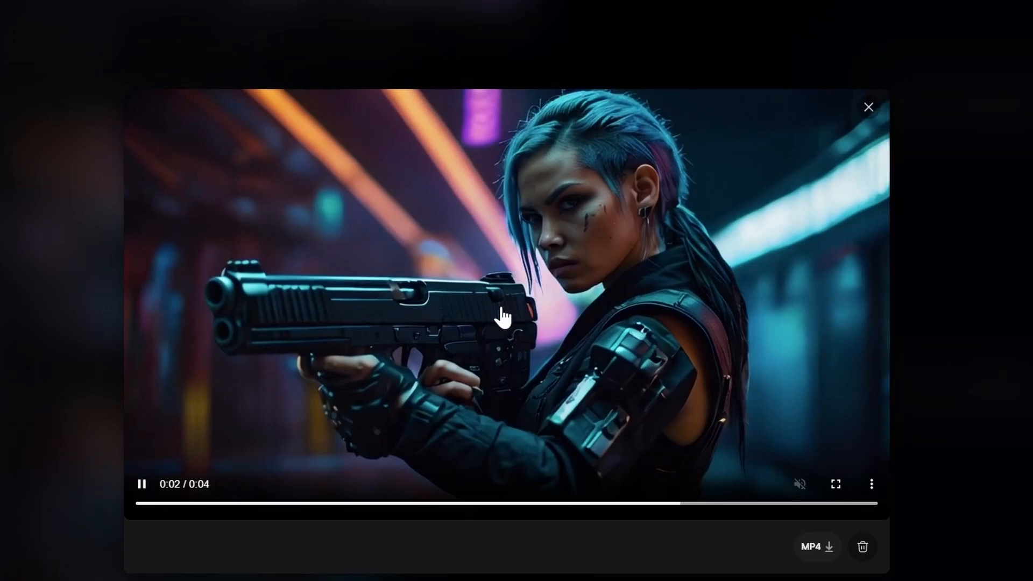
click(868, 106)
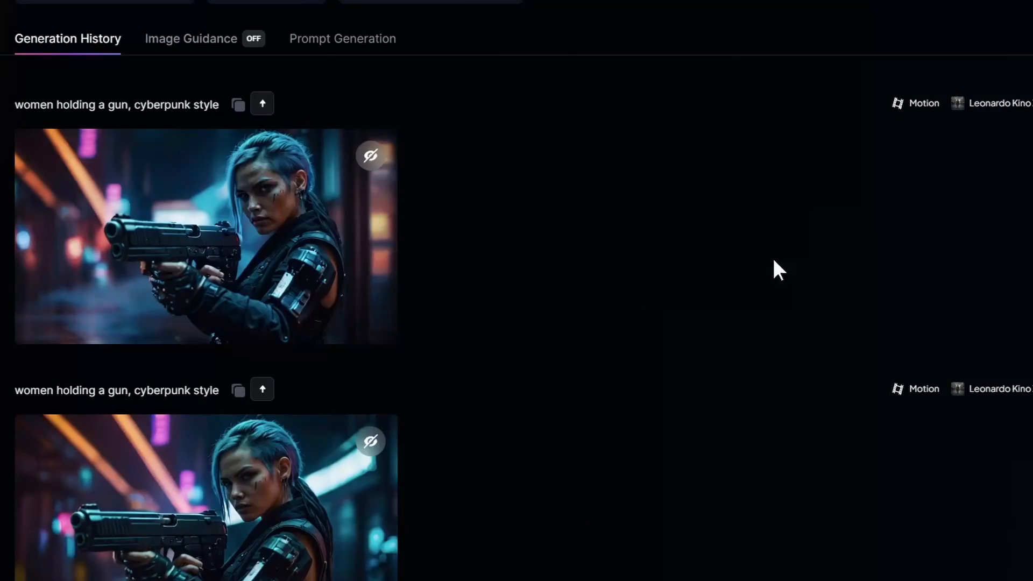
click(206, 236)
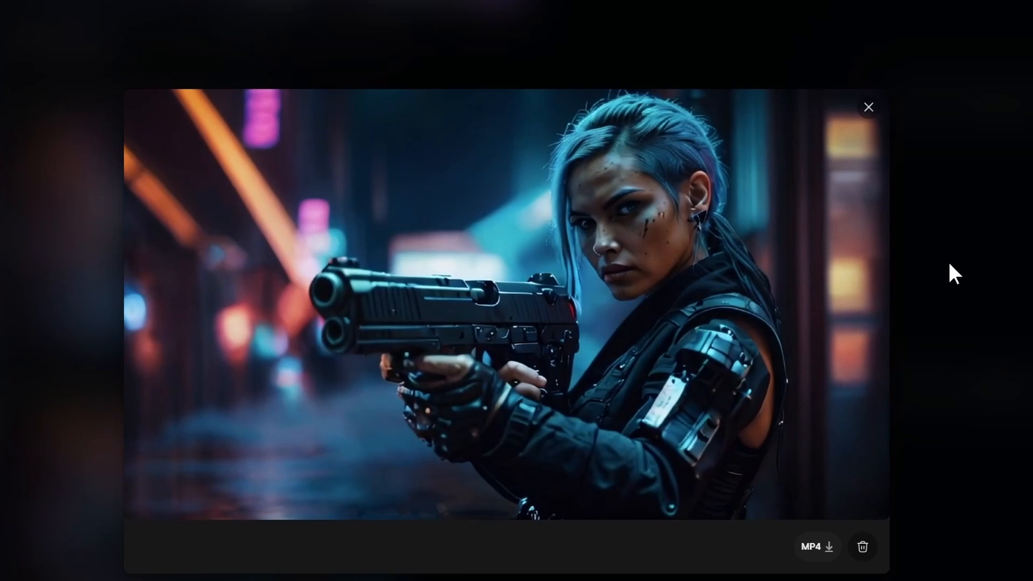
click(868, 106)
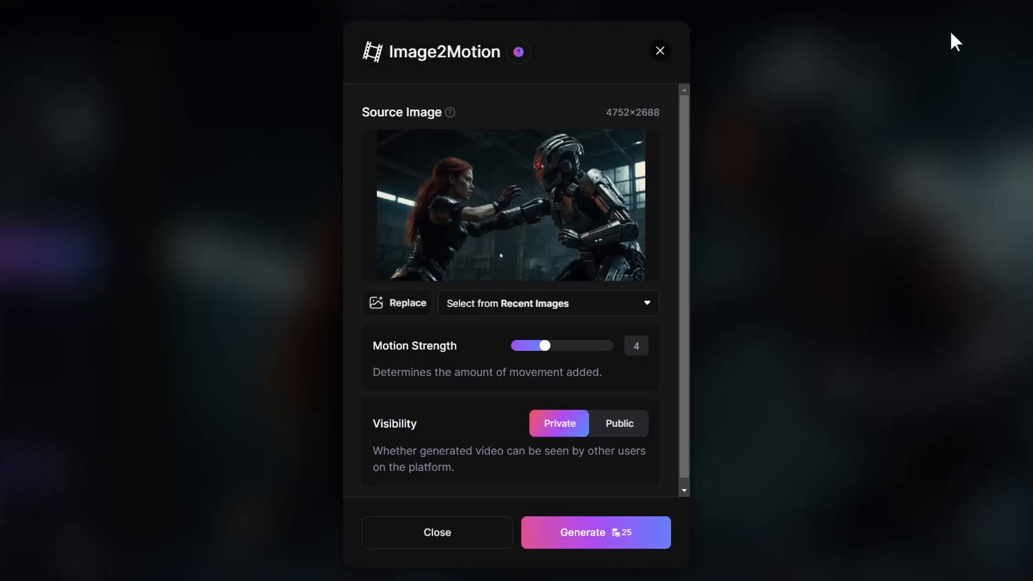
mouse_move(546, 345)
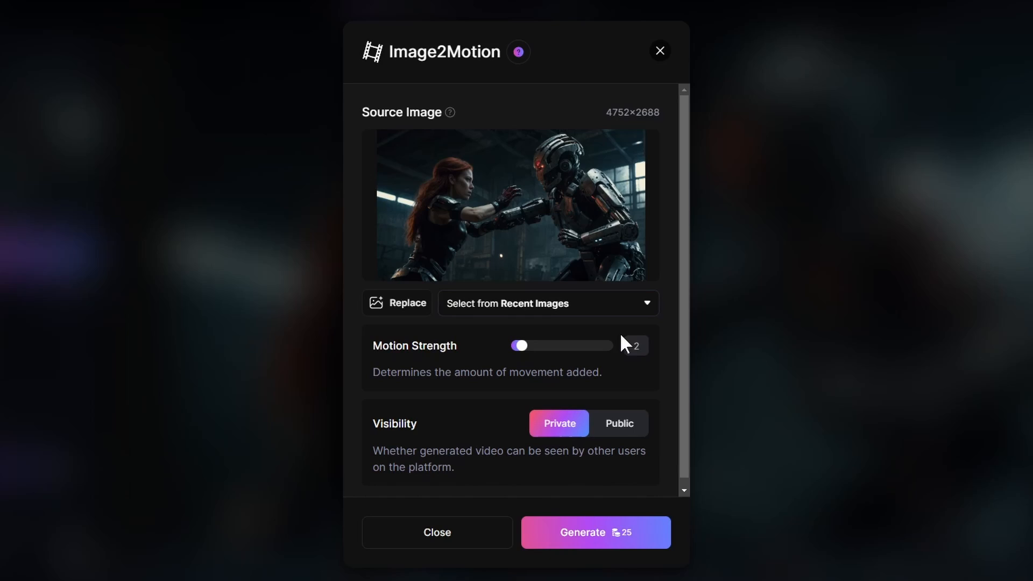
Step: Generate a Motion Strength 4 video of the redhead fighting the robot from its upscale
click(436, 532)
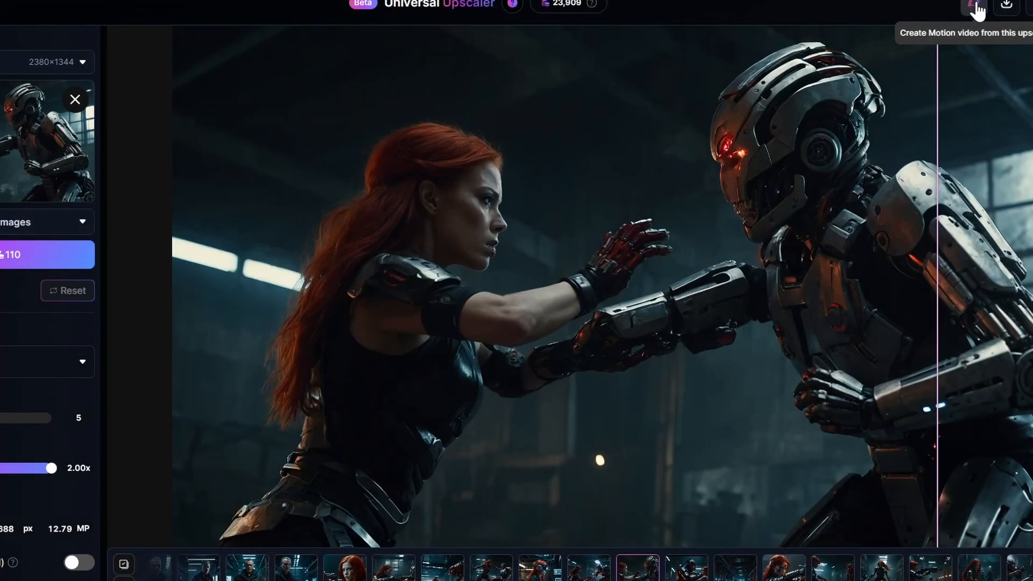
click(974, 5)
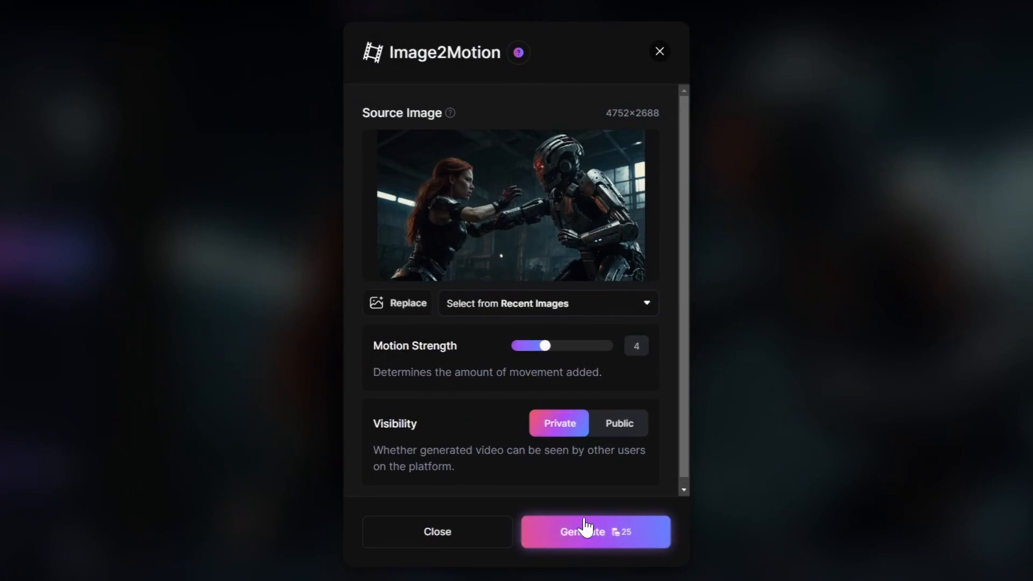
click(590, 531)
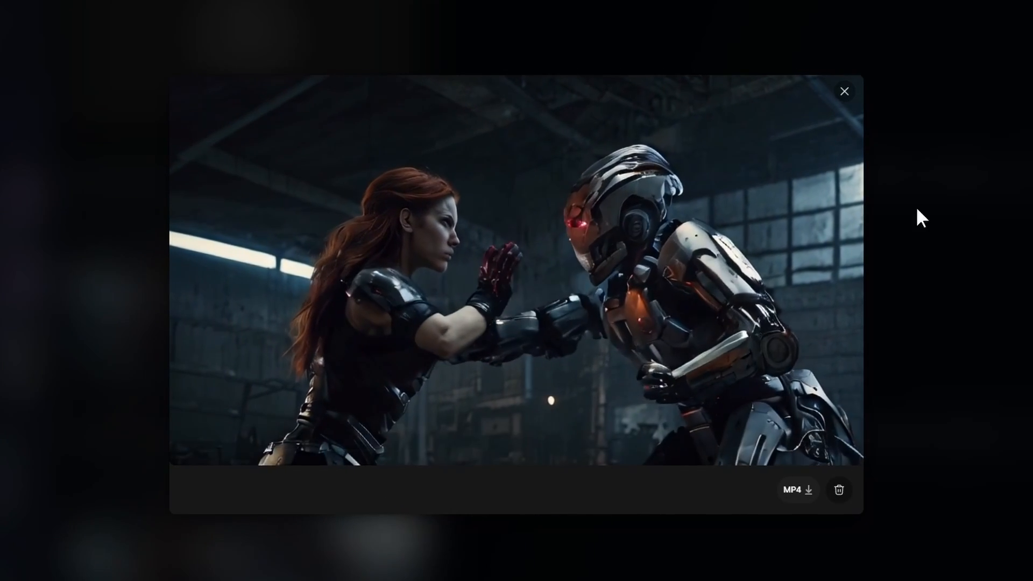
Step: Play the second redhead-versus-robot fight motion video from Generation History, then close it
click(844, 91)
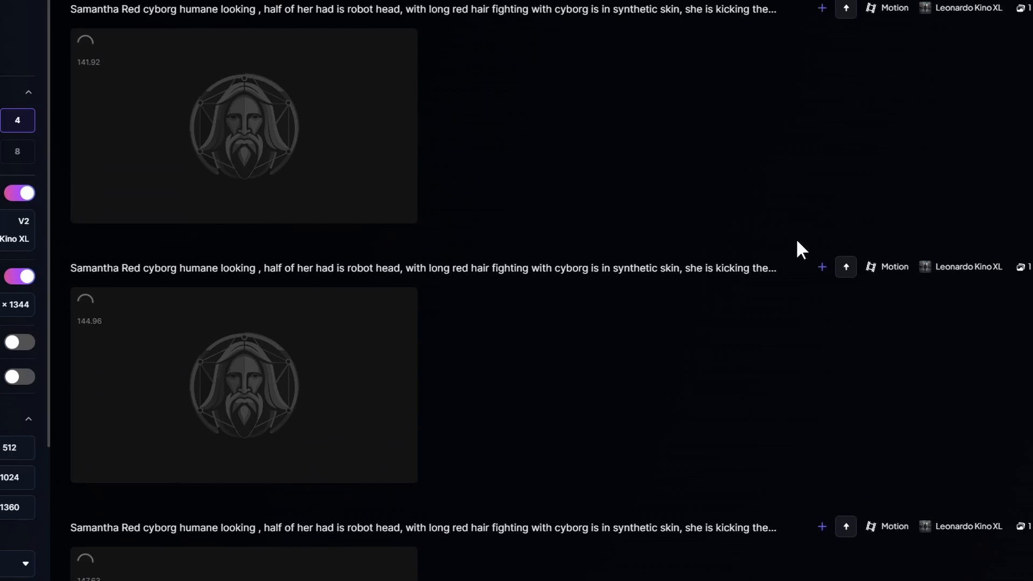
scroll(up, 3)
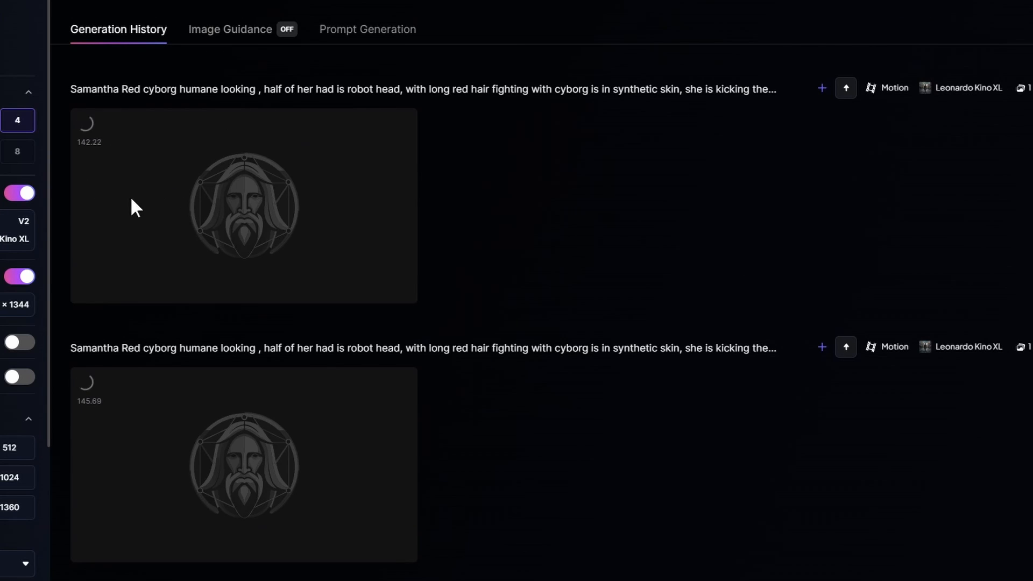
scroll(down, 3)
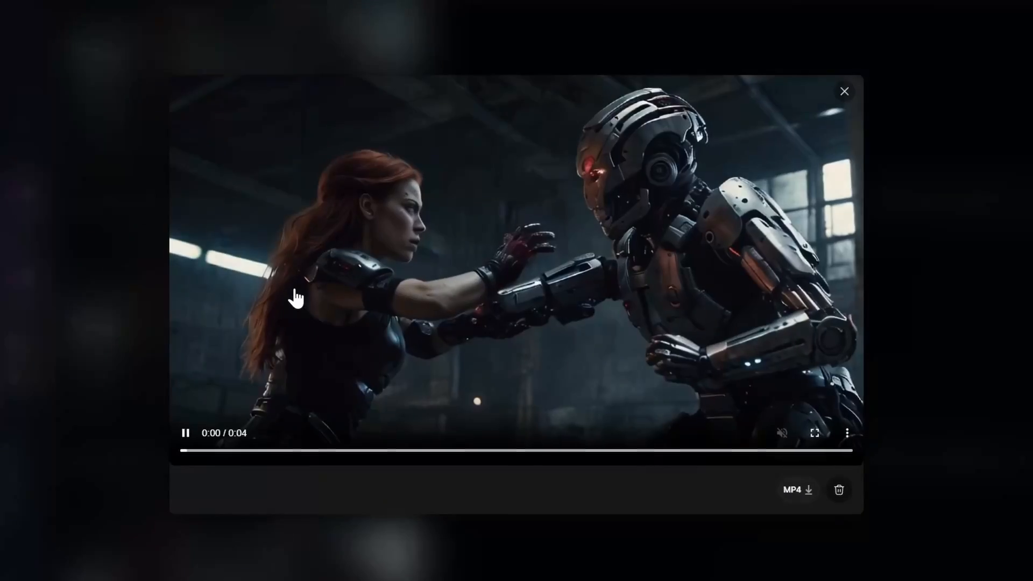
click(844, 91)
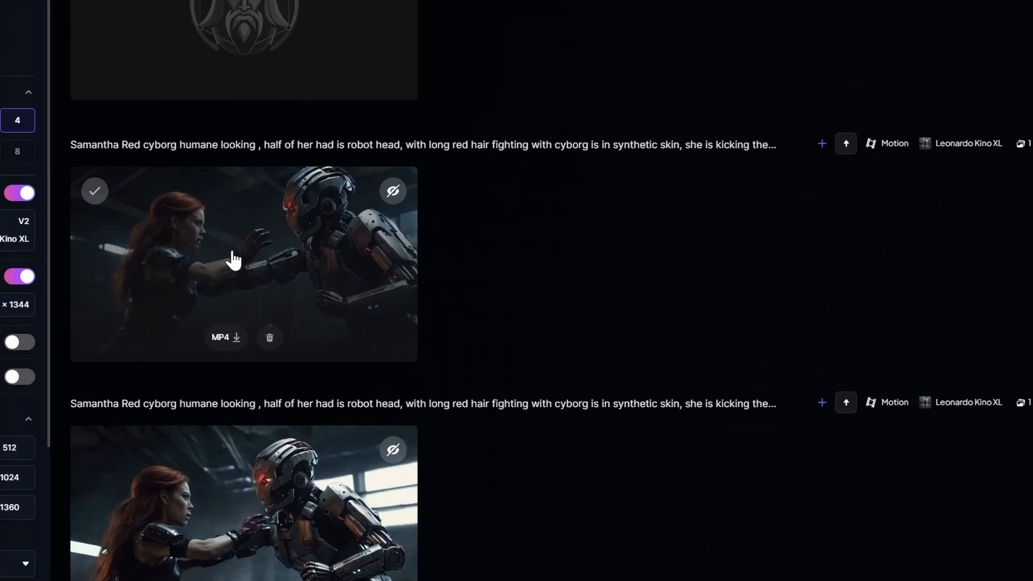
click(243, 263)
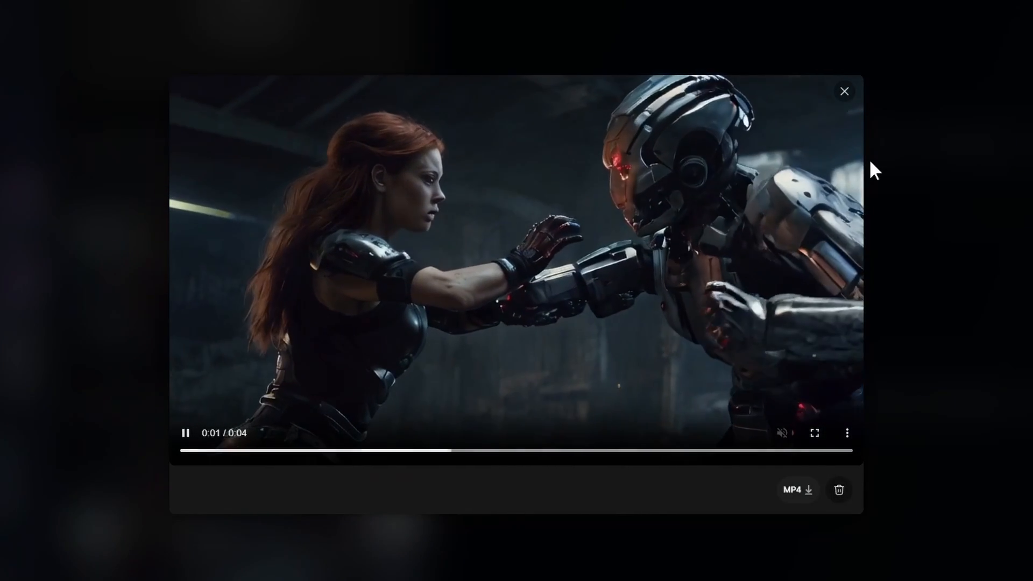
click(844, 91)
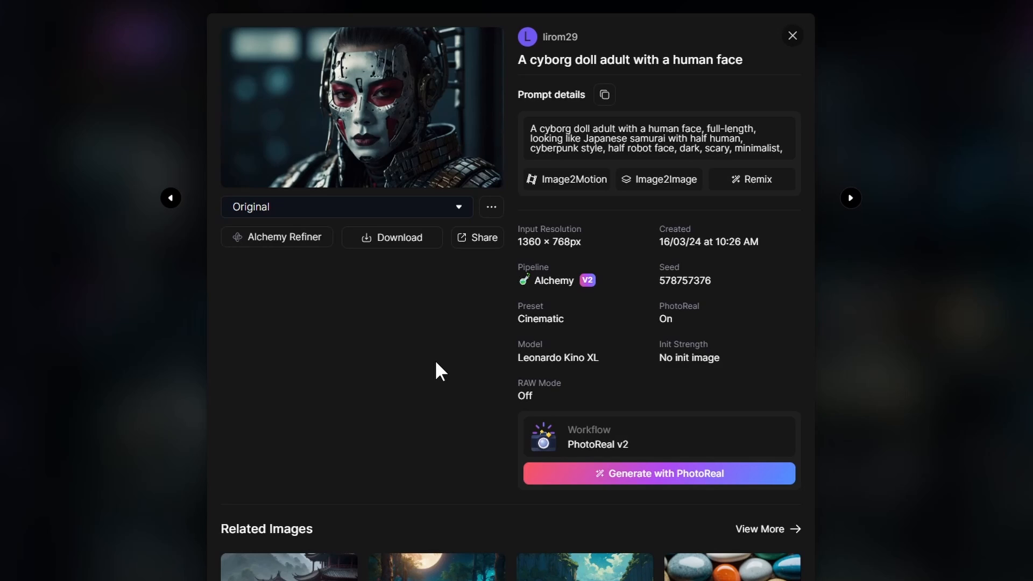
Step: View the cyborg doll image full size, then start Image2Motion from its details
click(361, 107)
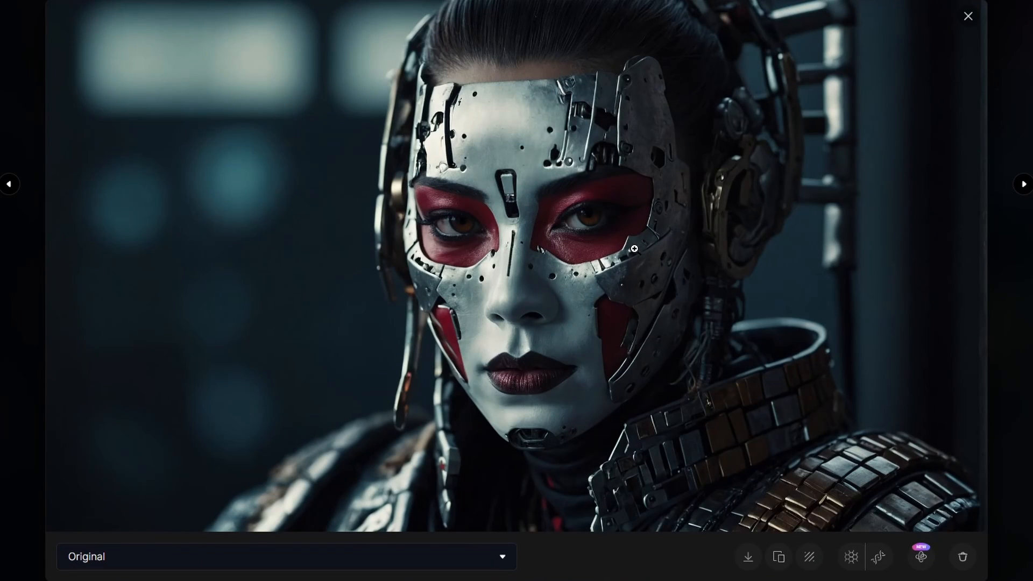
mouse_move(598, 319)
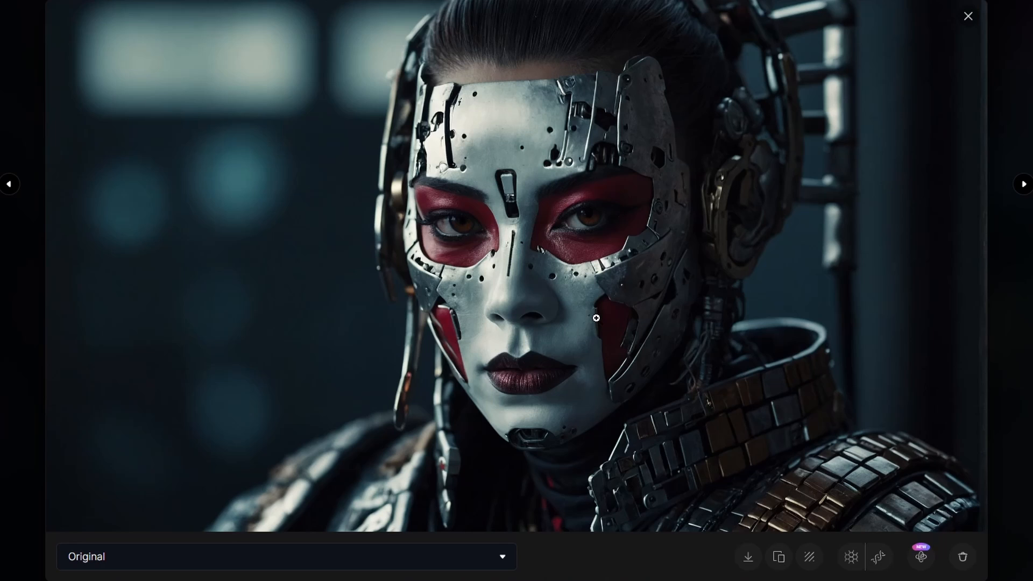
mouse_move(866, 47)
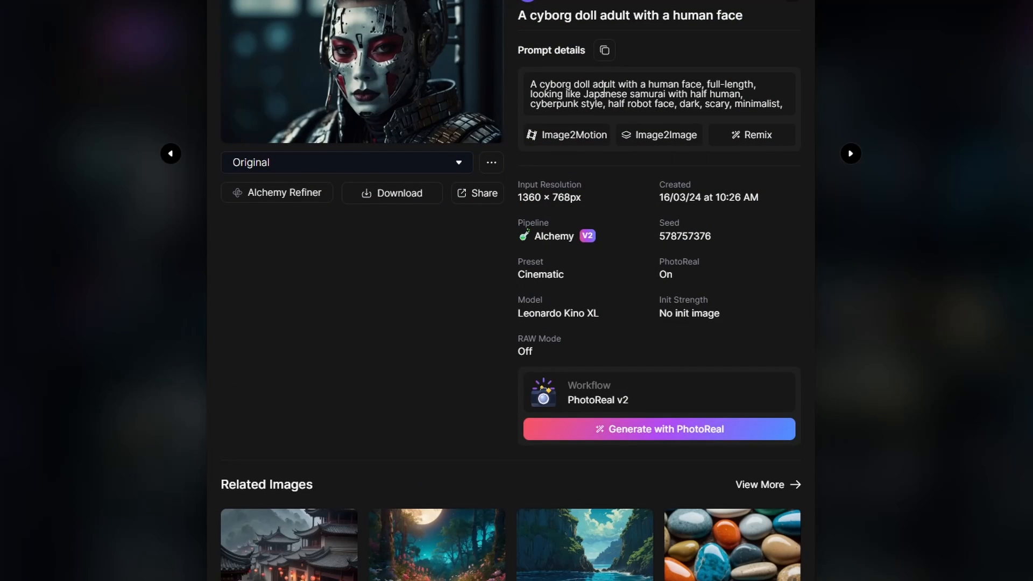
click(566, 135)
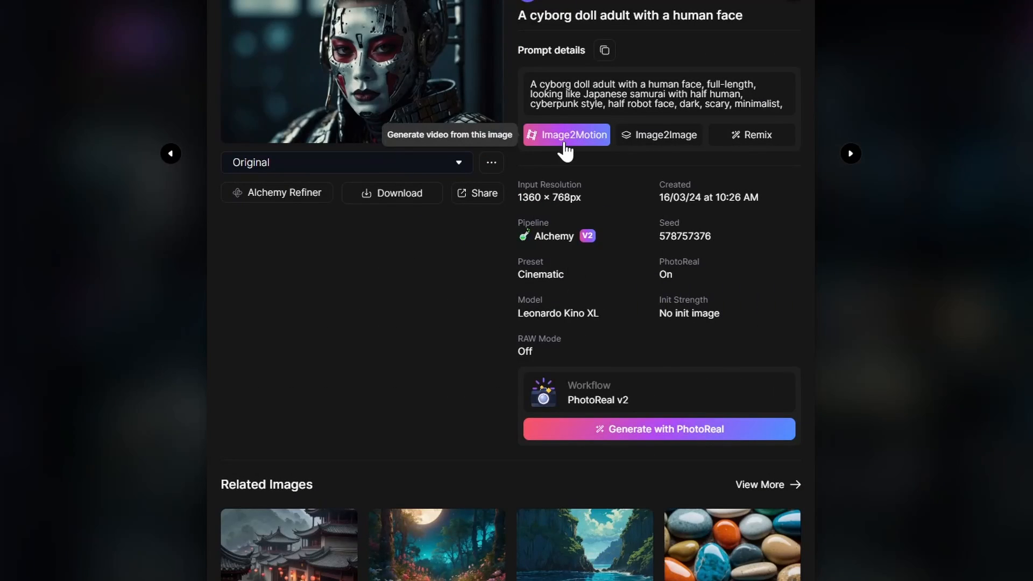
click(565, 135)
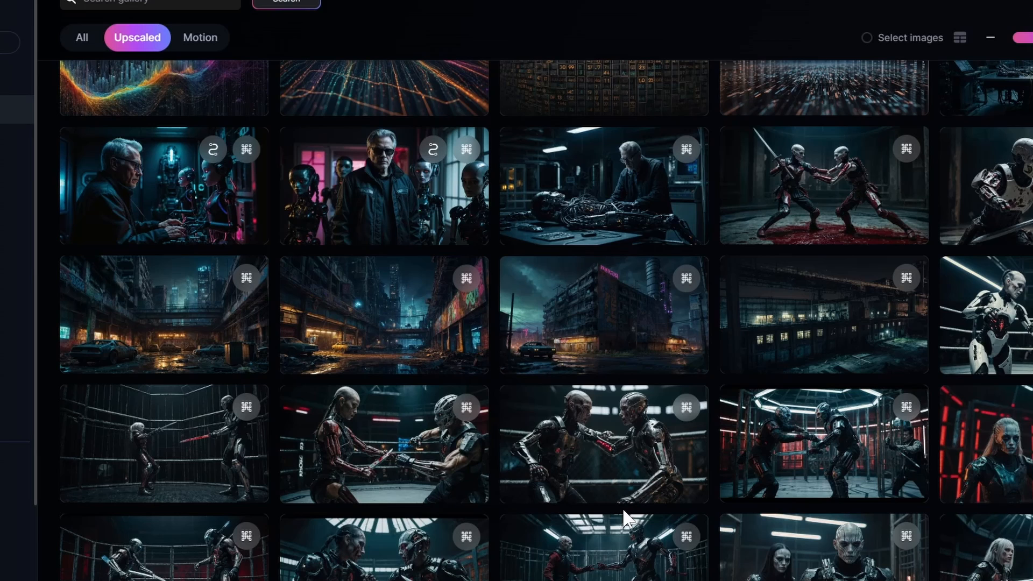
mouse_move(602, 323)
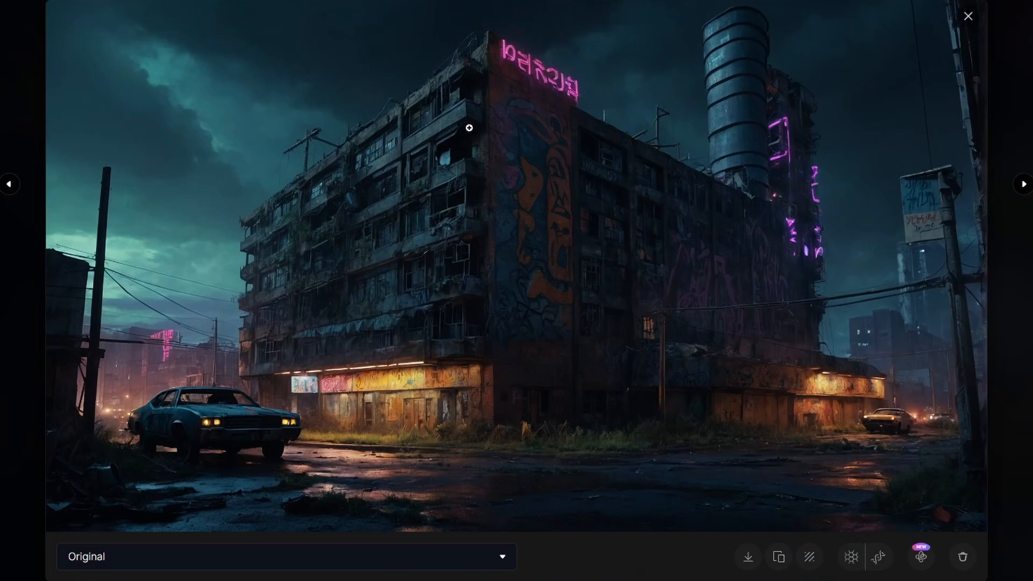
mouse_move(502, 211)
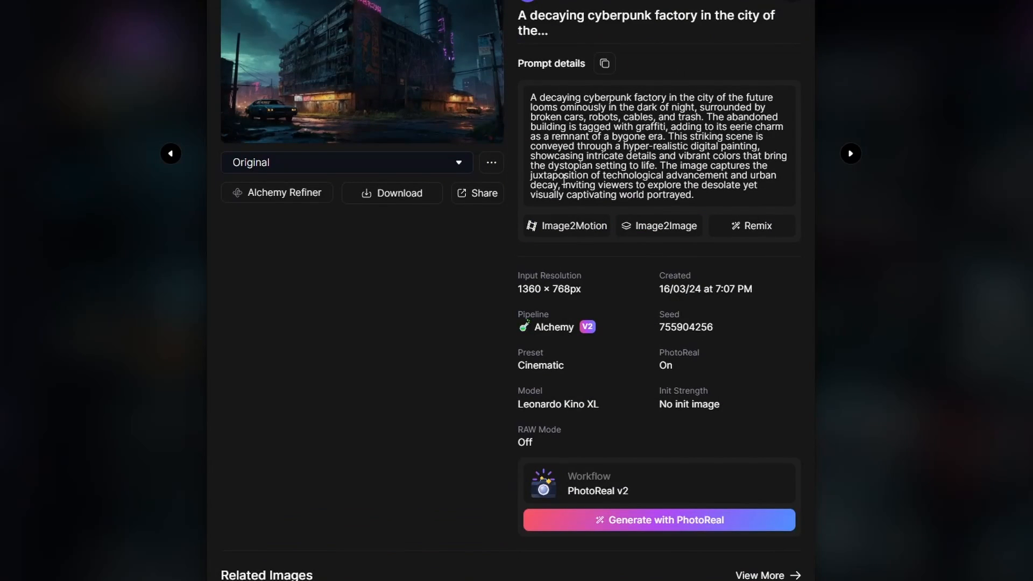
click(565, 225)
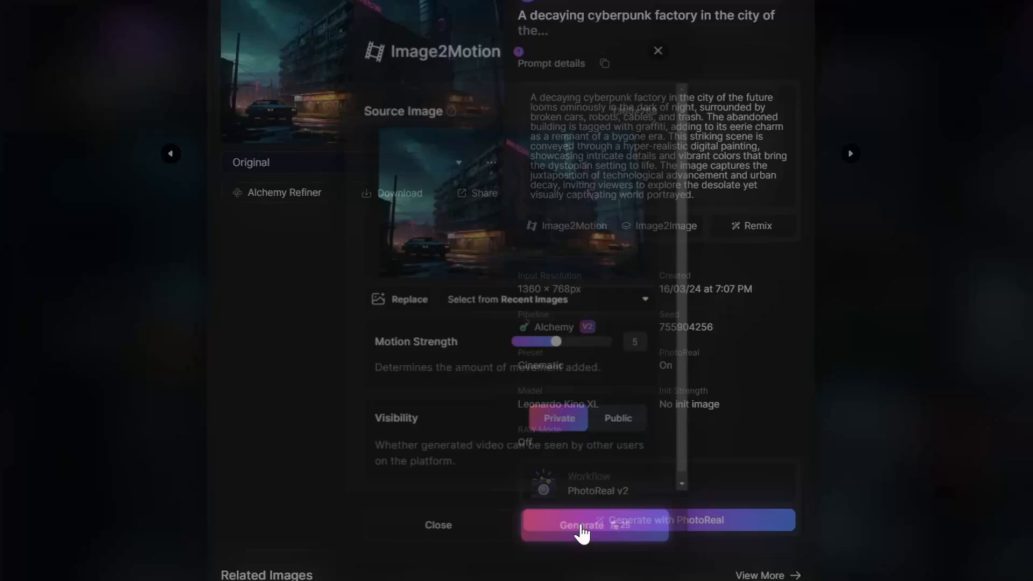
click(437, 525)
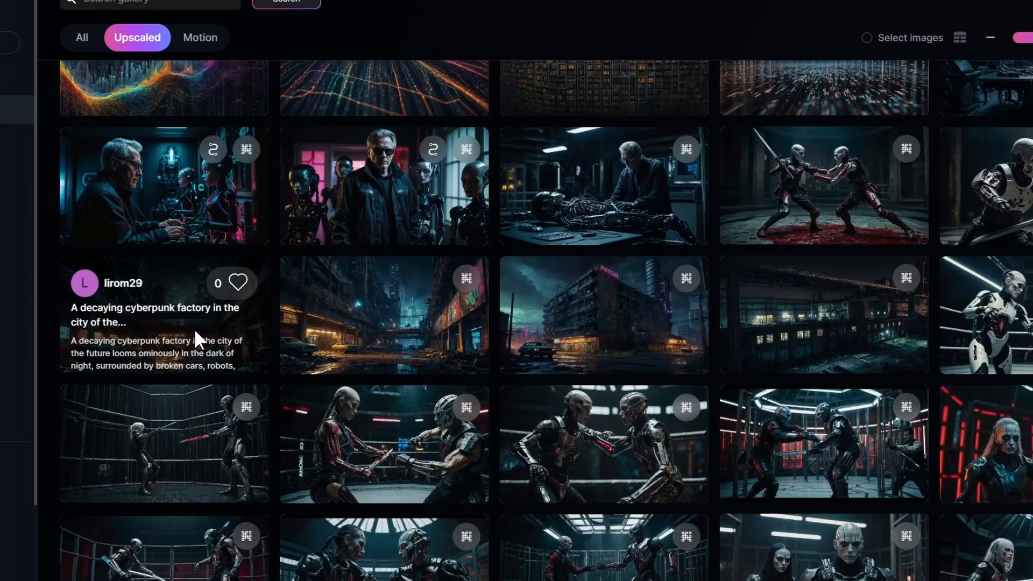
click(383, 314)
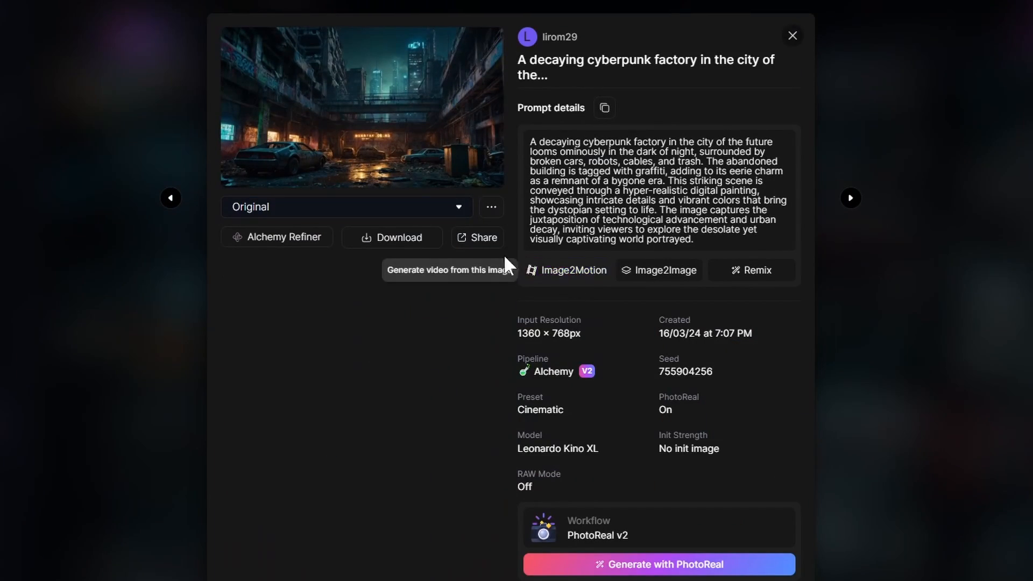
click(572, 270)
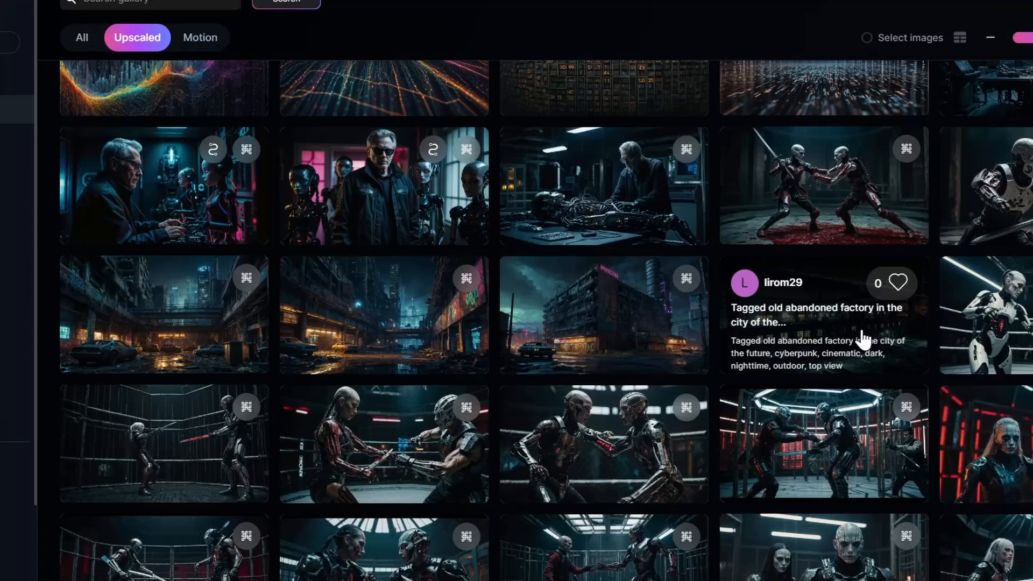
click(602, 314)
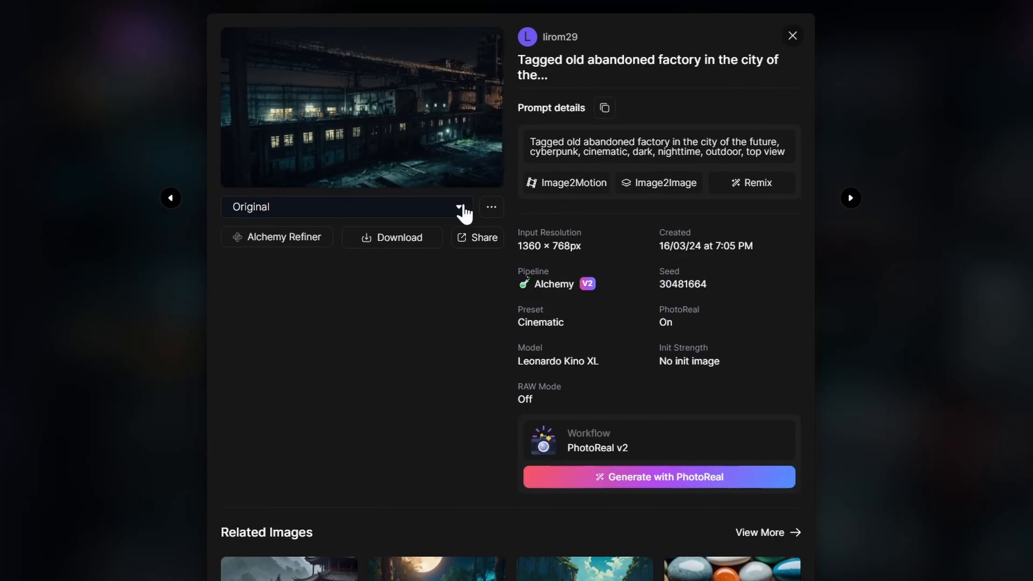
click(572, 182)
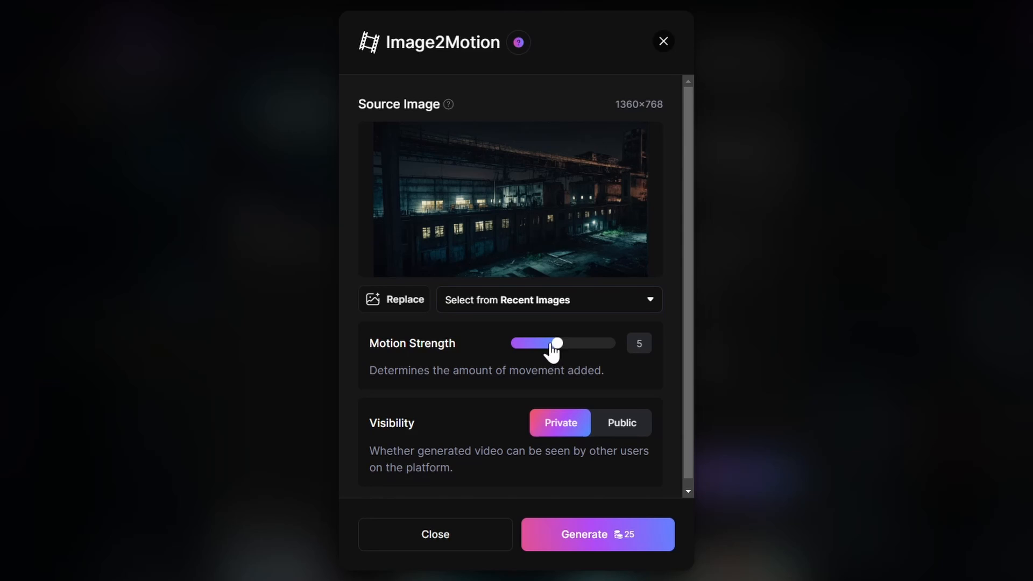
click(663, 41)
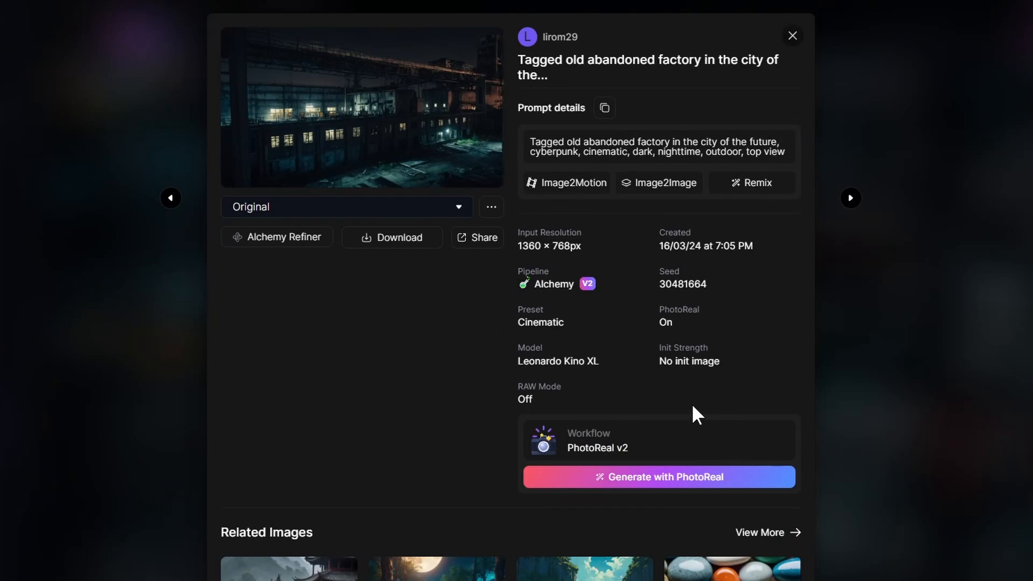
mouse_move(792, 36)
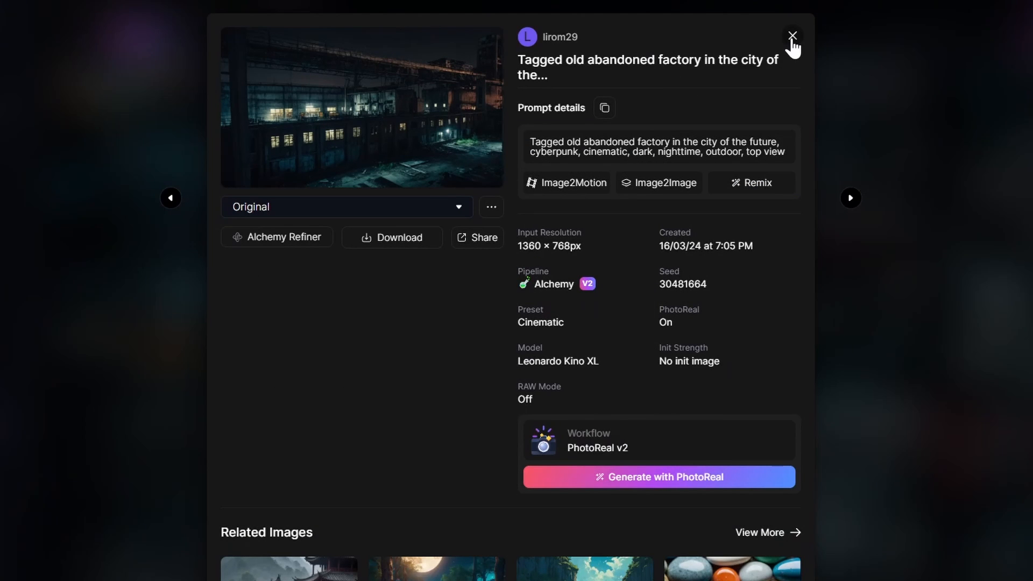
click(793, 35)
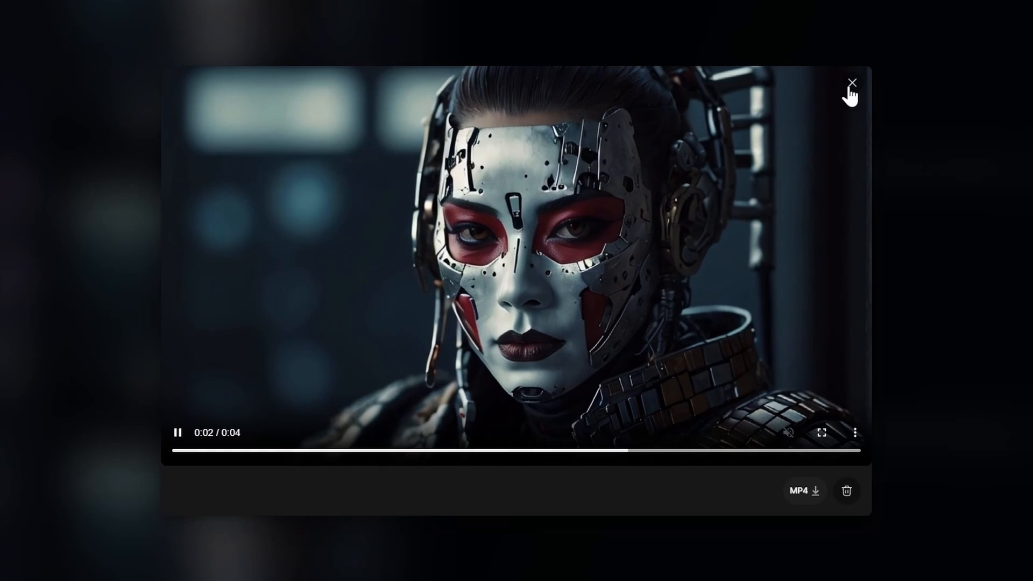
click(851, 84)
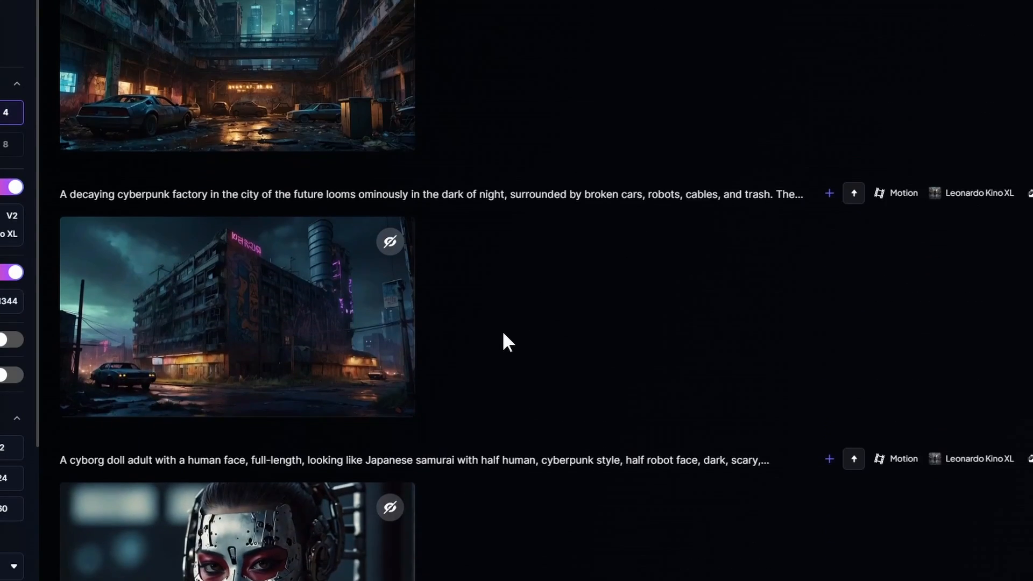
click(235, 317)
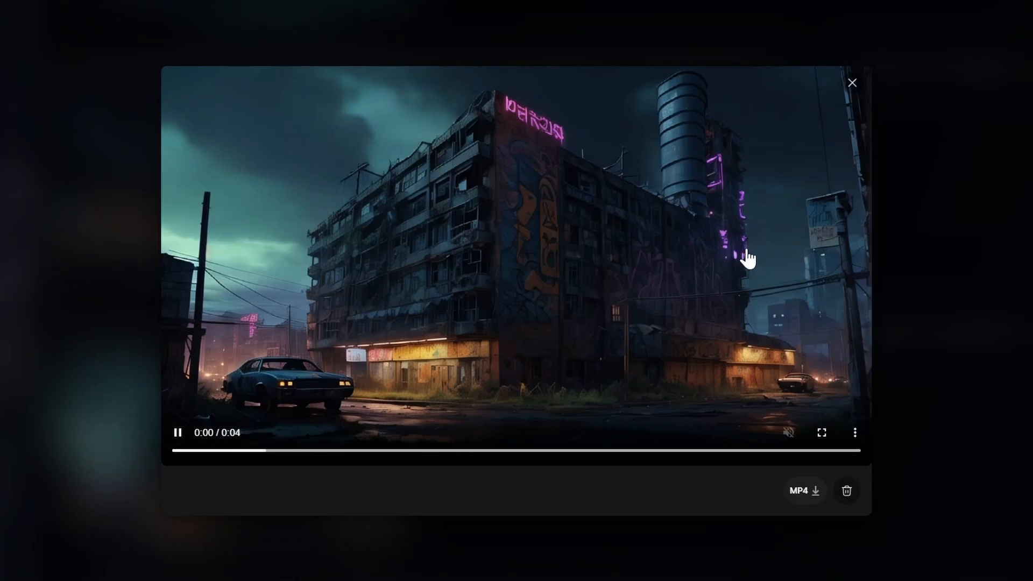
mouse_move(392, 284)
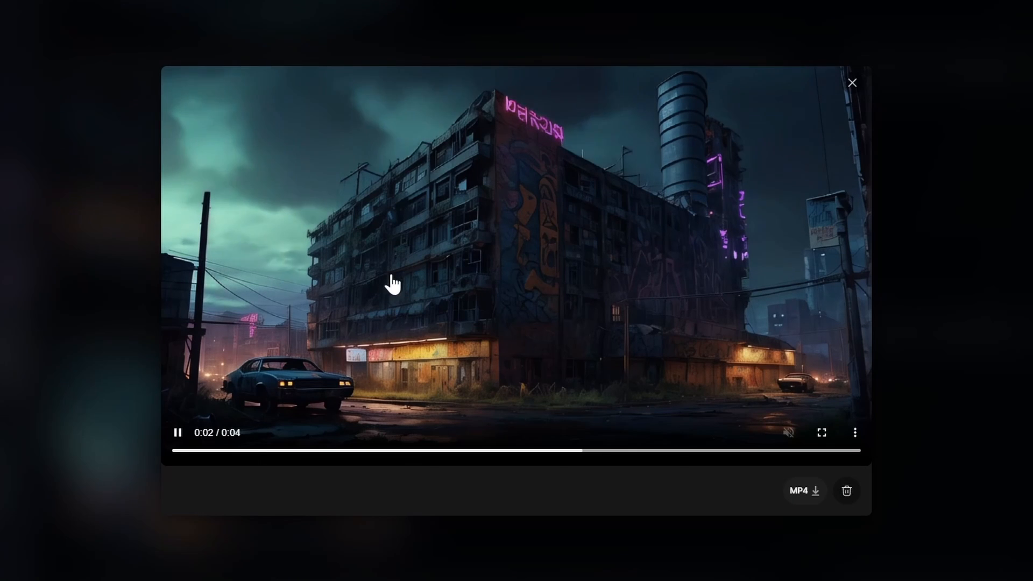
click(185, 451)
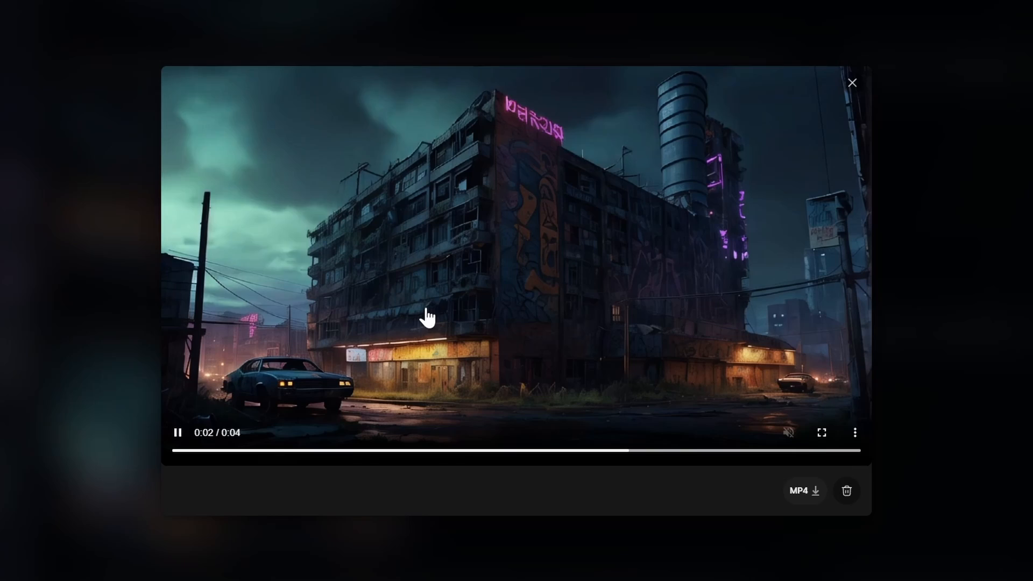
click(852, 82)
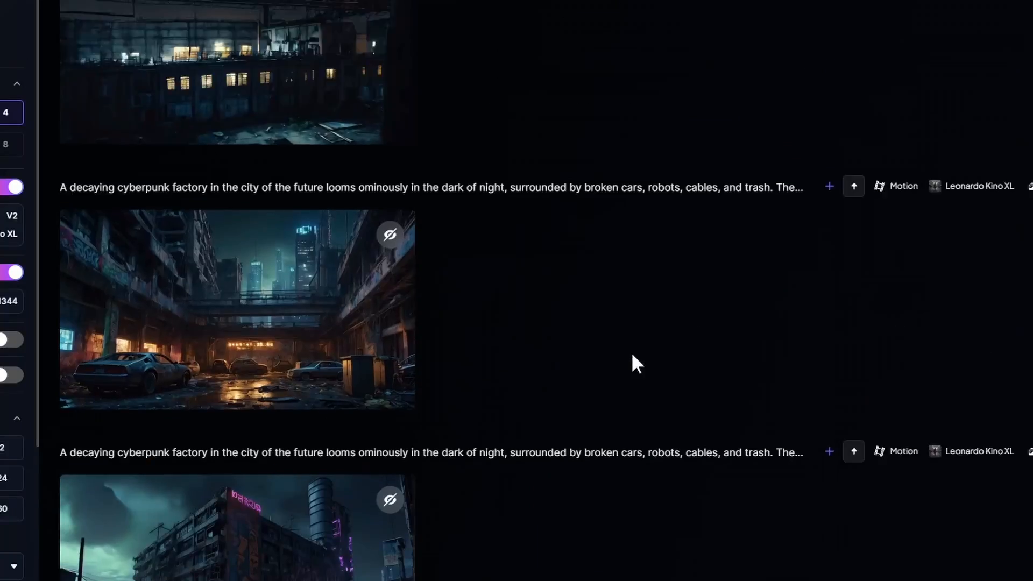
click(236, 310)
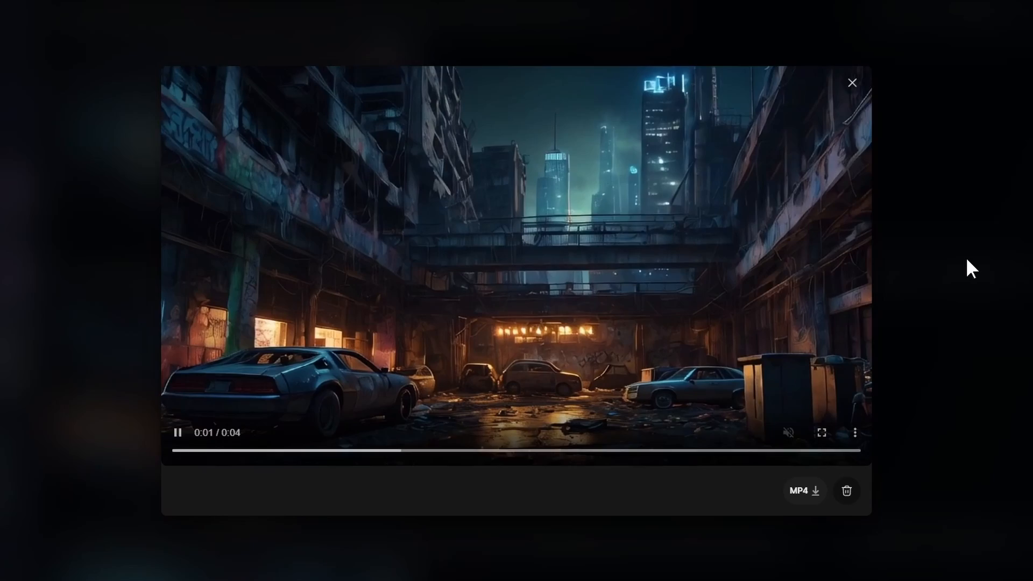
click(851, 82)
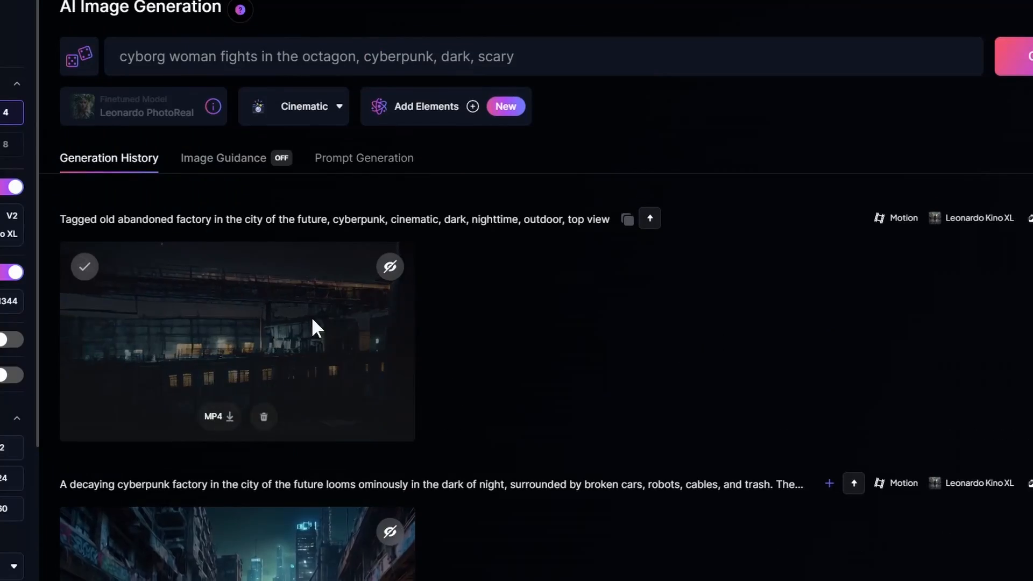
click(238, 341)
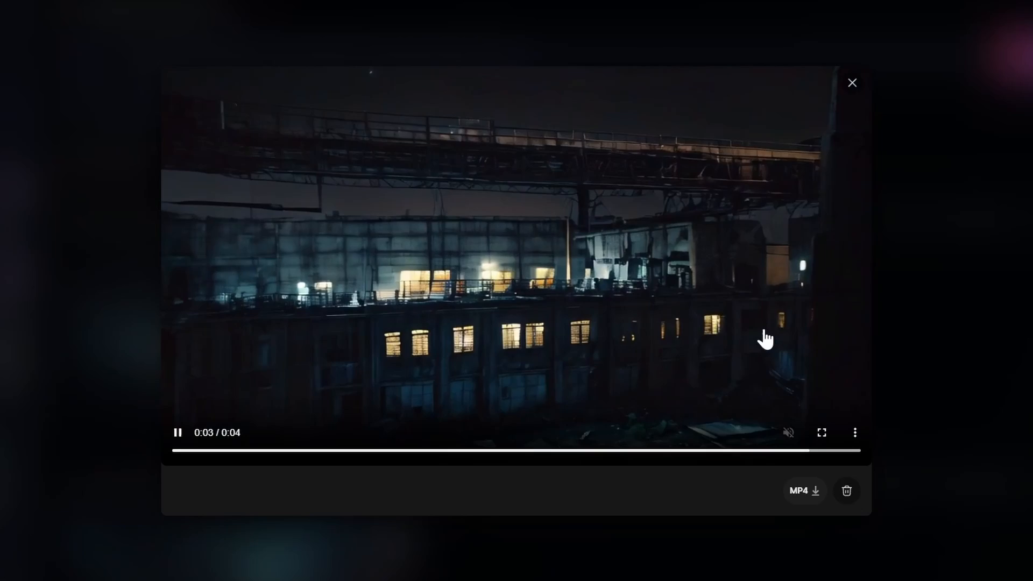
click(852, 83)
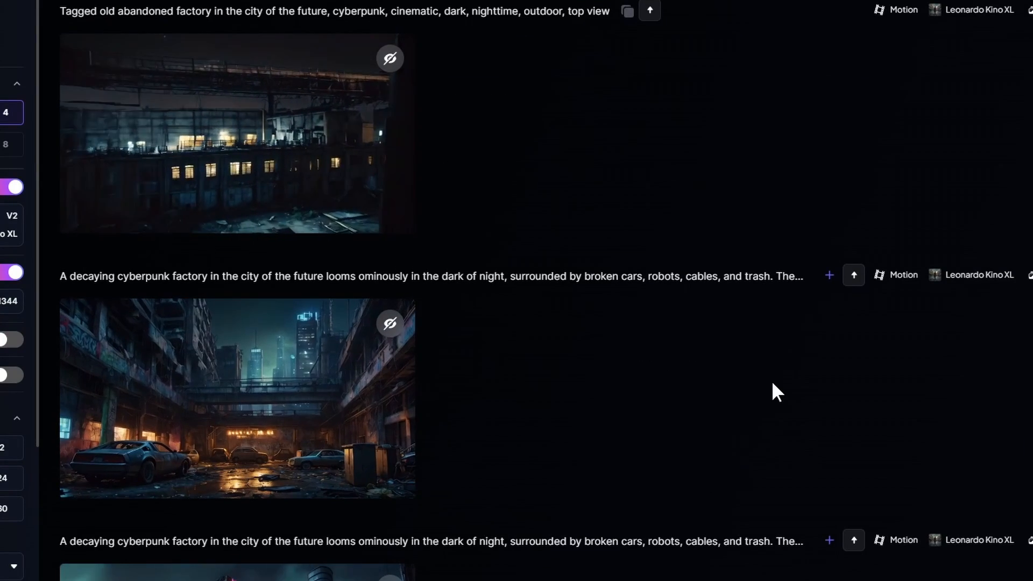
scroll(down, 3)
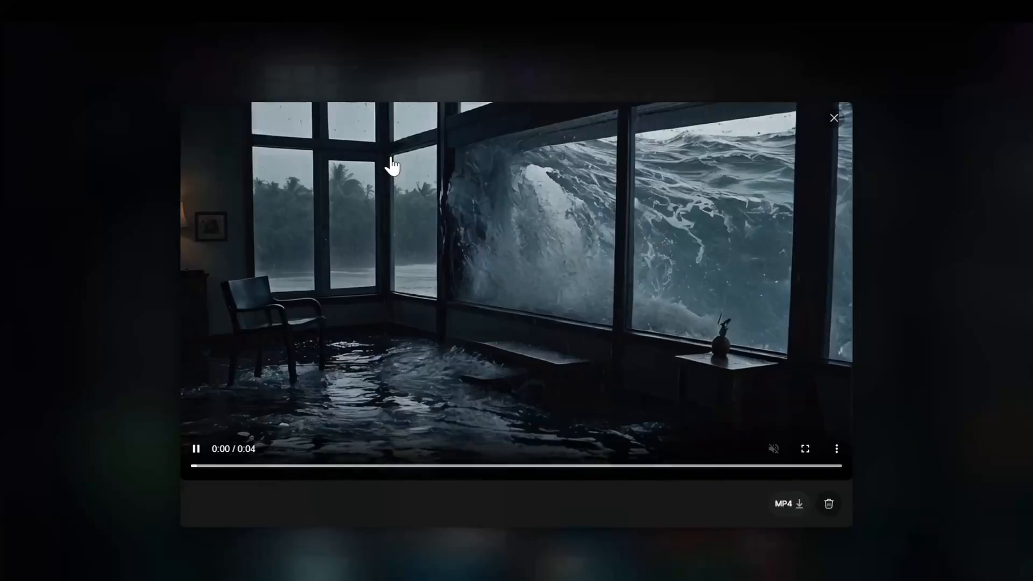
mouse_move(332, 348)
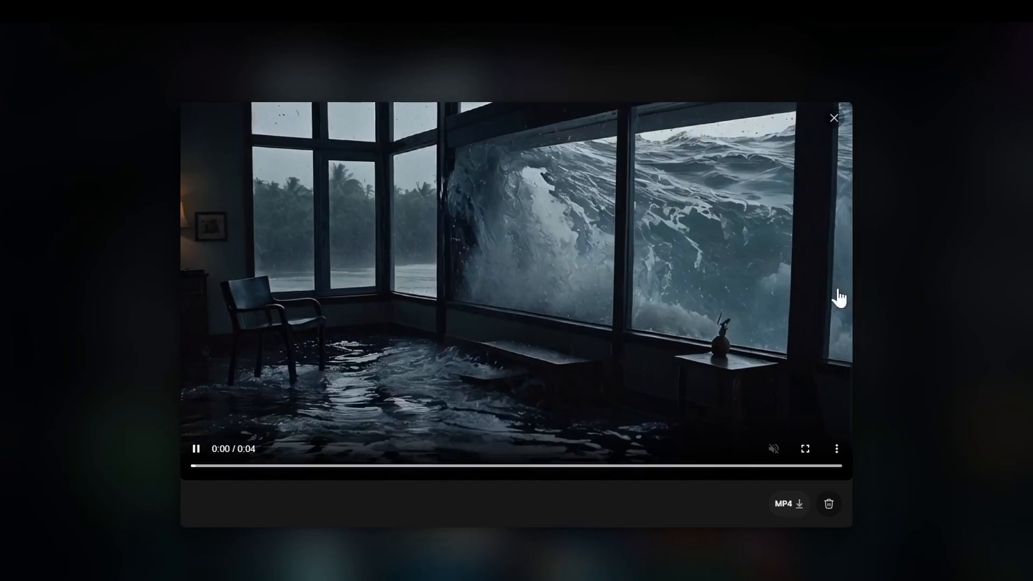
click(834, 118)
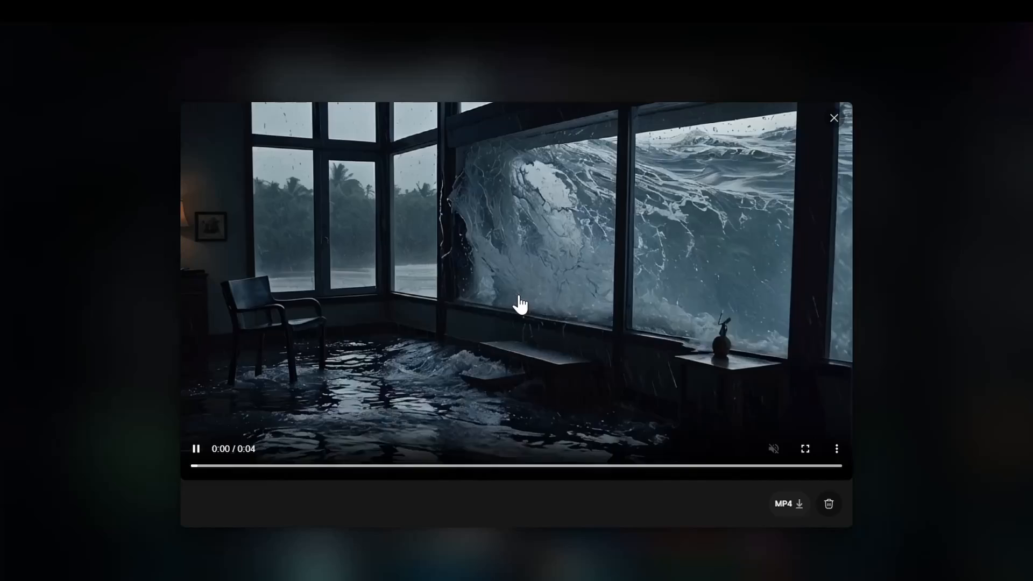
click(834, 118)
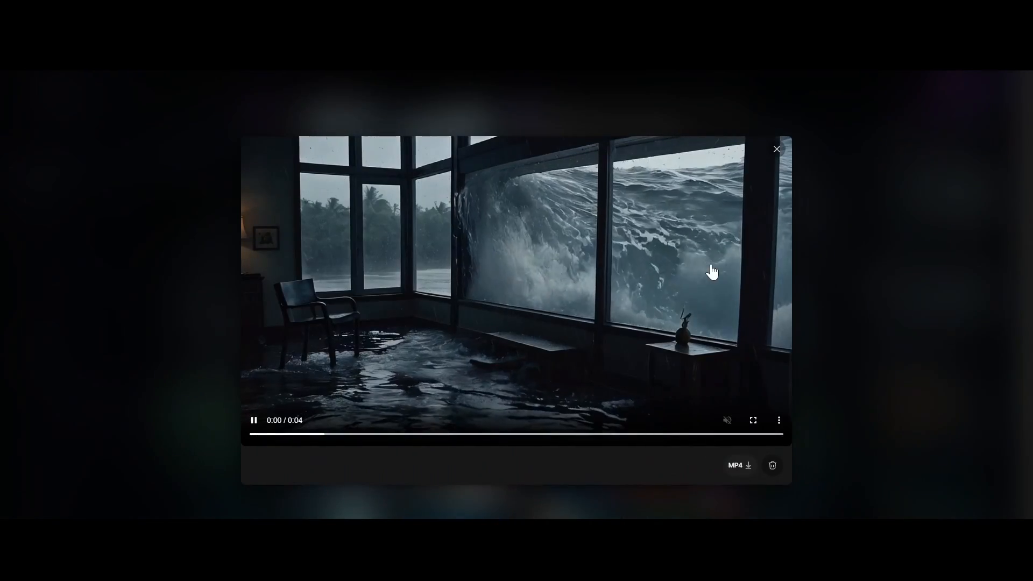
click(776, 149)
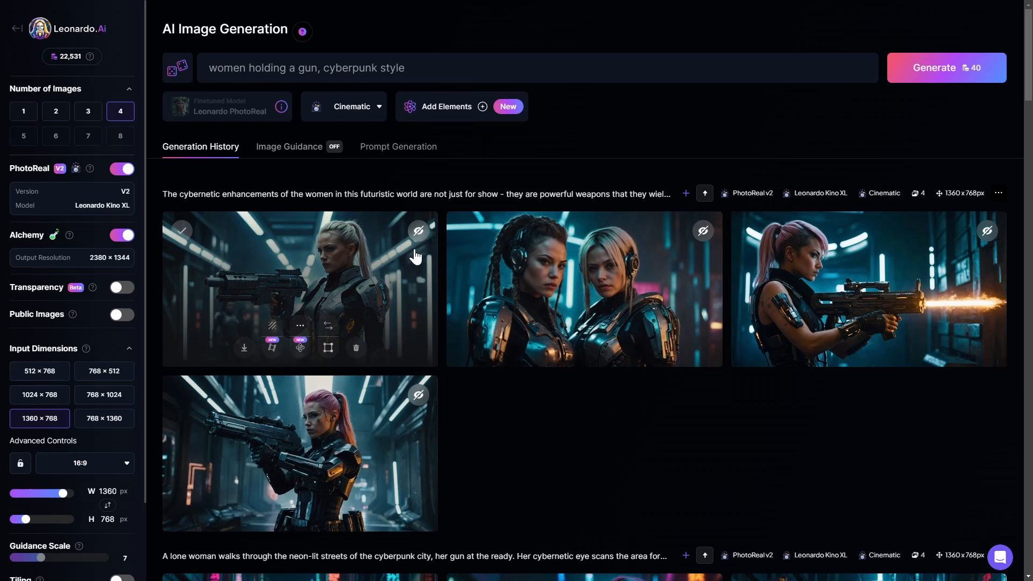
mouse_move(320, 194)
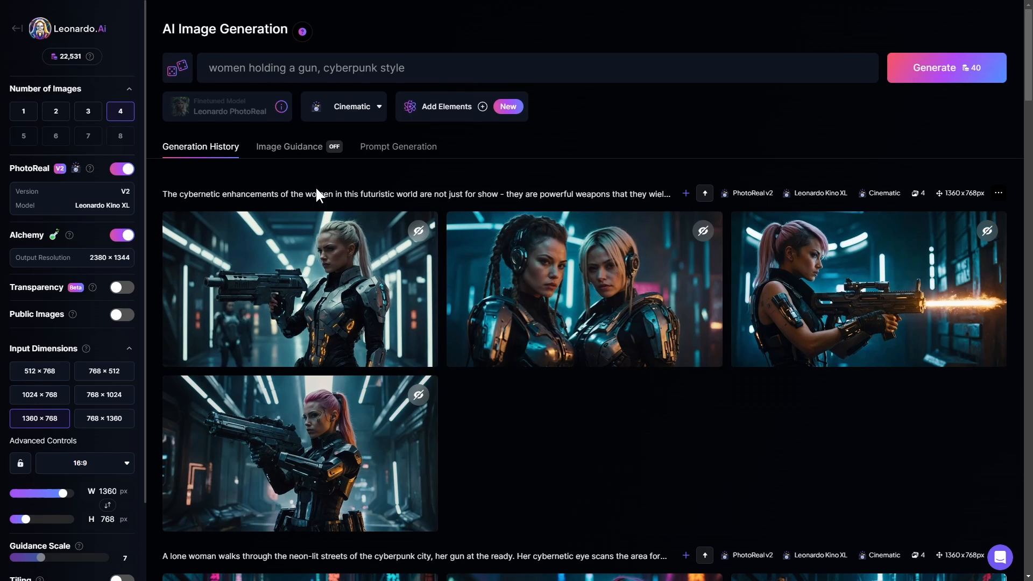
mouse_move(1000, 559)
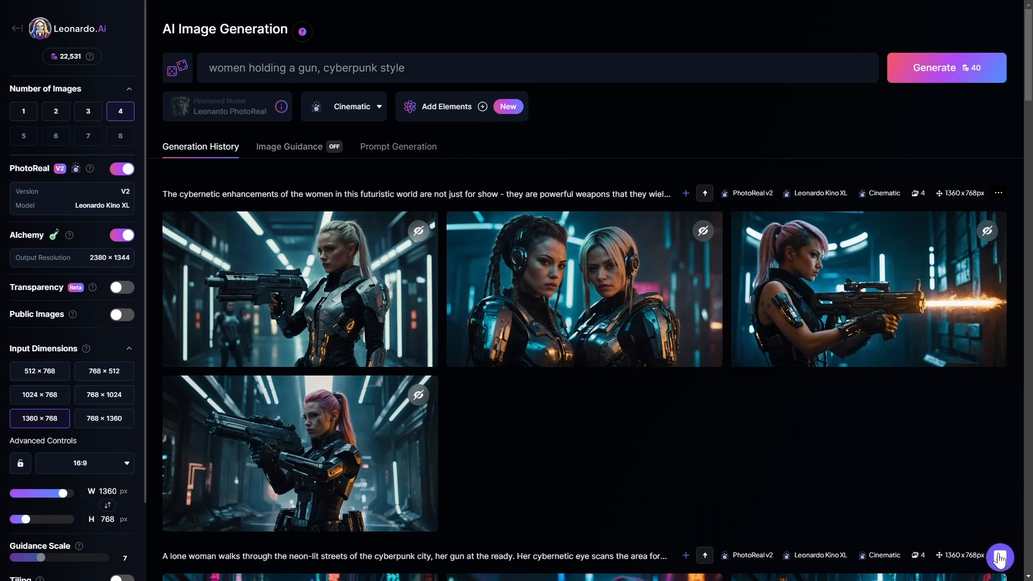
Step: Generate four images from the prompt 'women holding a gun, cyberpunk style'
click(1000, 559)
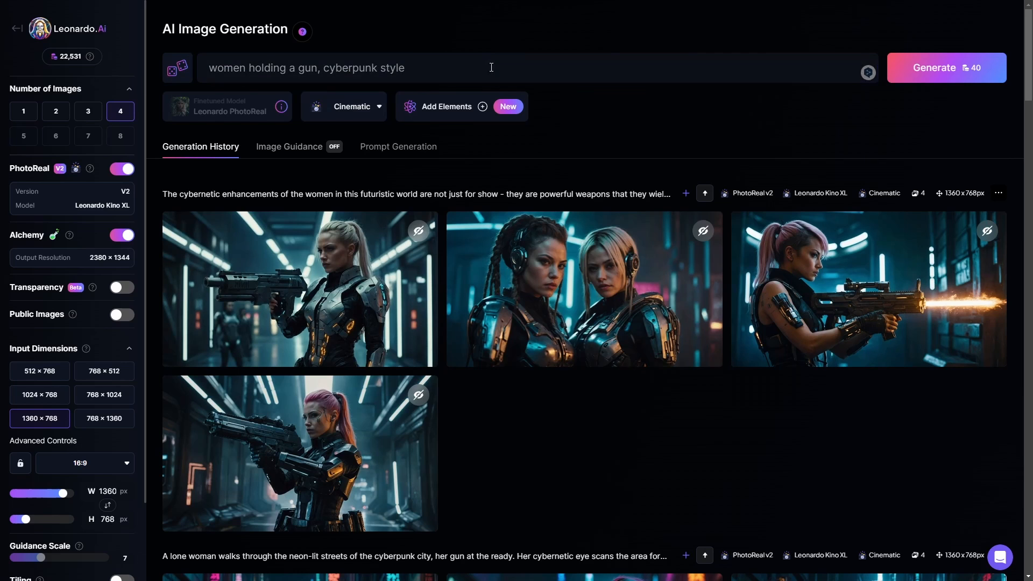
mouse_move(943, 71)
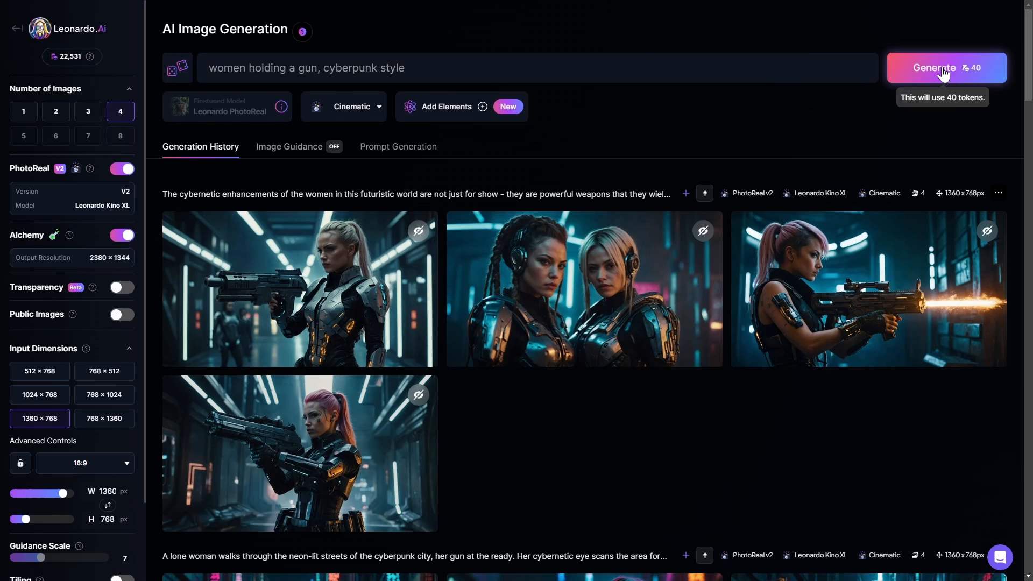
click(933, 67)
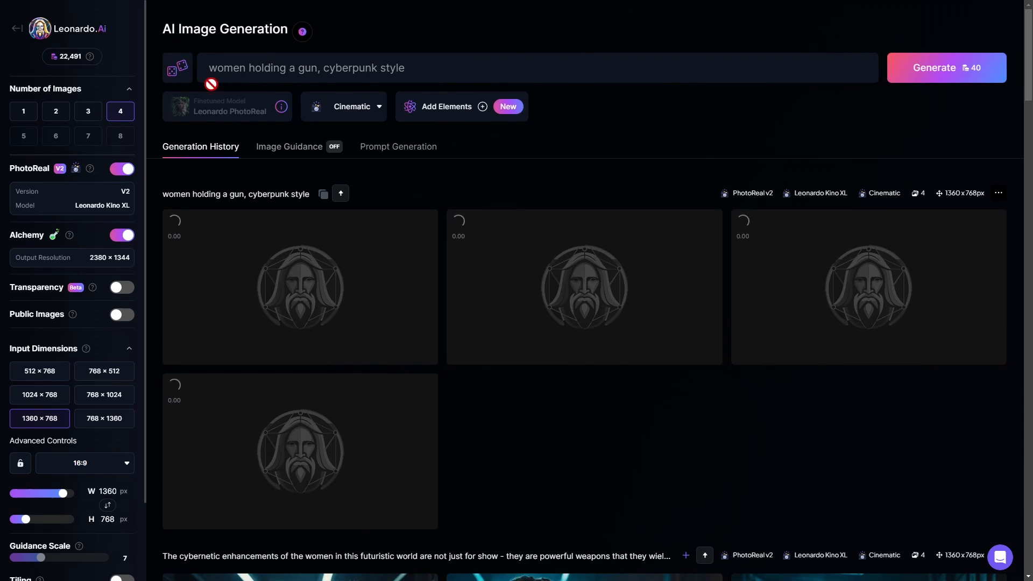
Step: Expand the gun prompt with Improve Prompt and generate from the improved description
click(177, 67)
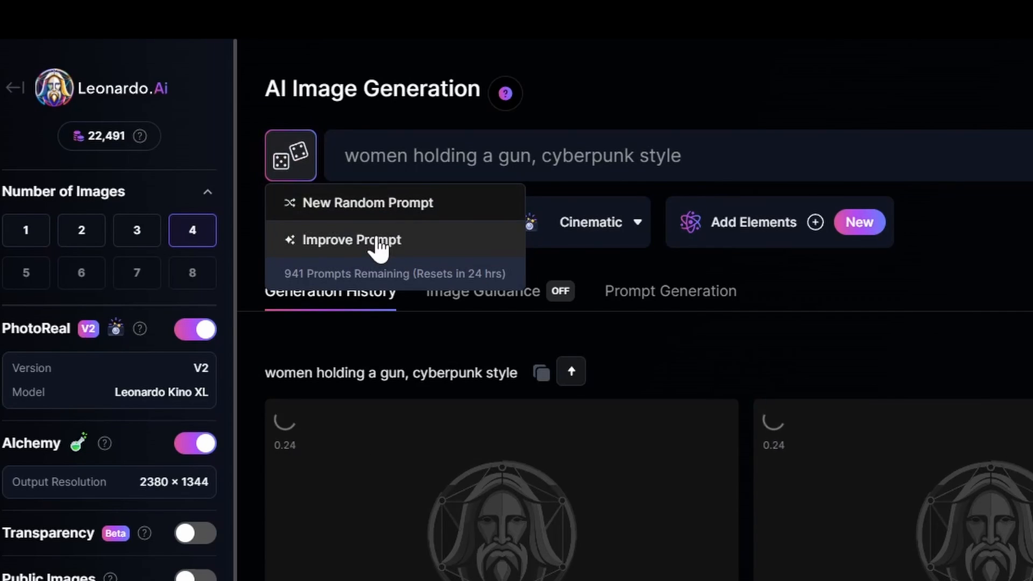
mouse_move(299, 197)
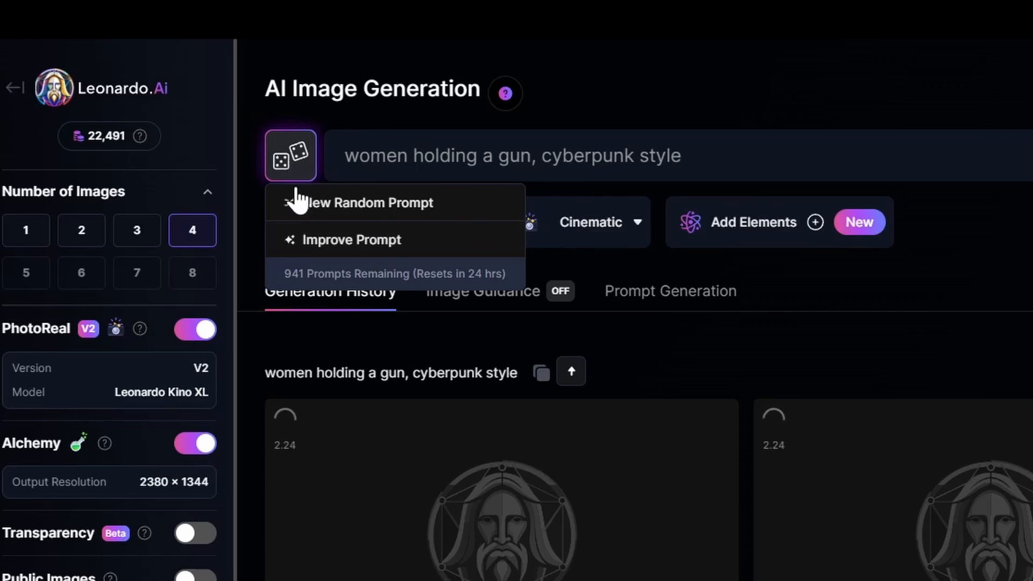
mouse_move(373, 247)
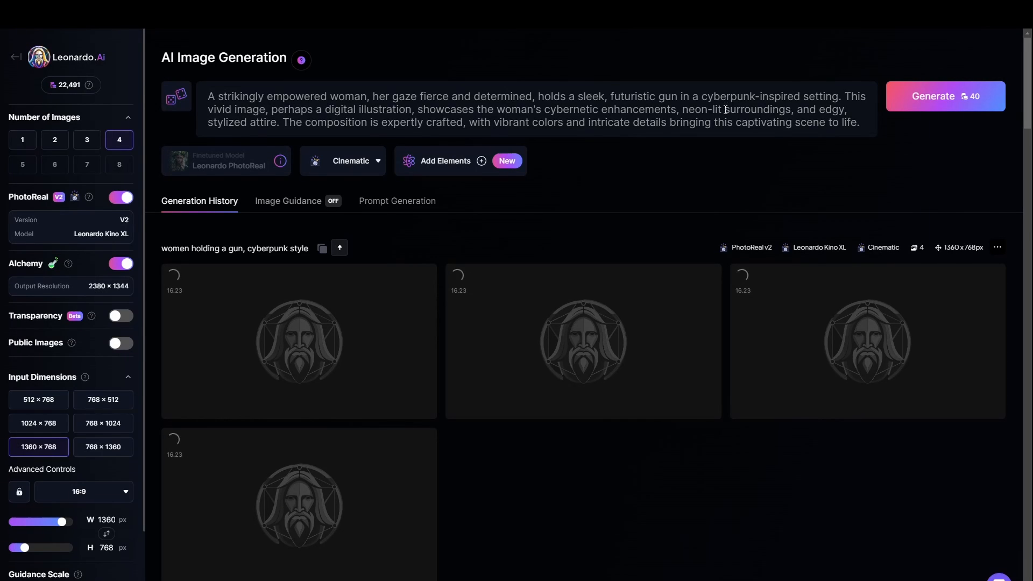
click(931, 96)
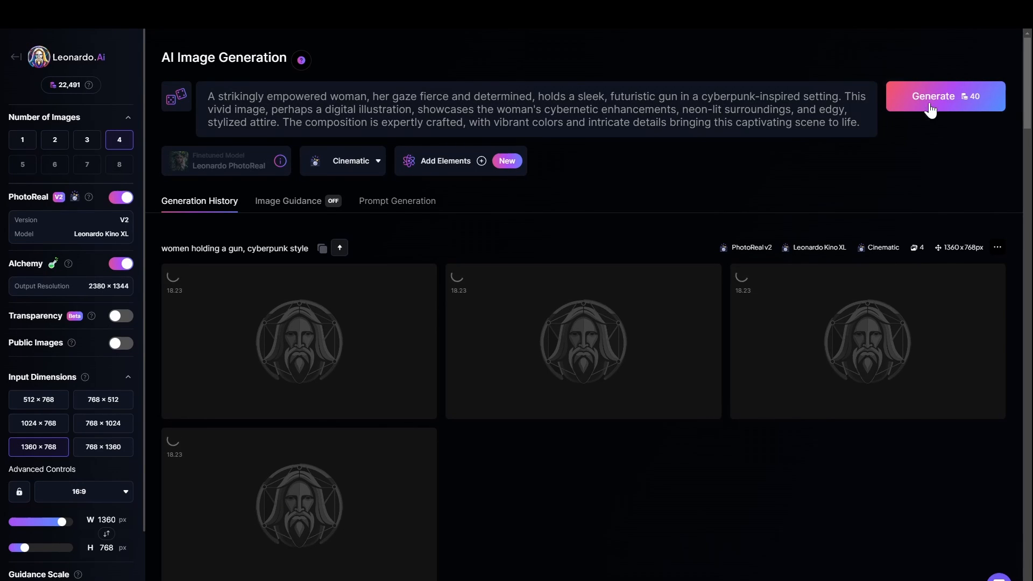
mouse_move(931, 108)
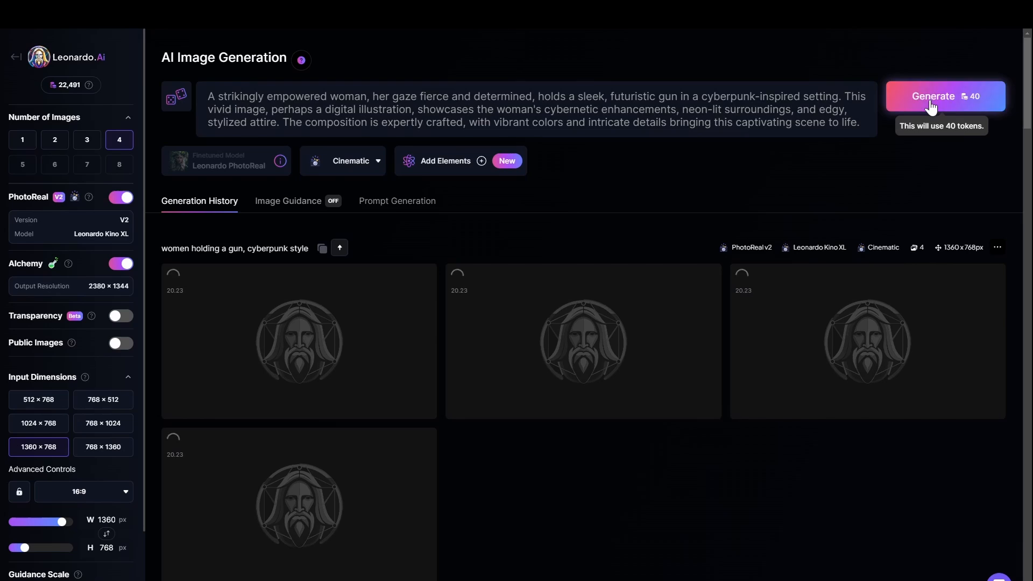
click(933, 96)
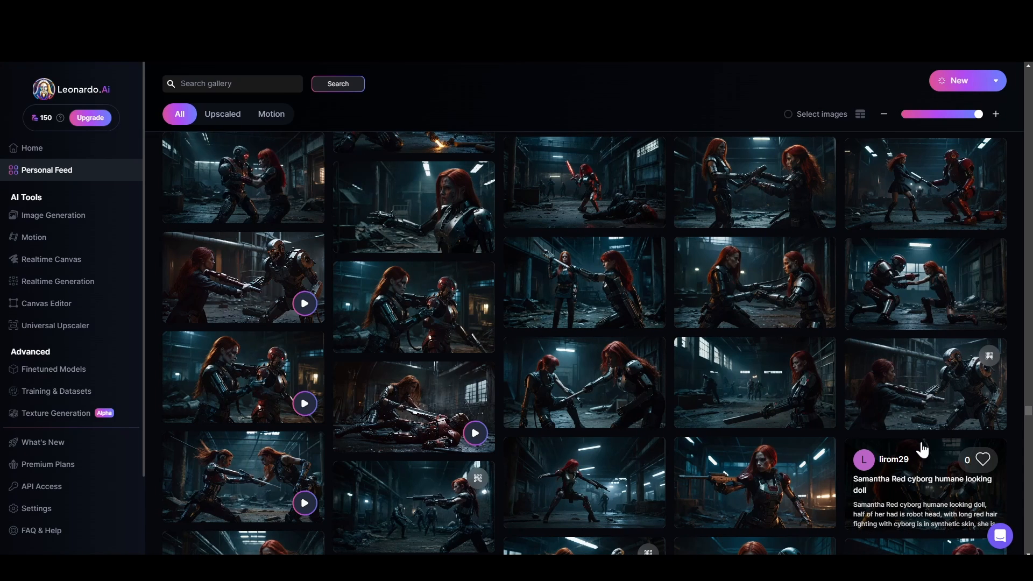
mouse_move(438, 408)
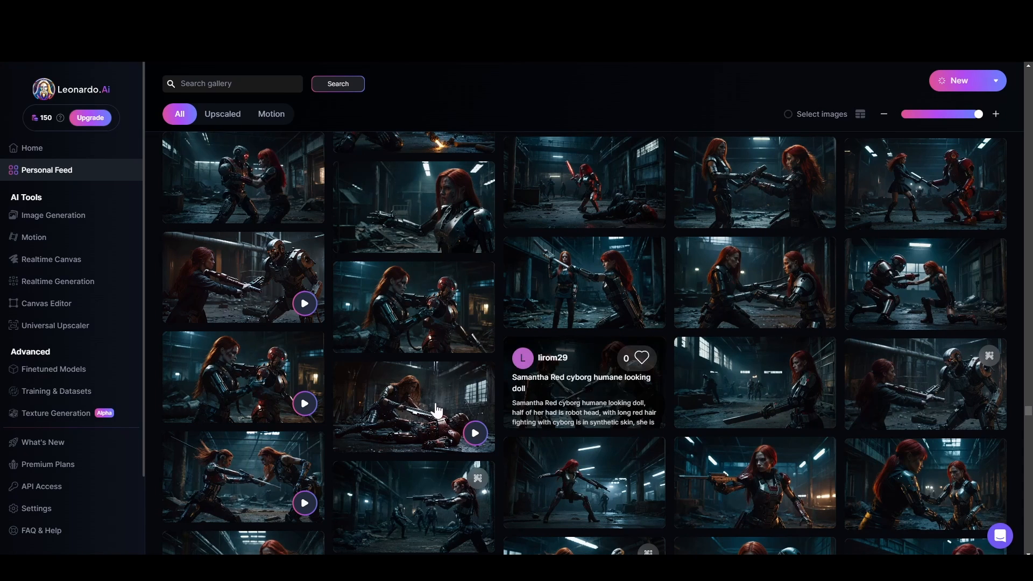
Step: Open the sword-fight image's prompt details in Personal Feed, then close them
click(414, 407)
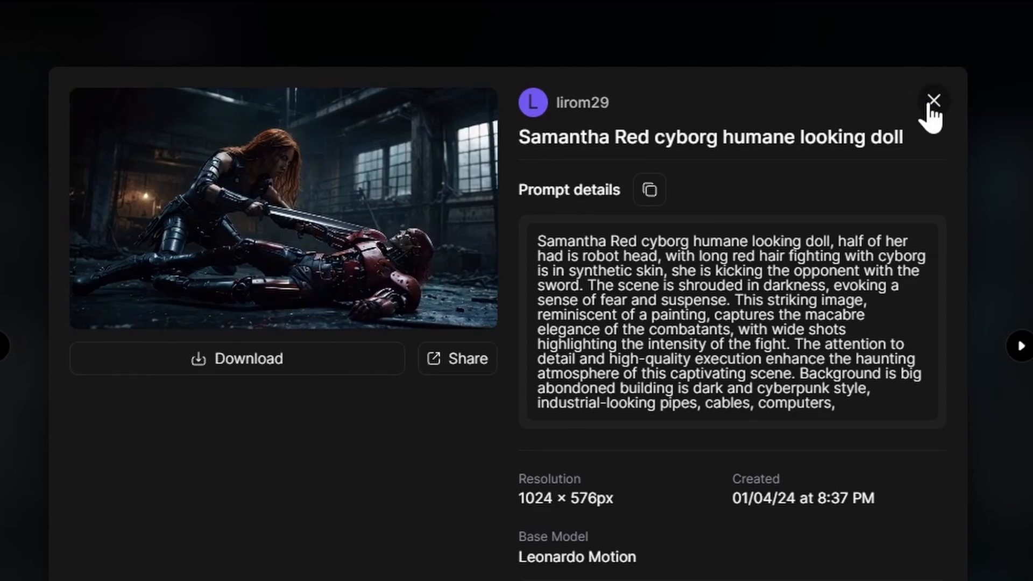
click(933, 100)
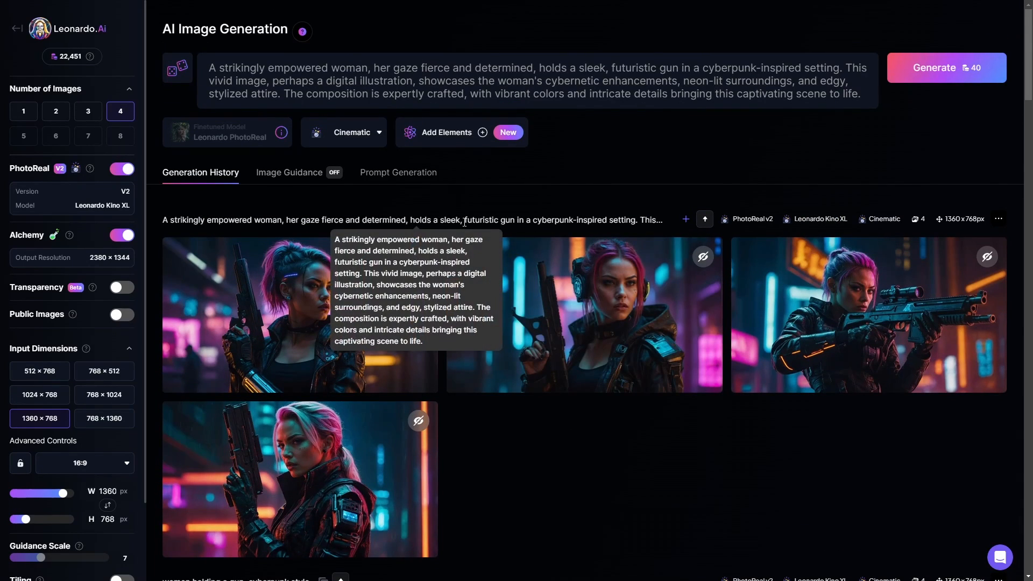
mouse_move(398, 176)
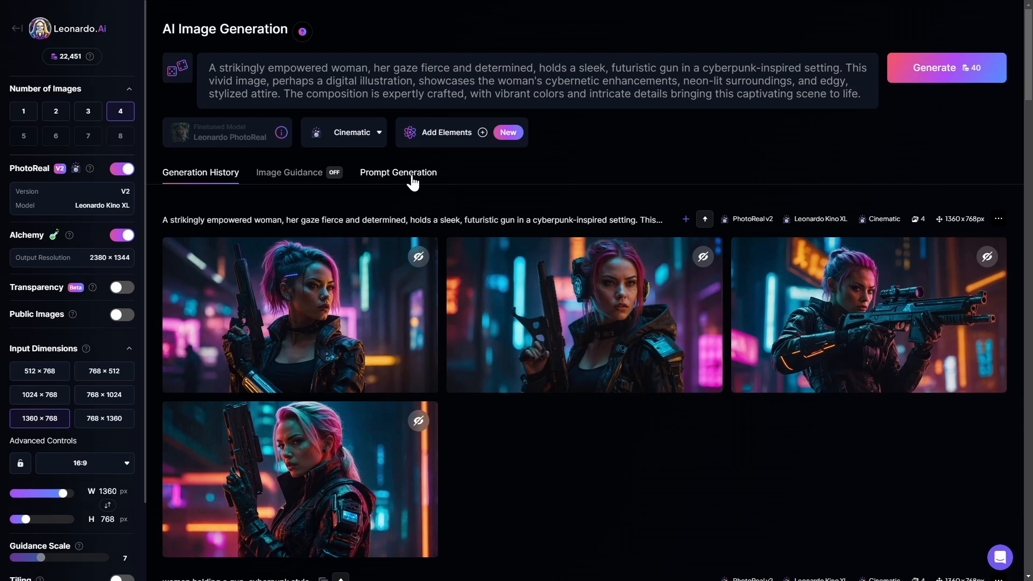
Step: Ideate four detailed prompts from the gun-women idea and generate from the first
click(398, 172)
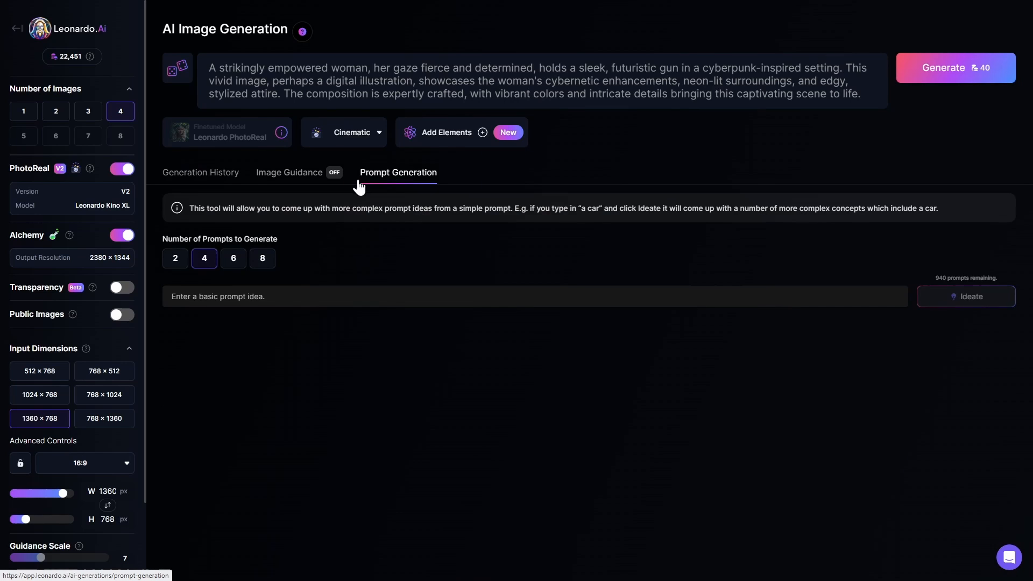
mouse_move(407, 177)
text(women holding a gun, cyberpunk style)
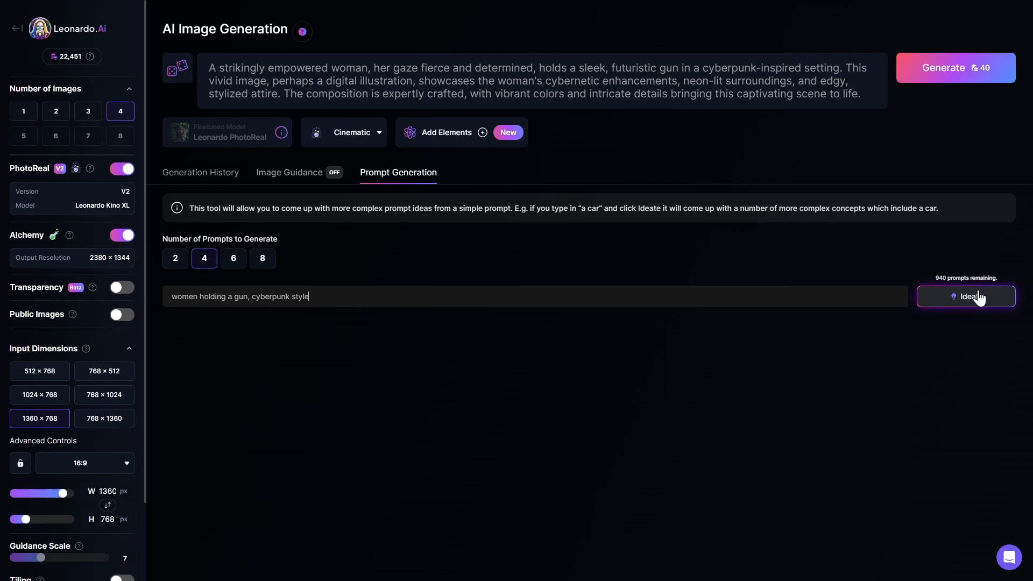
click(966, 296)
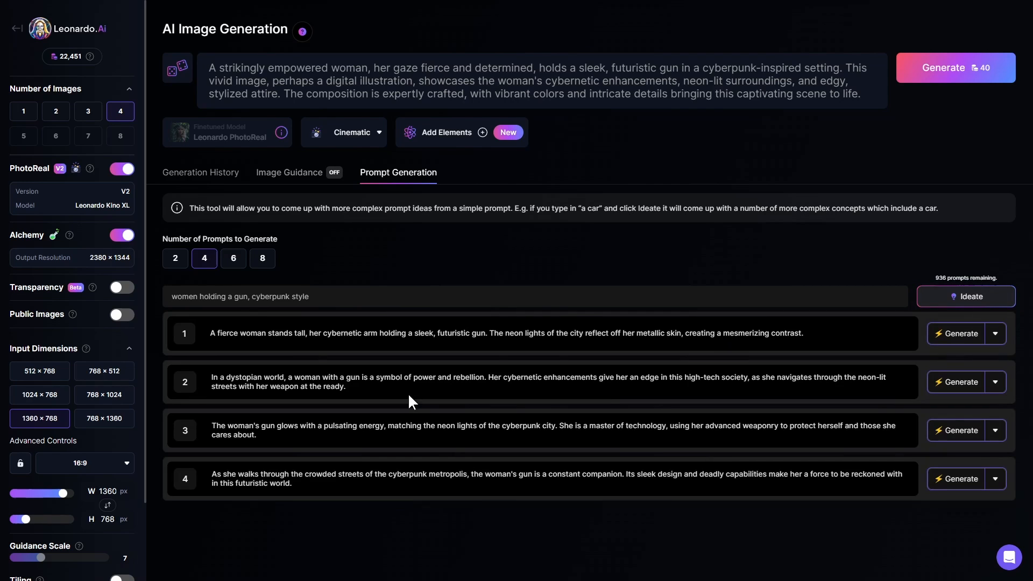
mouse_move(296, 334)
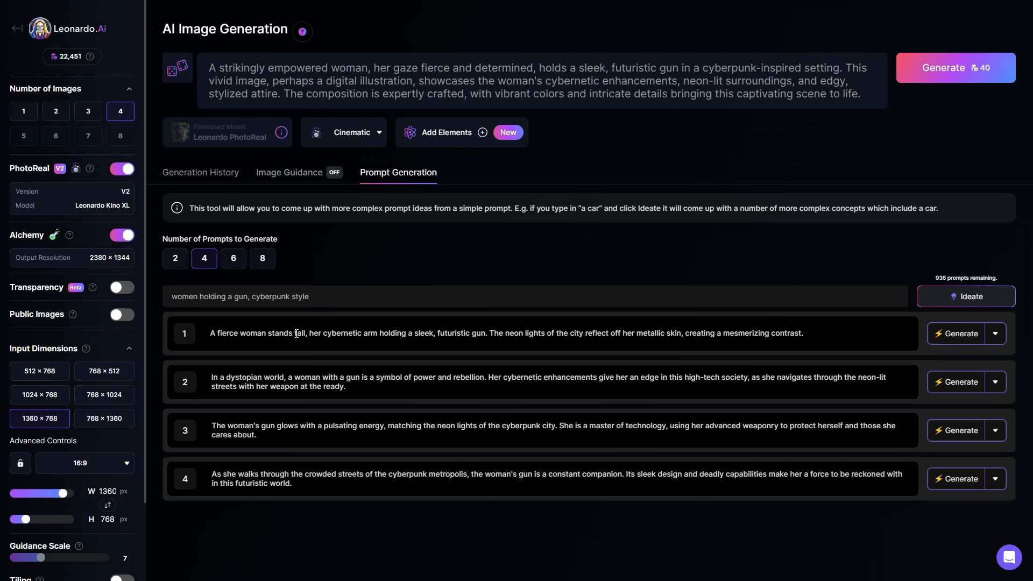
mouse_move(959, 334)
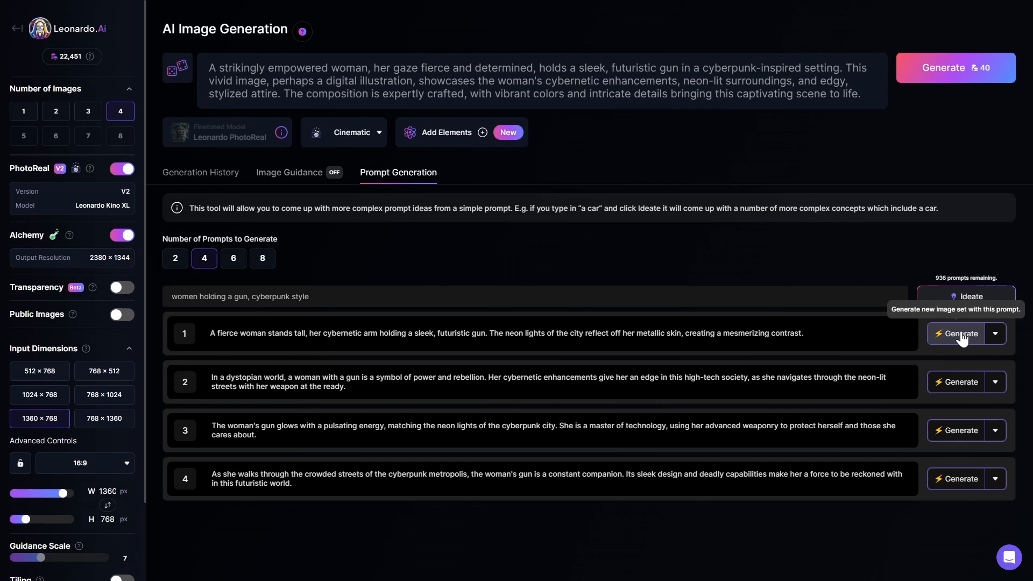
click(955, 334)
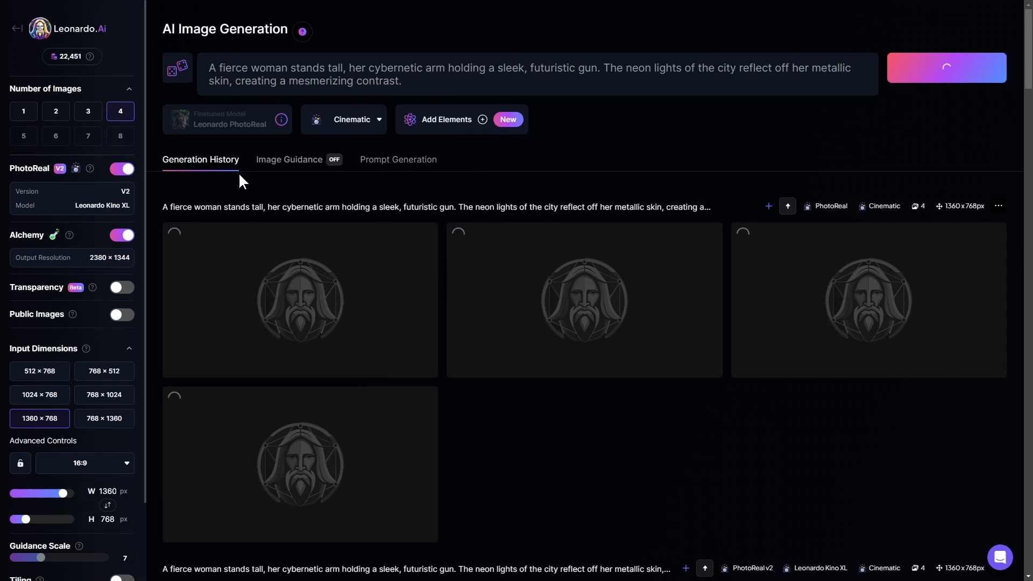
click(398, 160)
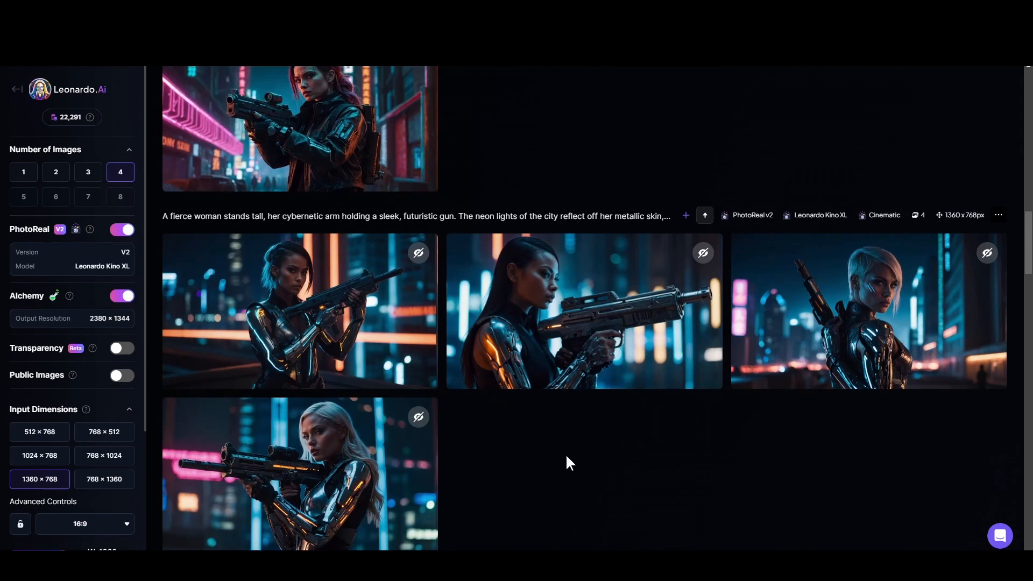
Step: Scroll through the finished gunwoman batches in Generation History, closing an enlarged preview
scroll(down, 3)
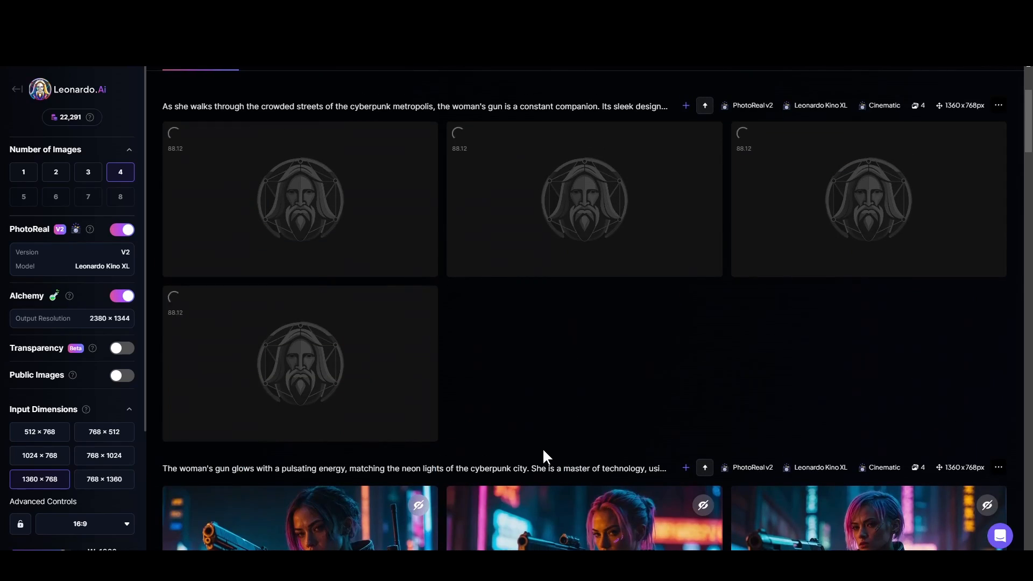
scroll(down, 3)
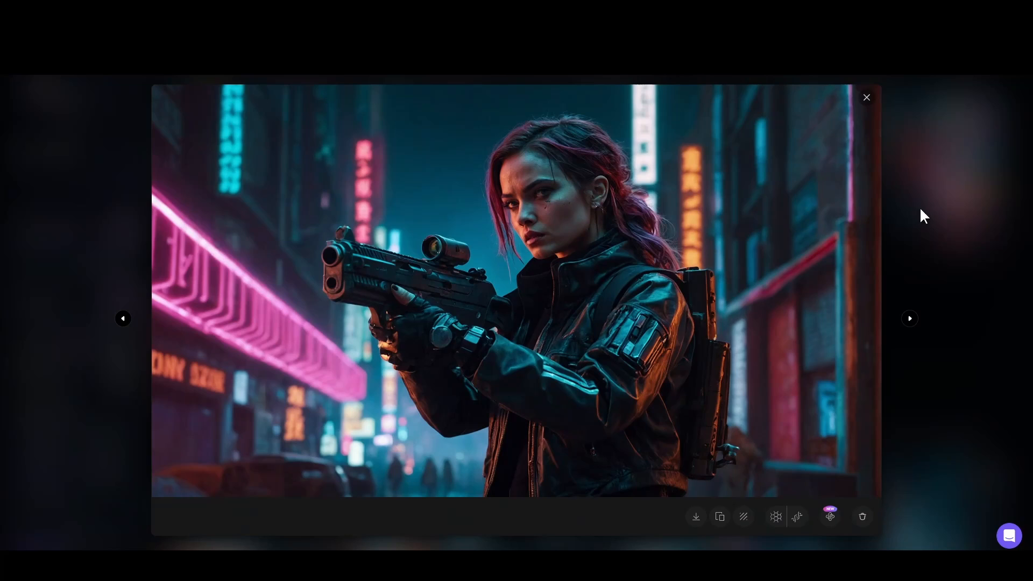
click(866, 97)
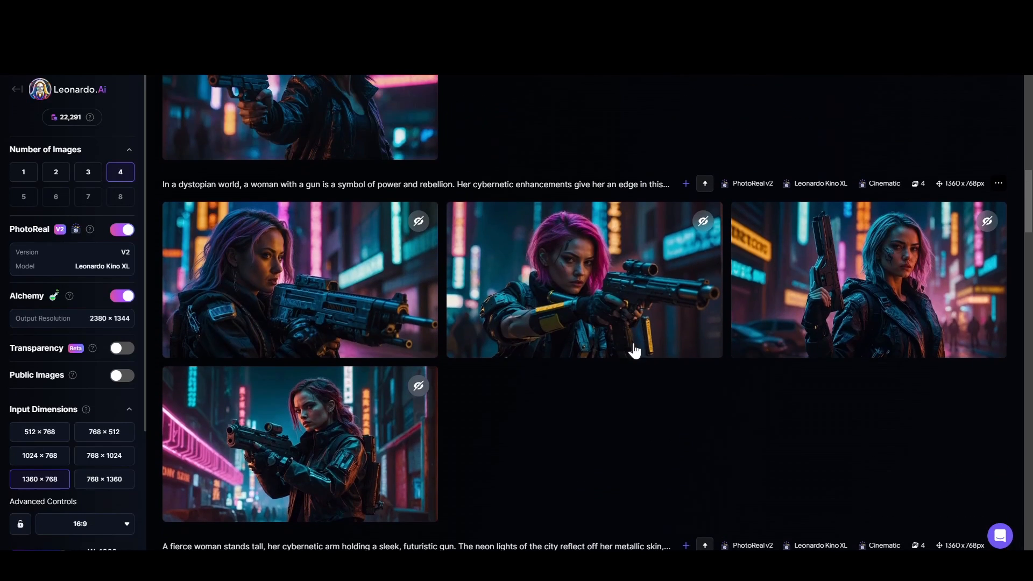
scroll(down, 3)
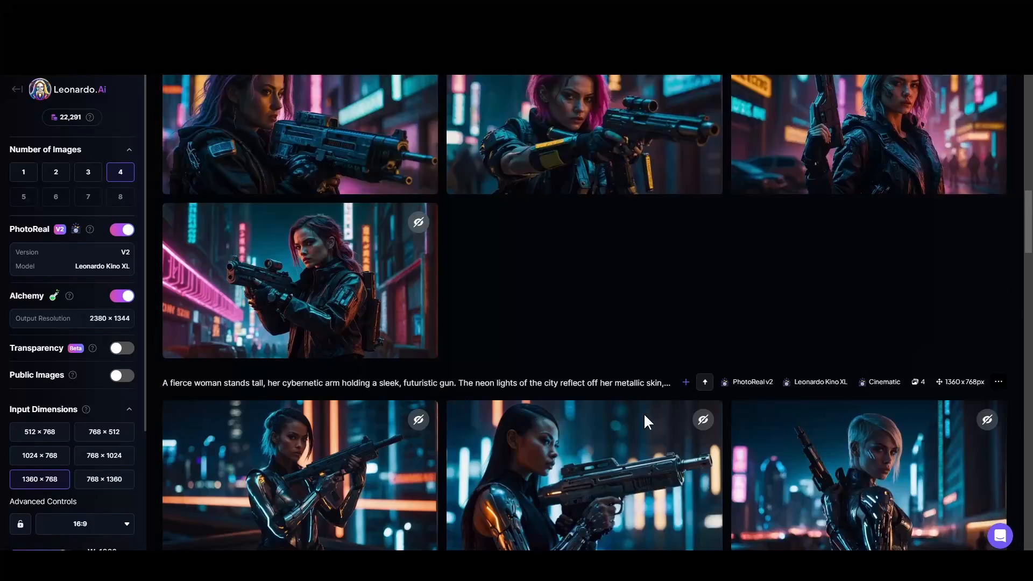
scroll(down, 3)
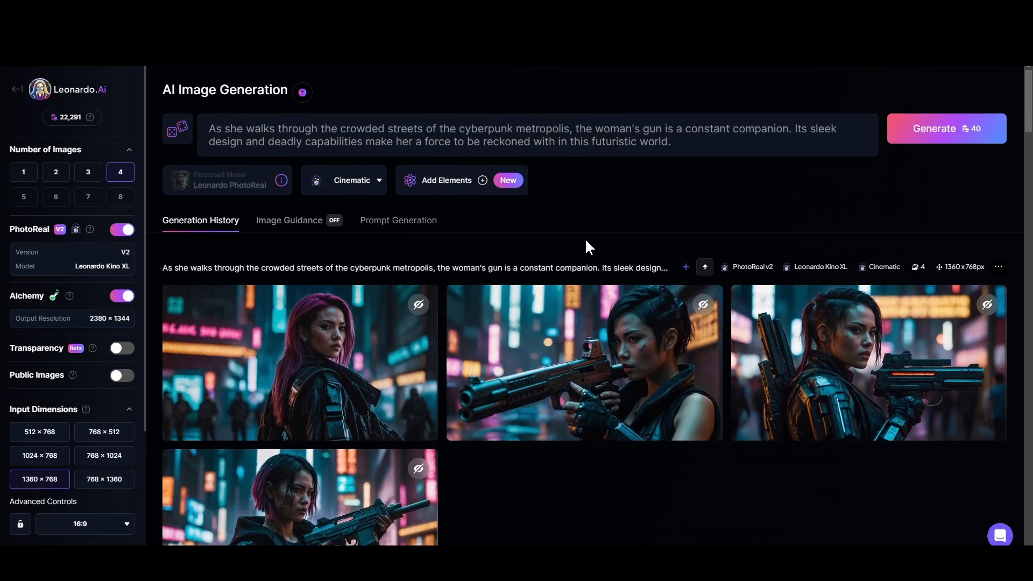
mouse_move(705, 267)
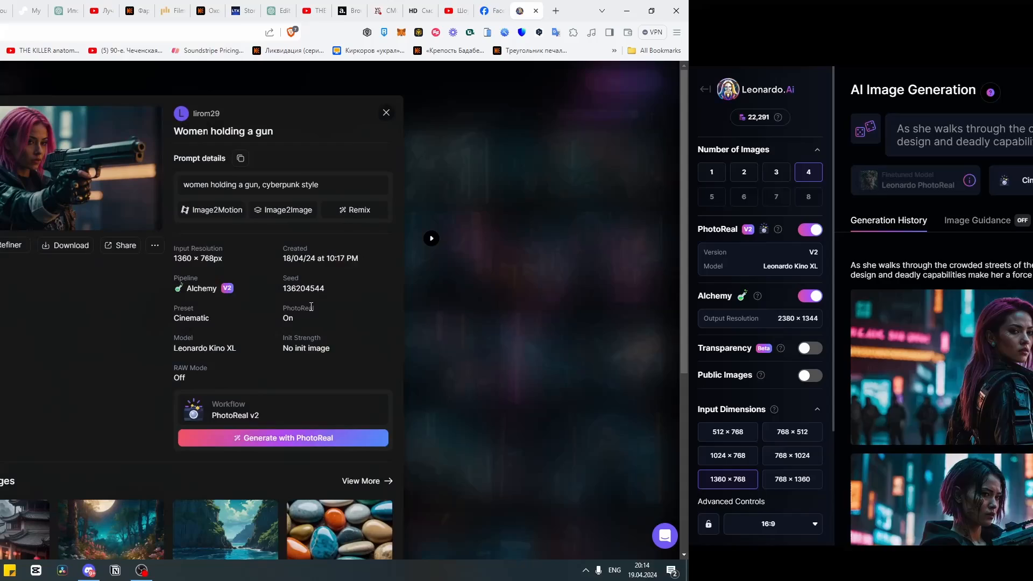
Step: Go full screen and copy the glowing-gun image's prompt from Personal Feed
key(F11)
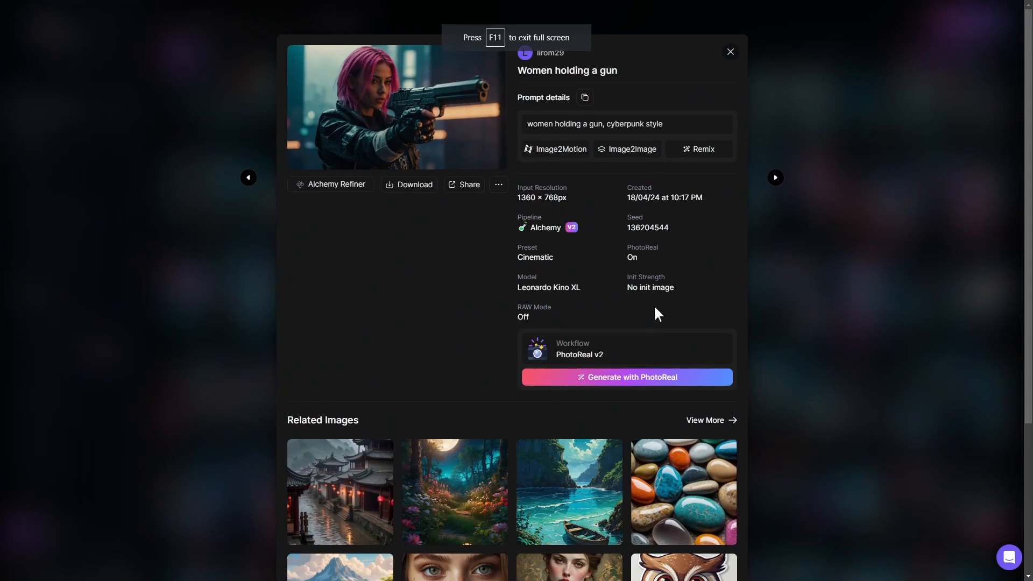
click(729, 52)
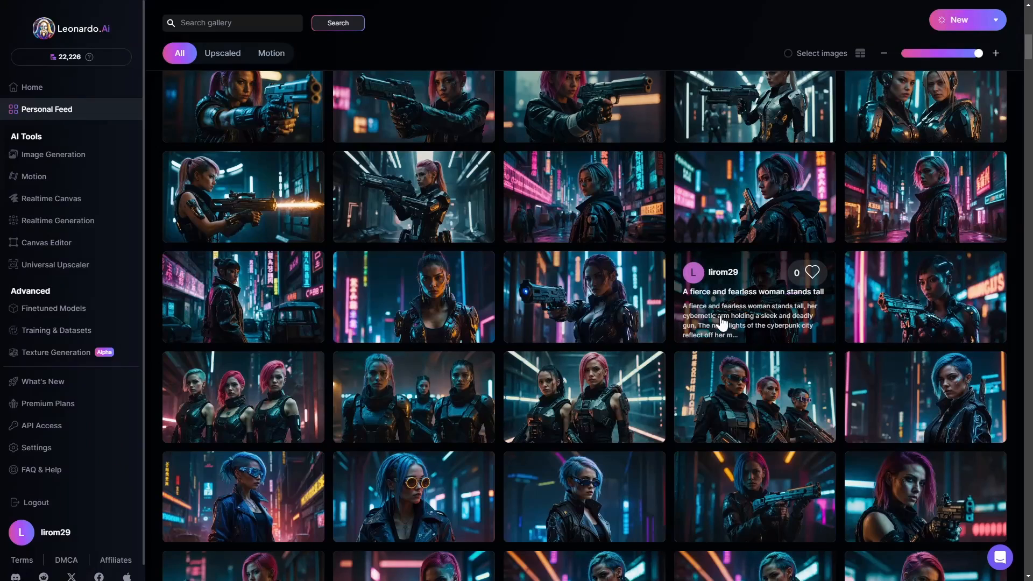
scroll(up, 3)
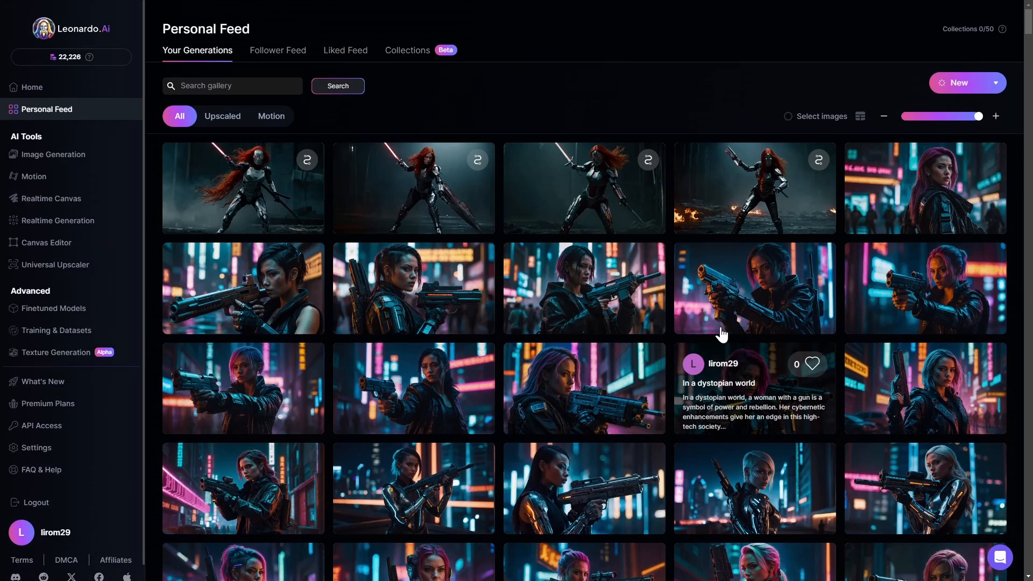
scroll(down, 3)
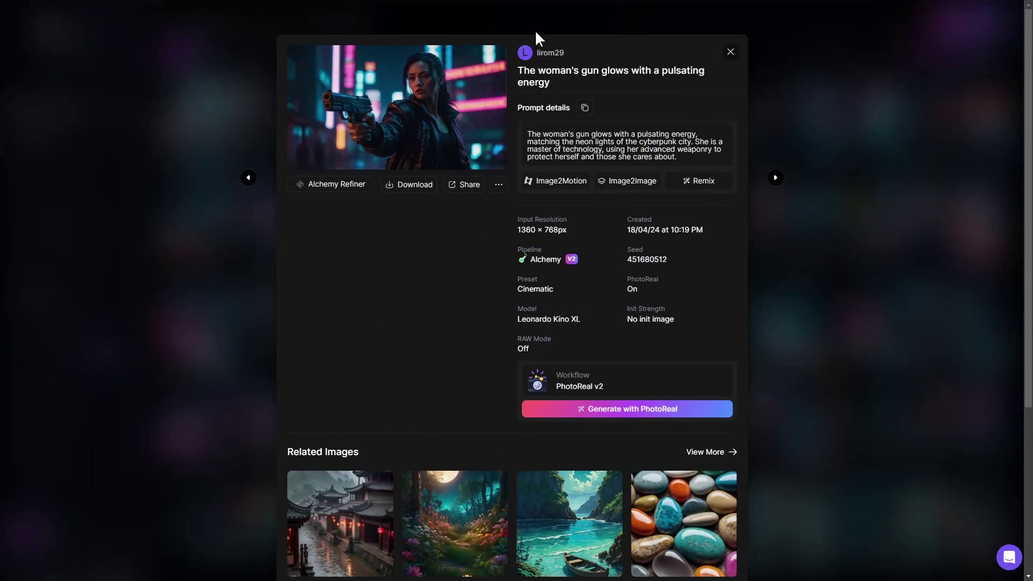
click(584, 108)
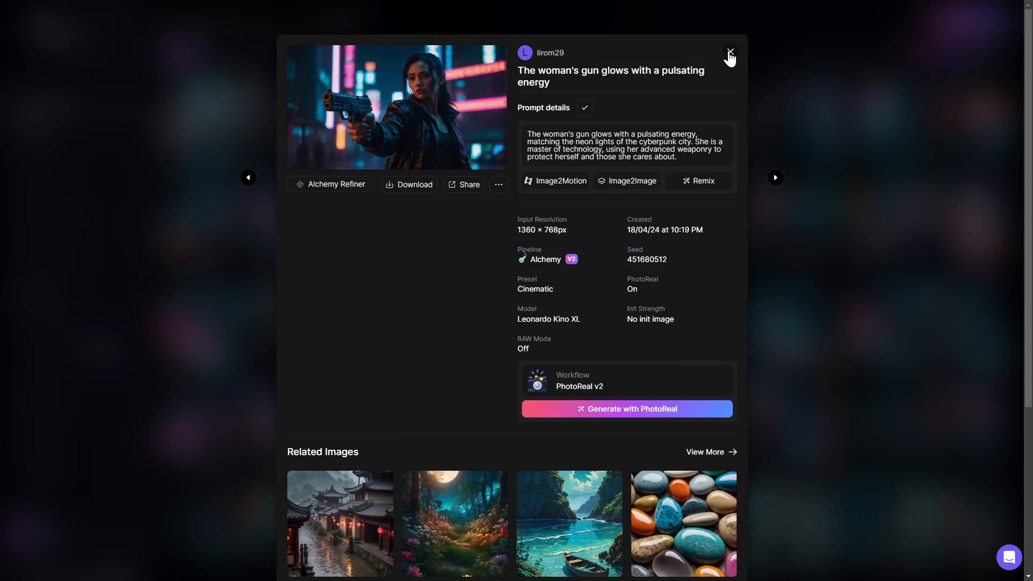
click(728, 52)
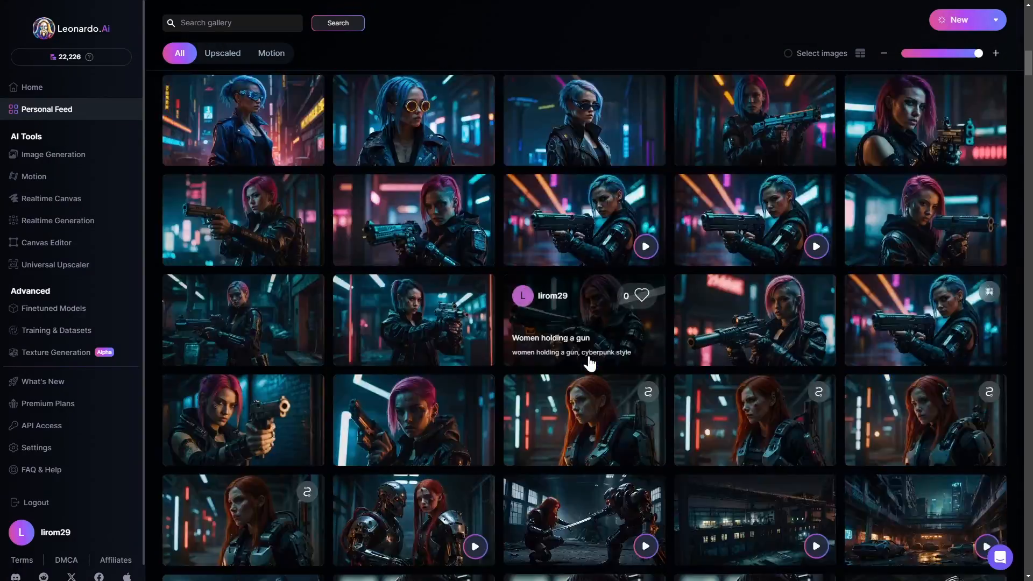
Step: Copy the prompt again and return to the Image Generation workspace
scroll(down, 3)
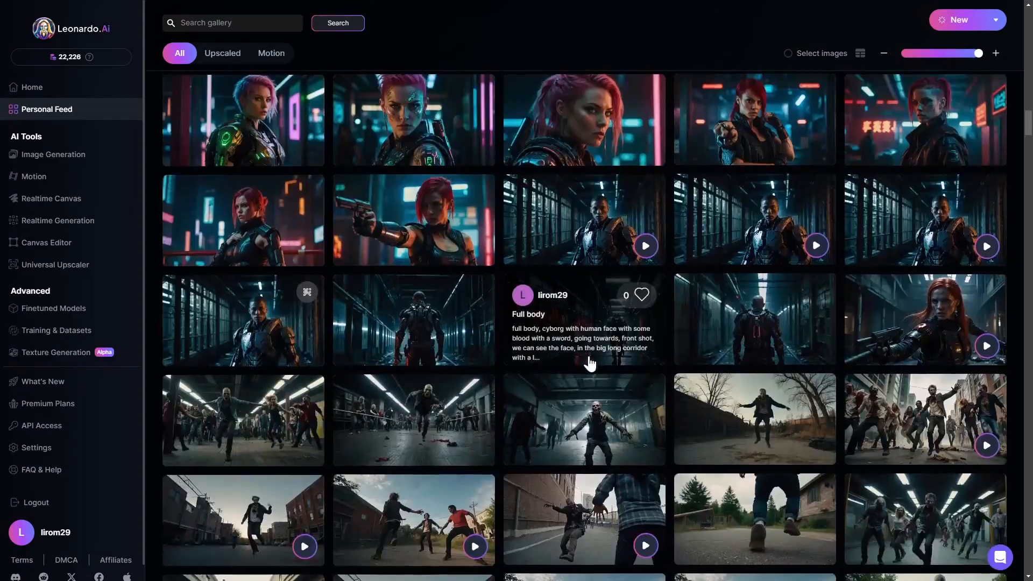
scroll(down, 3)
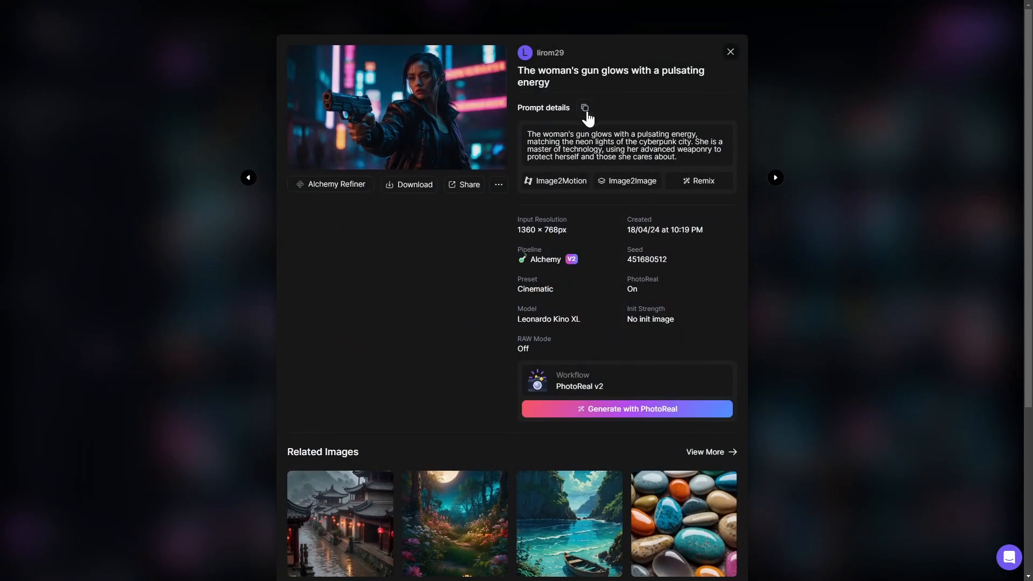
click(730, 51)
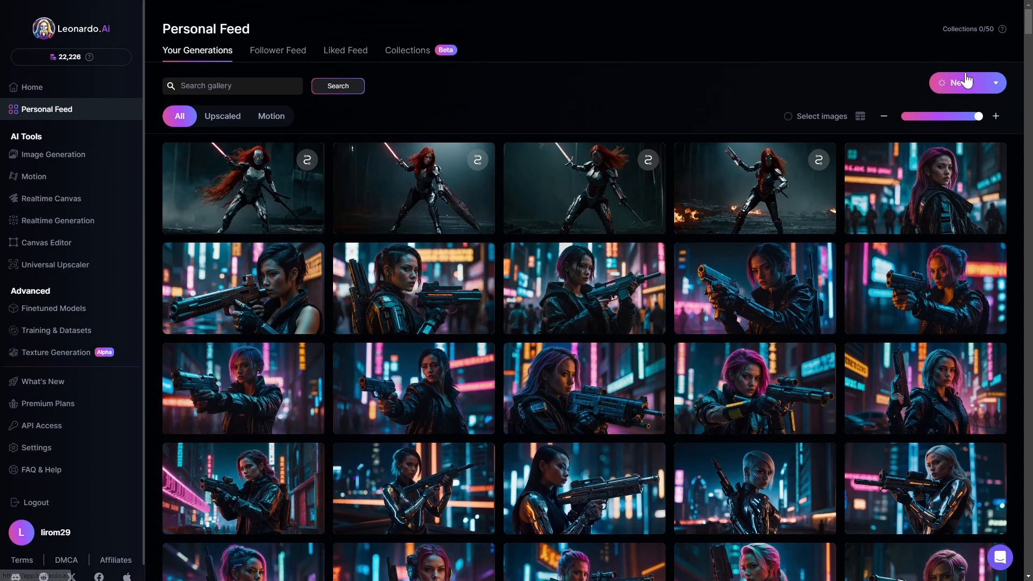
click(996, 82)
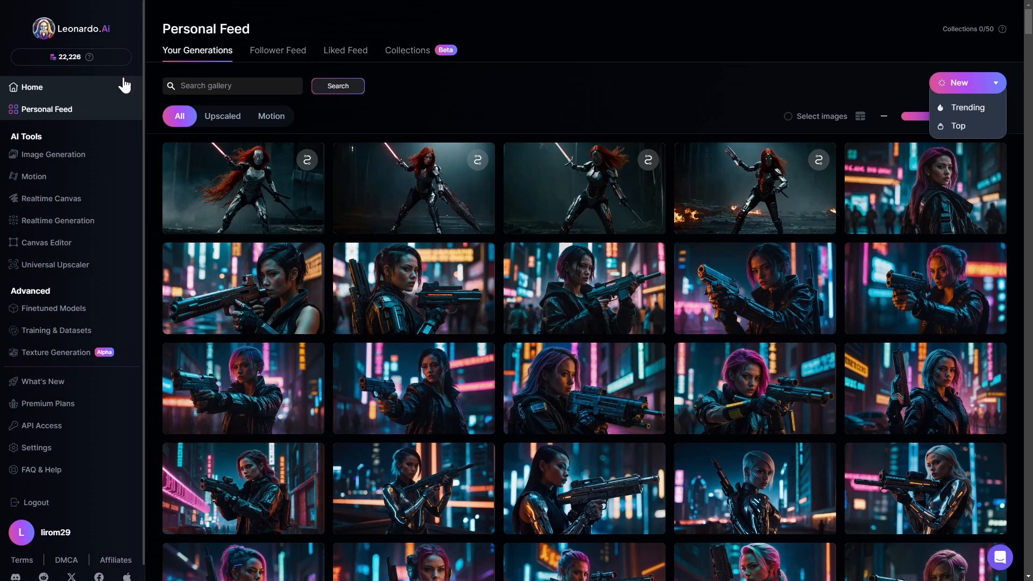
click(53, 154)
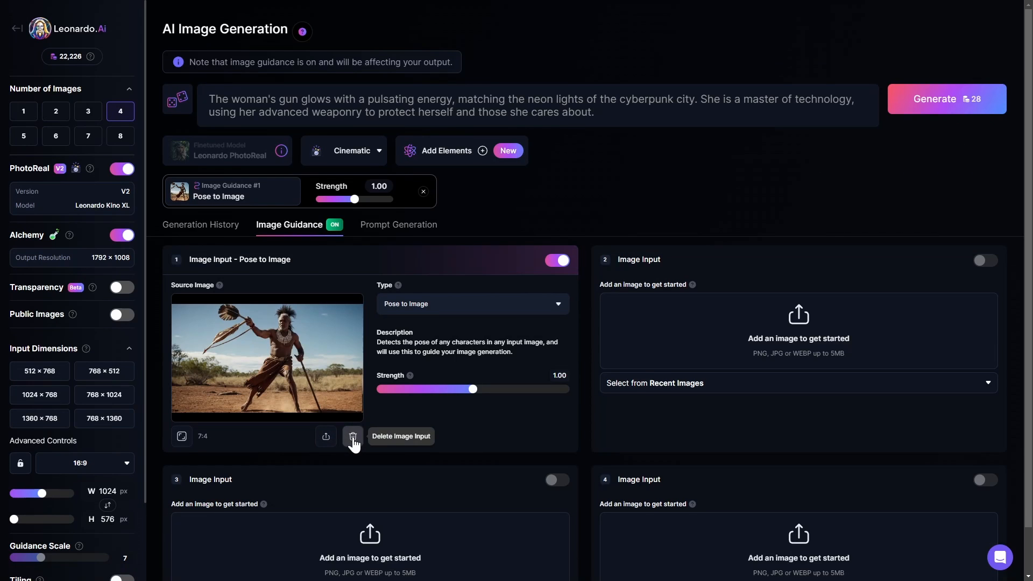
Step: Remove the warrior pose image and browse Your Generations for a new guidance image
click(352, 435)
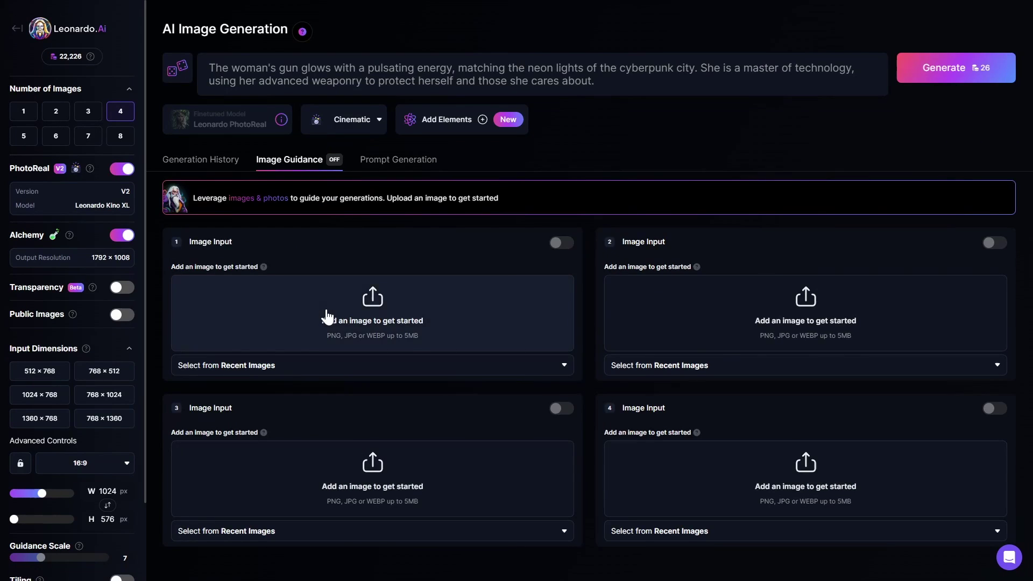
click(371, 313)
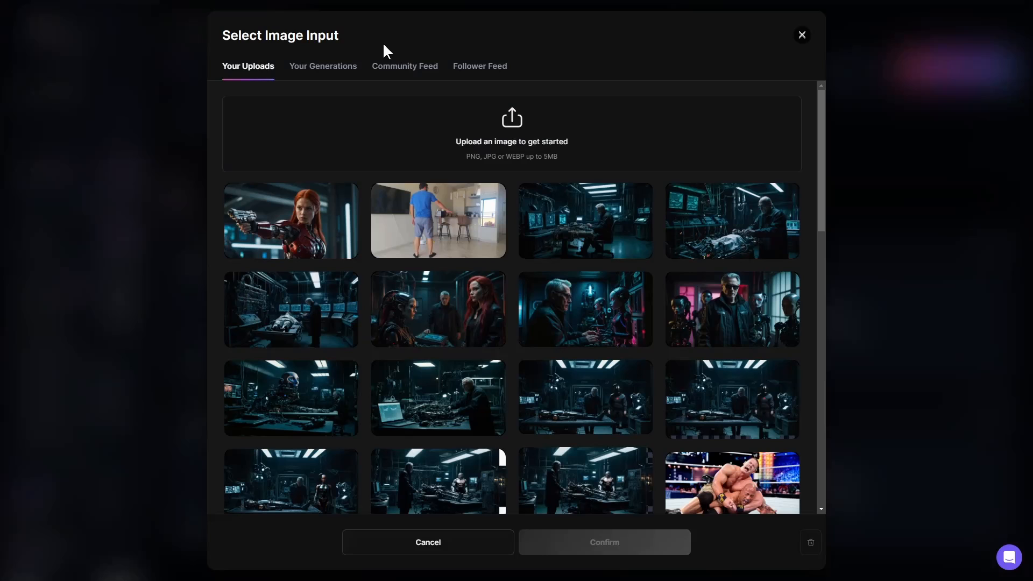
mouse_move(322, 65)
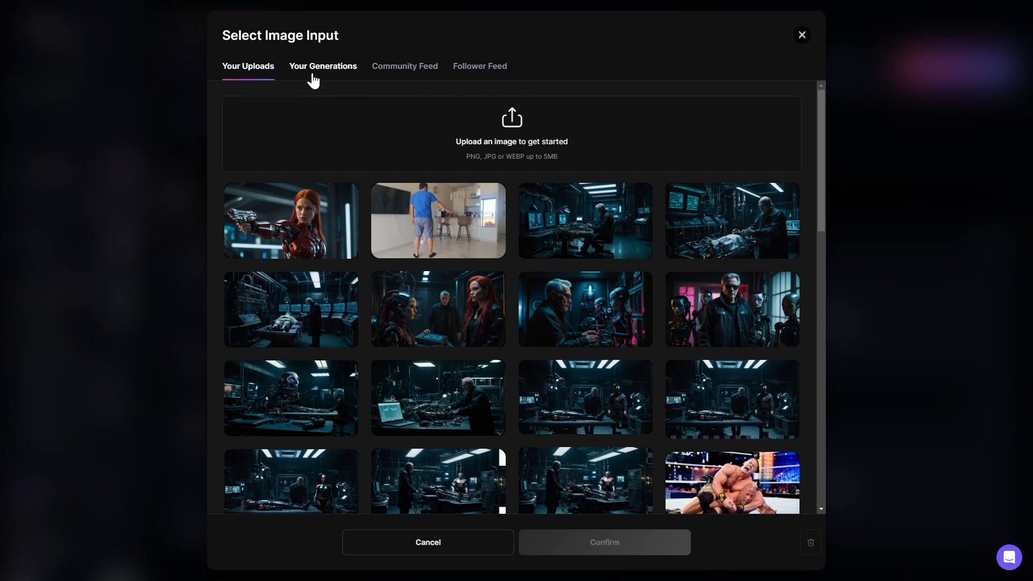
click(323, 66)
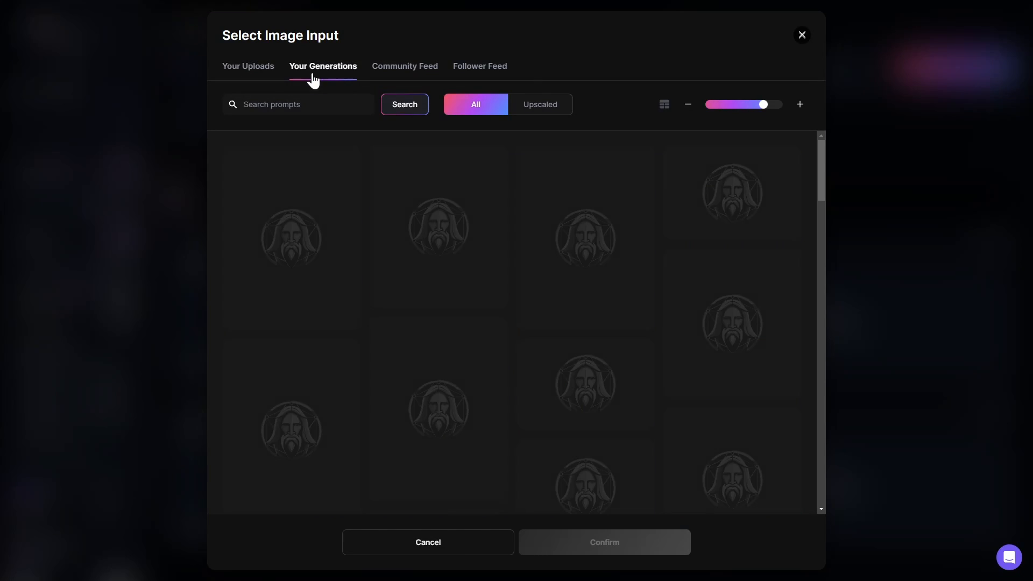
click(584, 272)
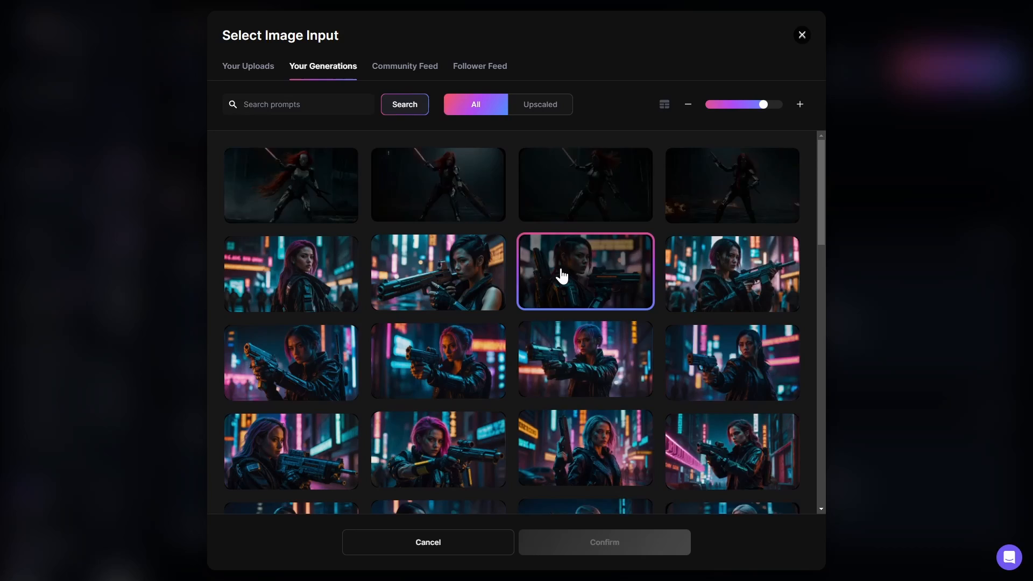
scroll(down, 3)
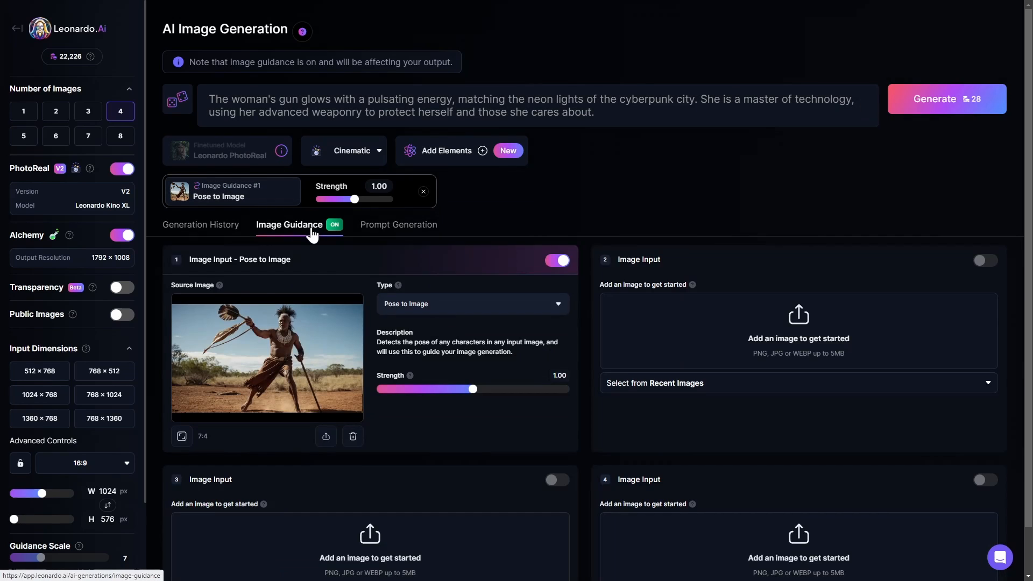
mouse_move(352, 436)
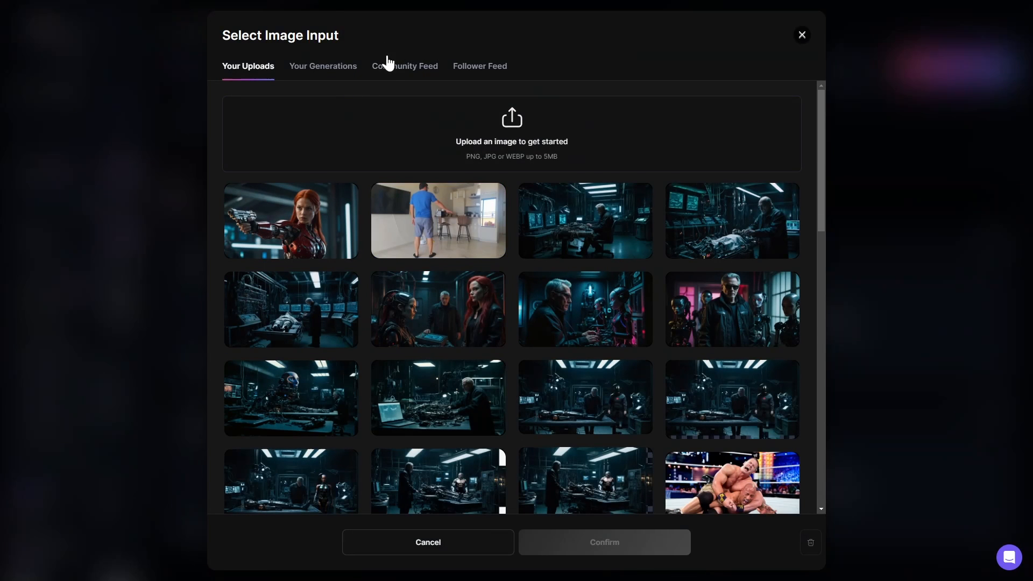
mouse_move(322, 66)
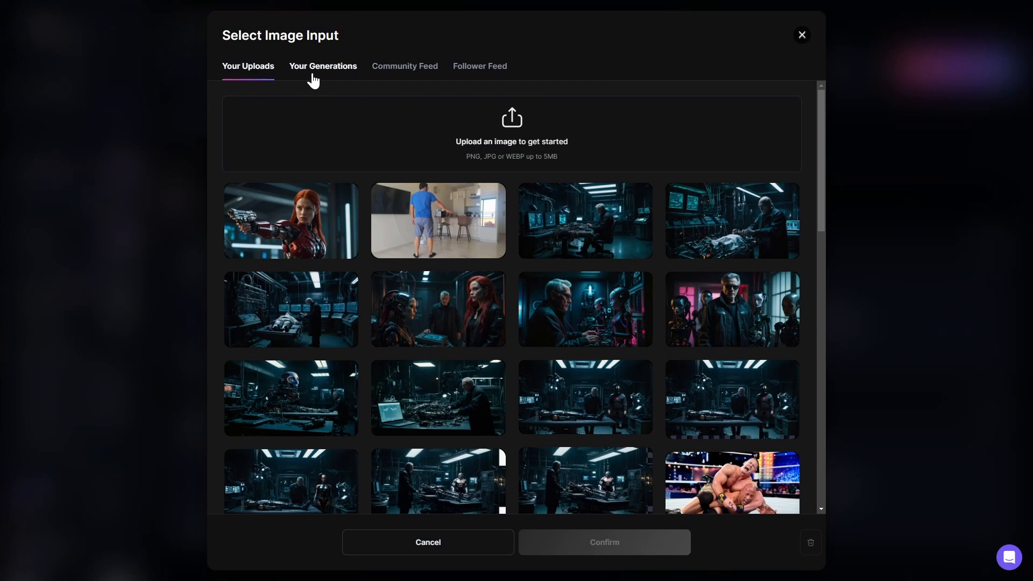
Step: Select the soldier aiming a pistol from Your Generations and confirm it as guidance
click(323, 66)
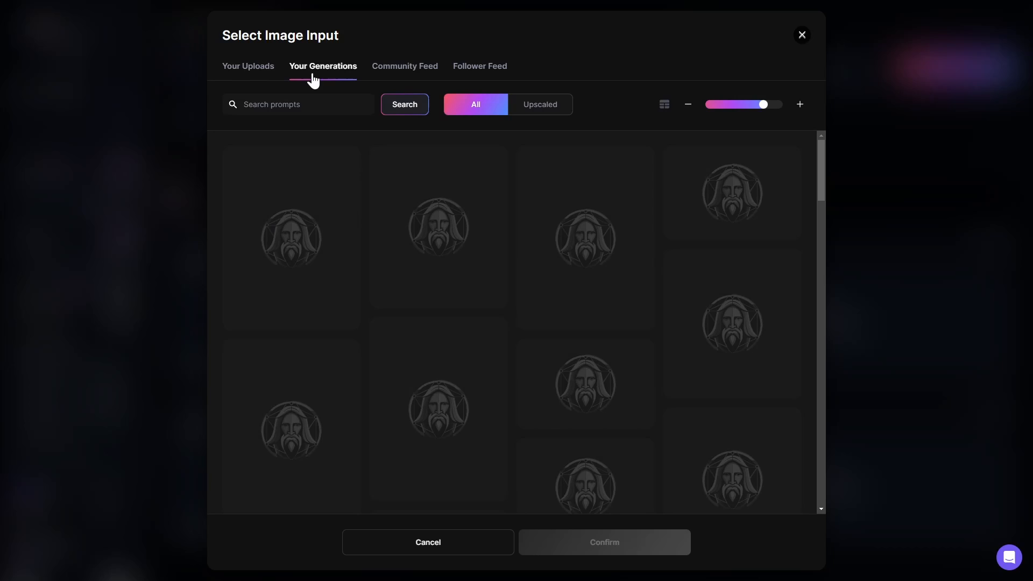
click(584, 273)
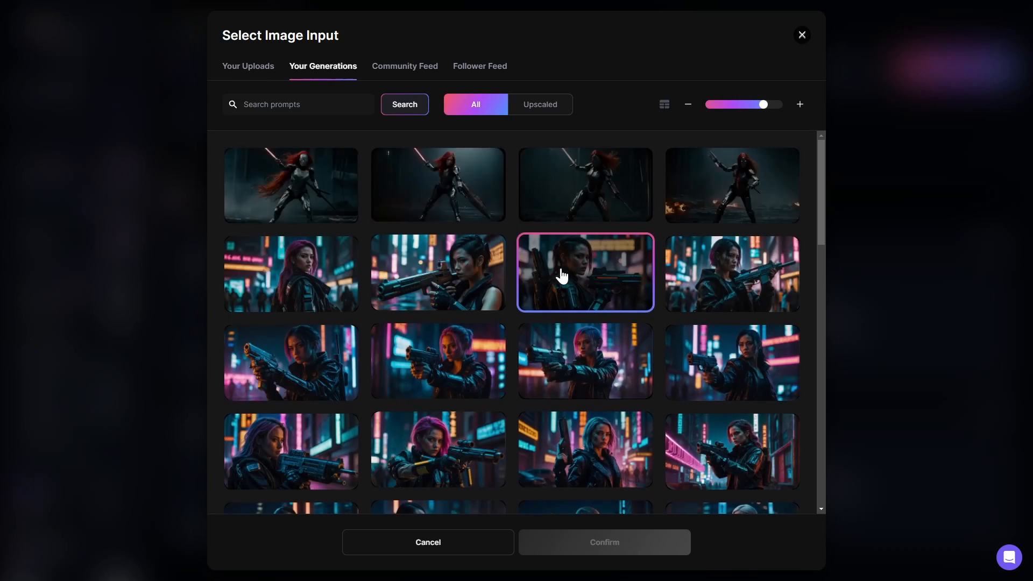
scroll(down, 3)
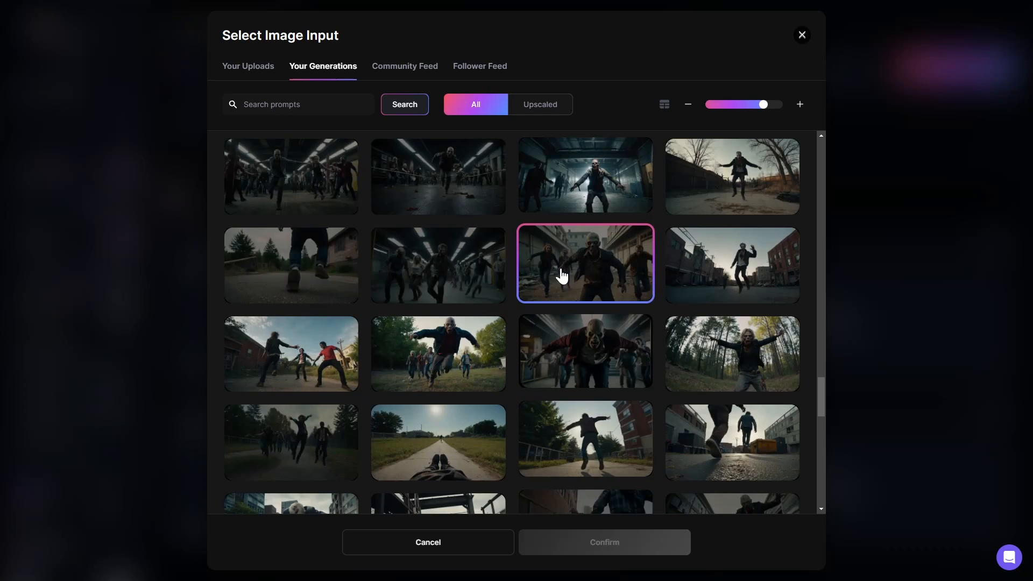
scroll(down, 3)
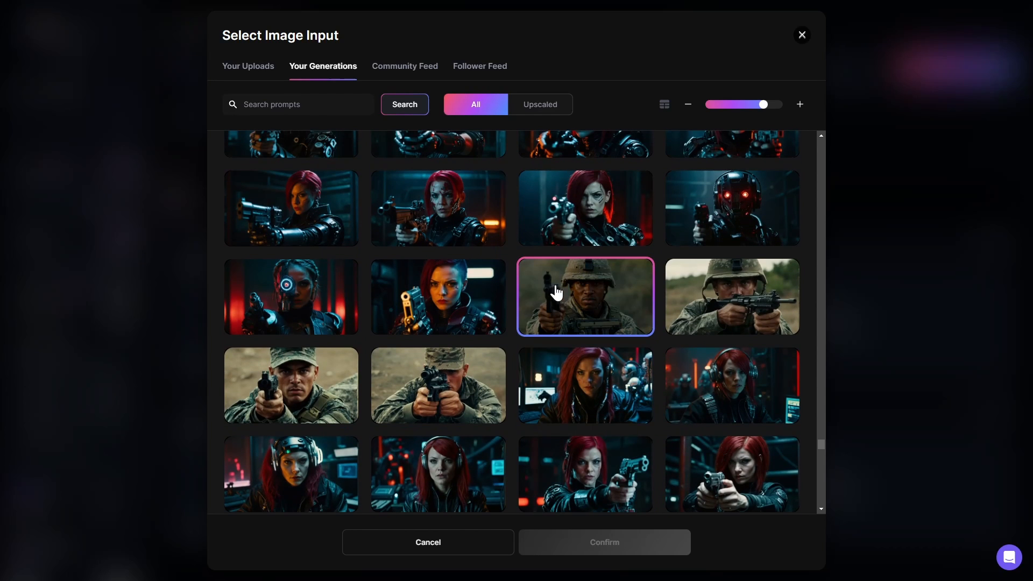
click(584, 296)
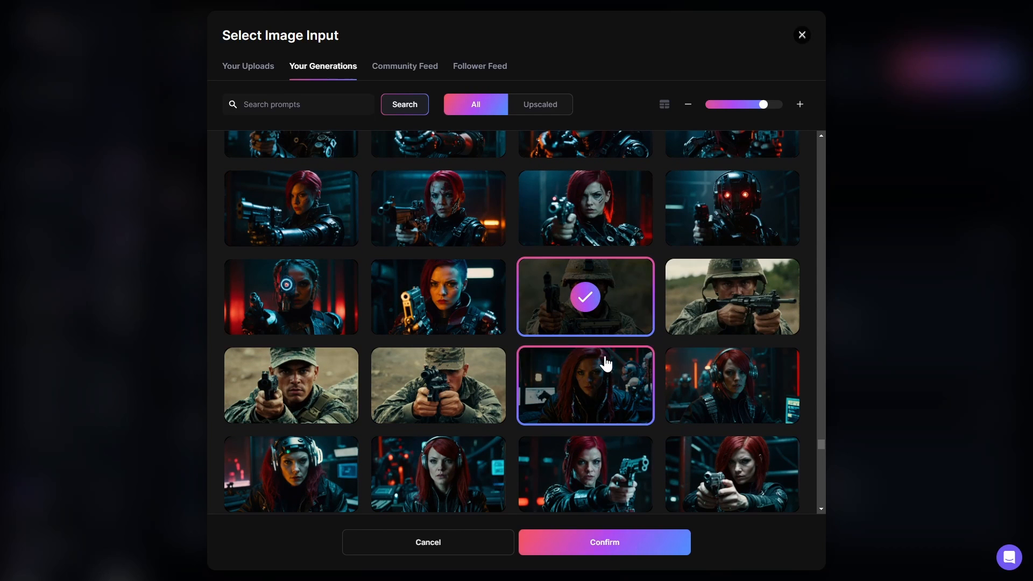
click(603, 542)
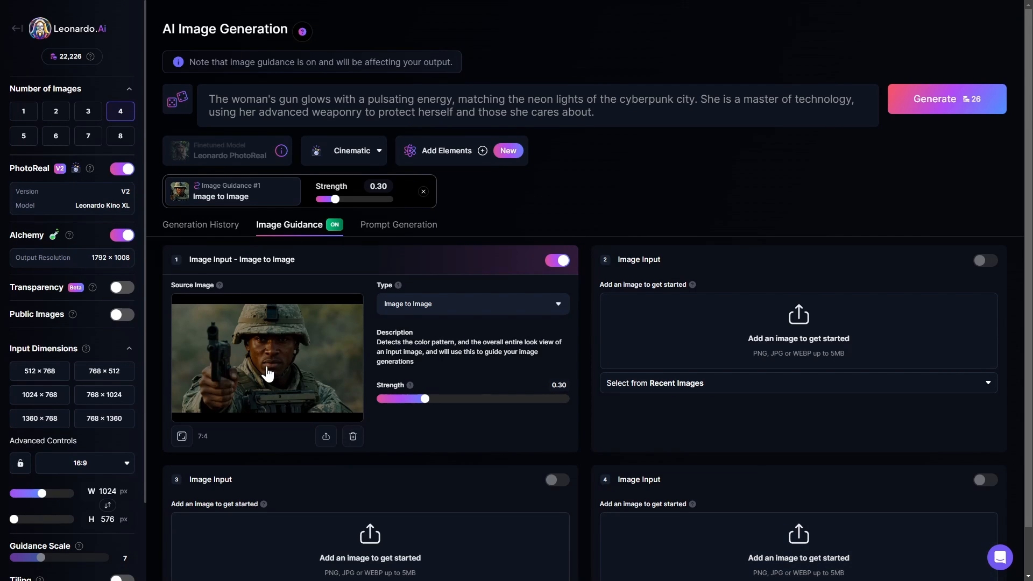
Step: Switch the guidance type to Pose to Image and generate four 1360×768 images
click(472, 303)
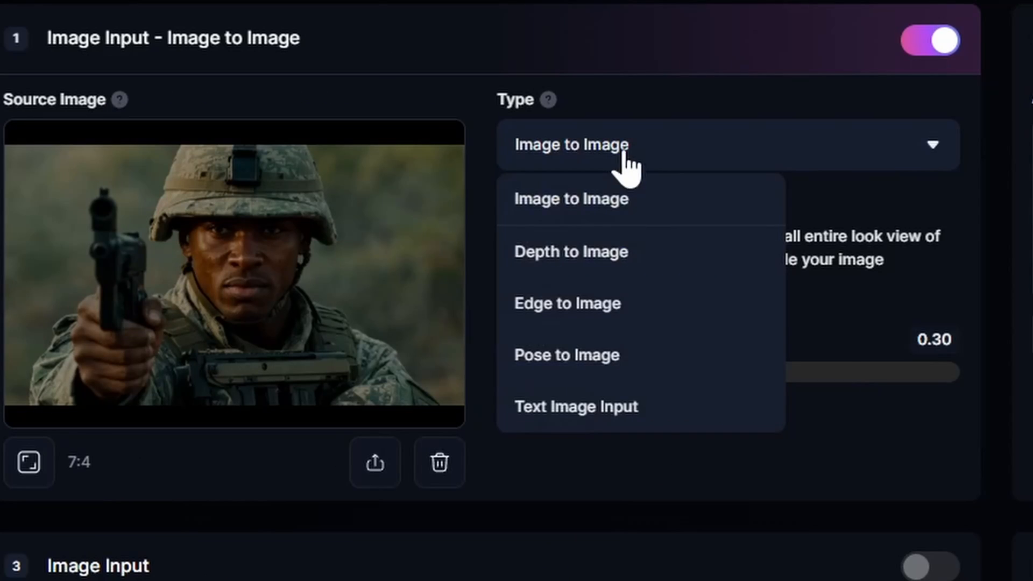
click(566, 354)
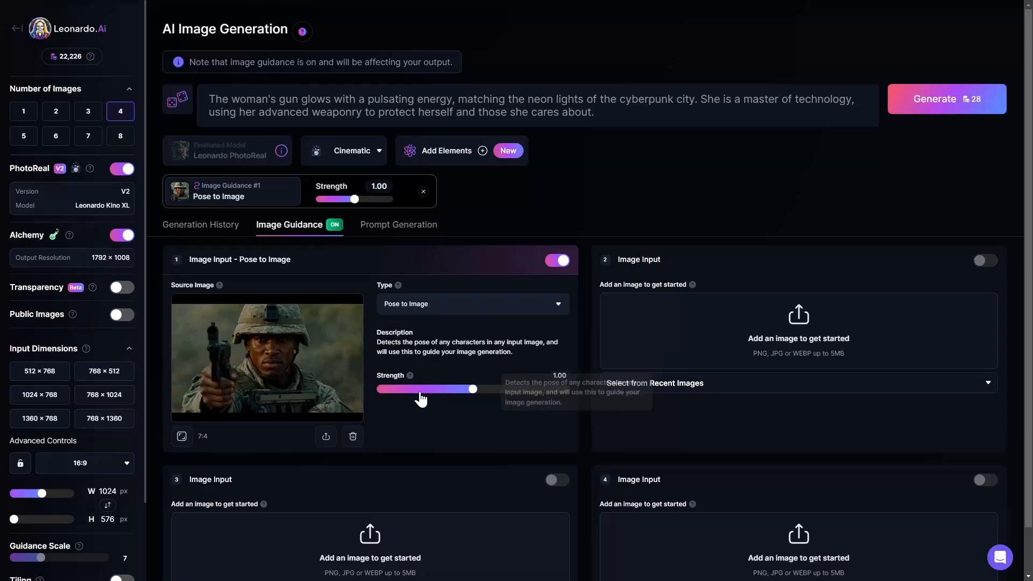
mouse_move(778, 149)
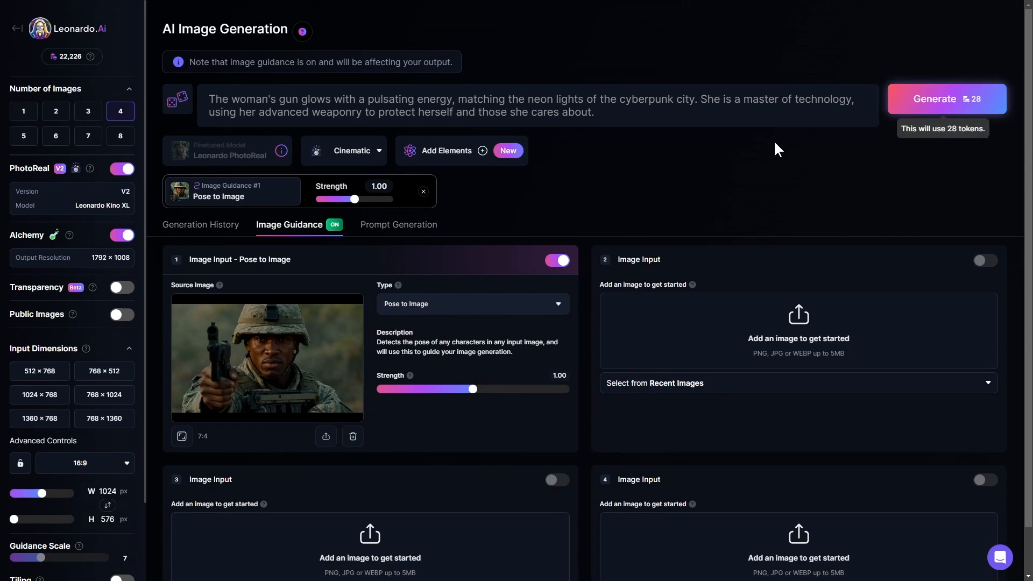
click(39, 418)
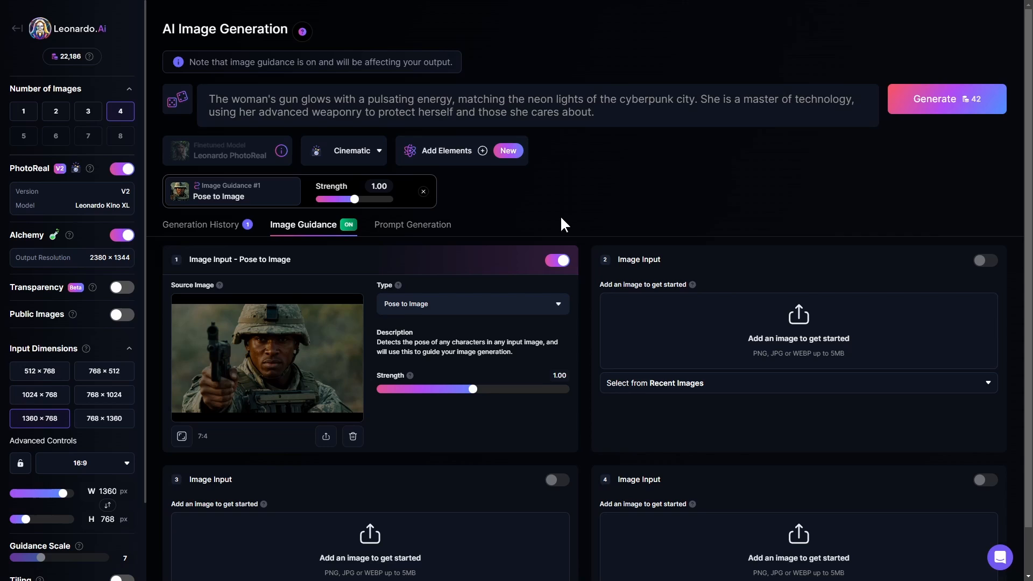
mouse_move(300, 323)
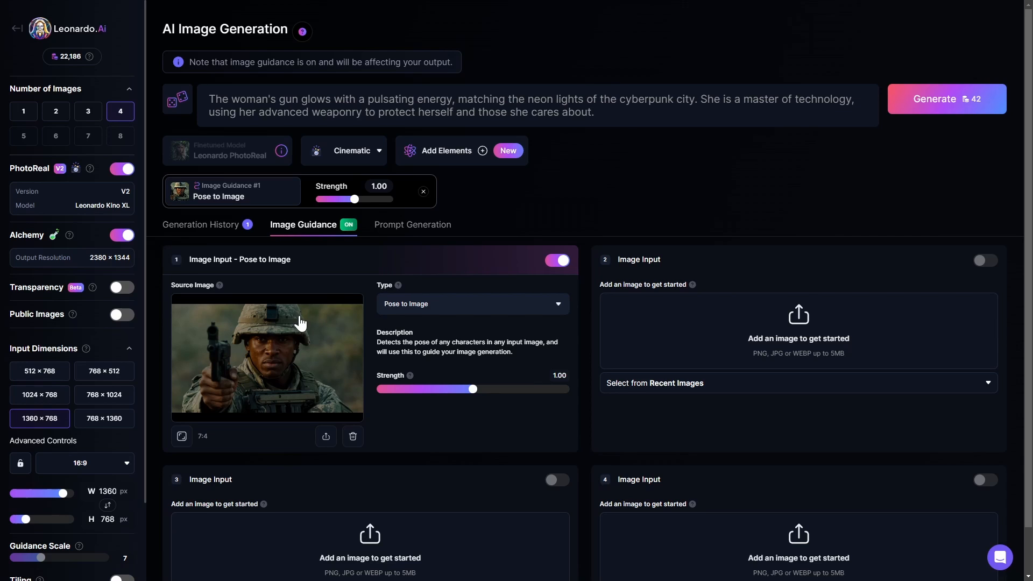
Step: Review the pose-guided neon gunwoman results, then return to Image Guidance
click(934, 99)
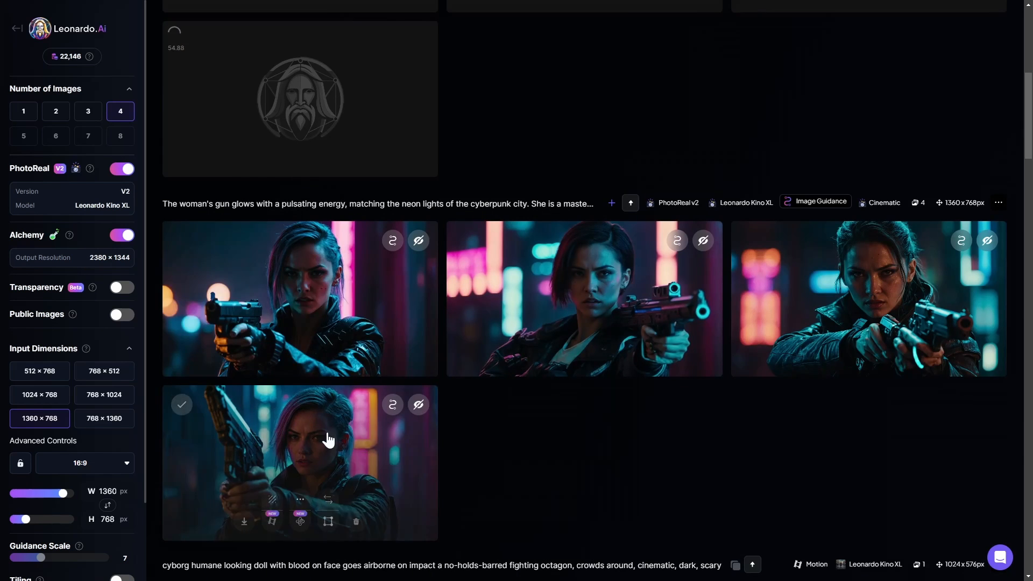
scroll(up, 3)
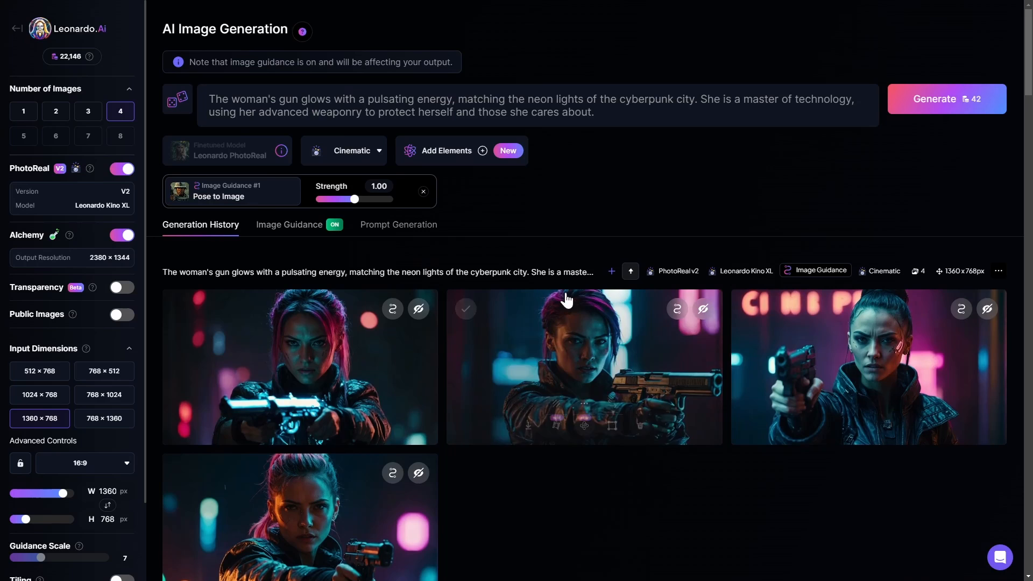
click(288, 224)
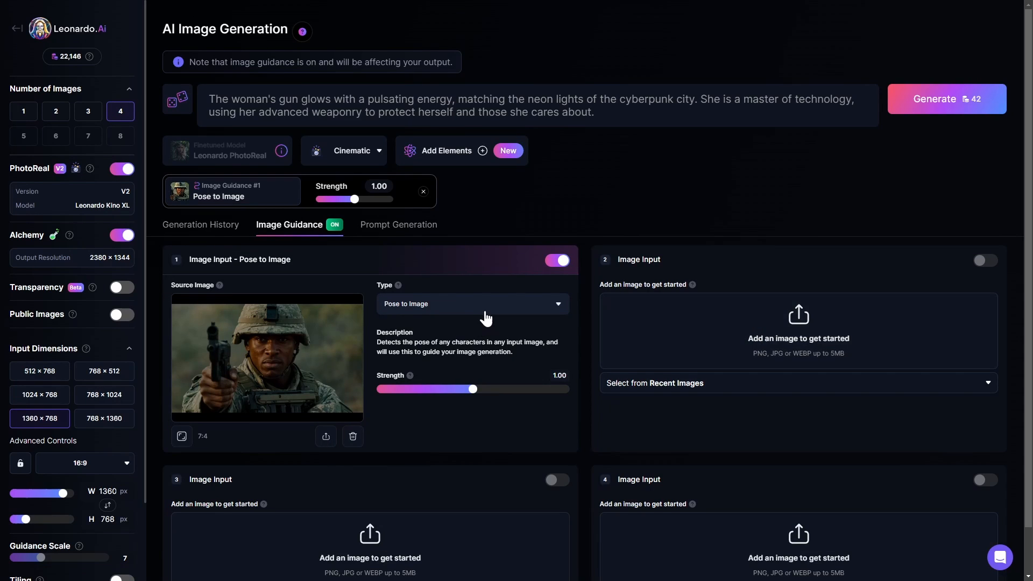
click(933, 99)
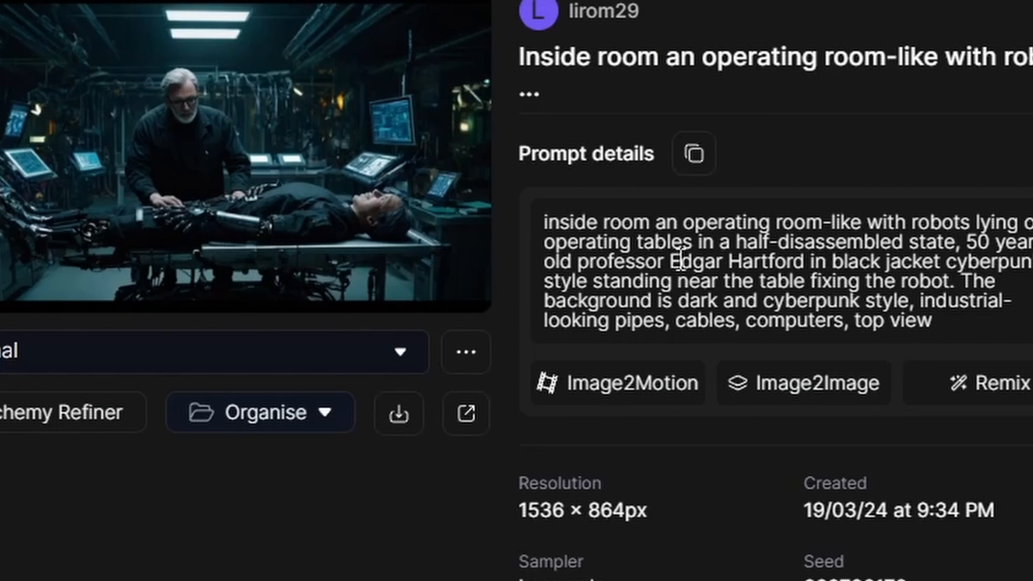
Step: Select the professor's name in the prompt of the second, standing-professor operating-room image
double_click(745, 261)
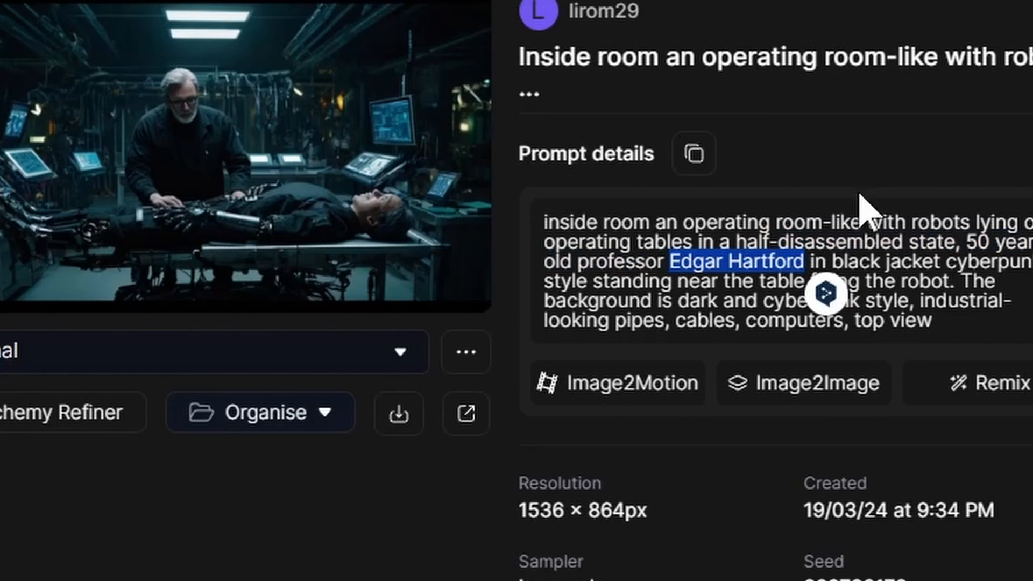
mouse_move(870, 211)
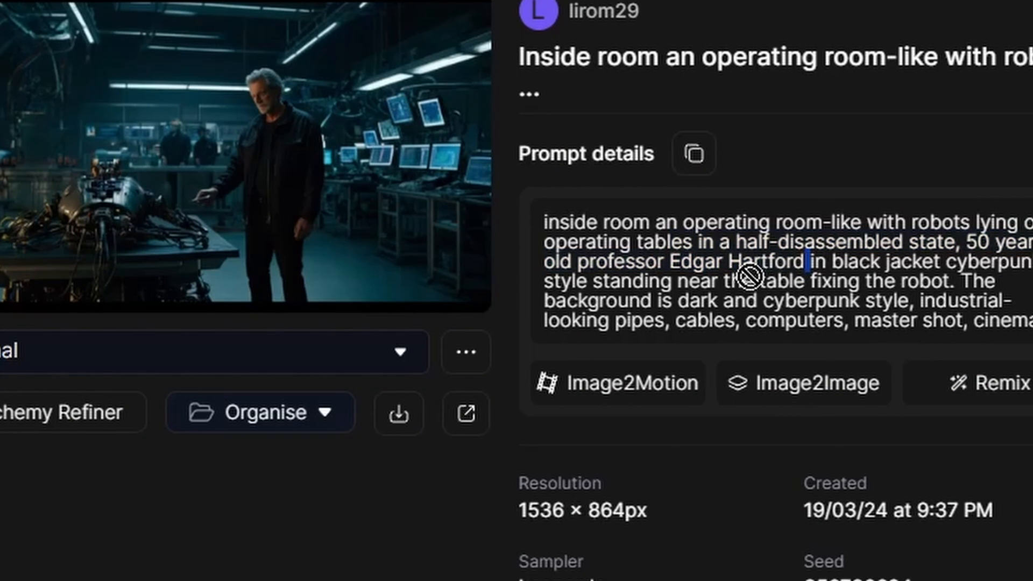
double_click(718, 261)
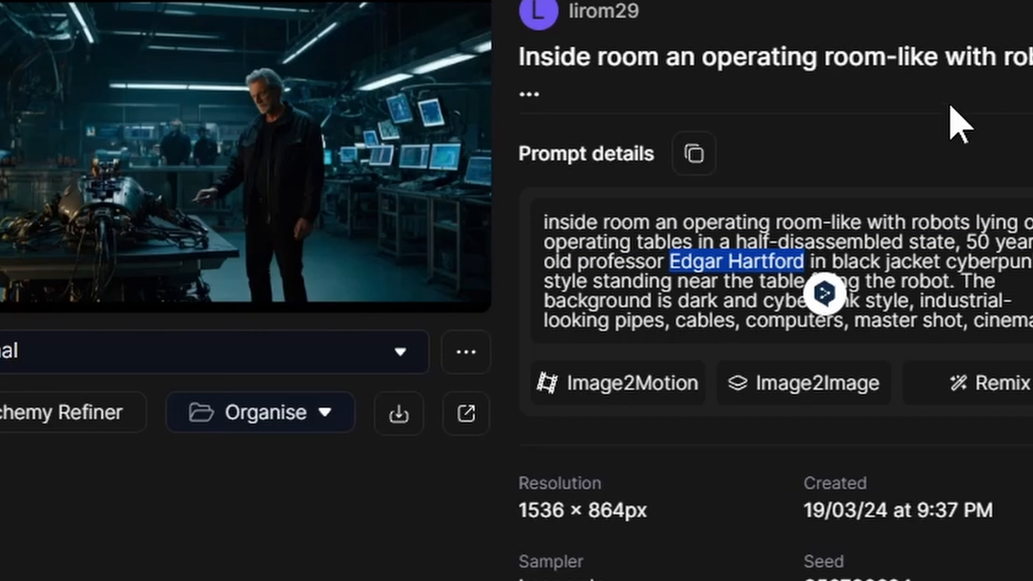
mouse_move(958, 128)
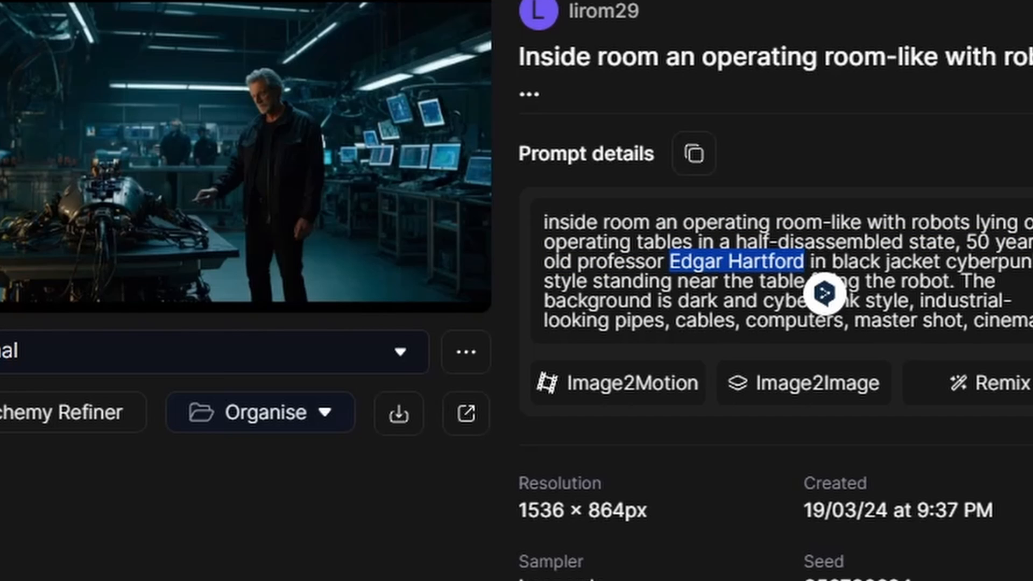